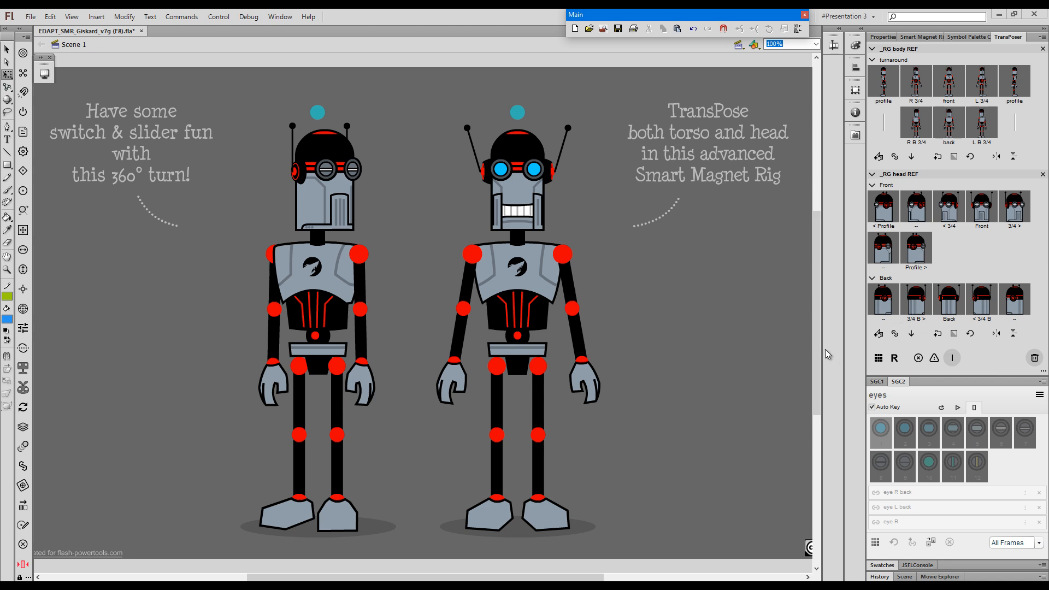
mouse_move(760, 398)
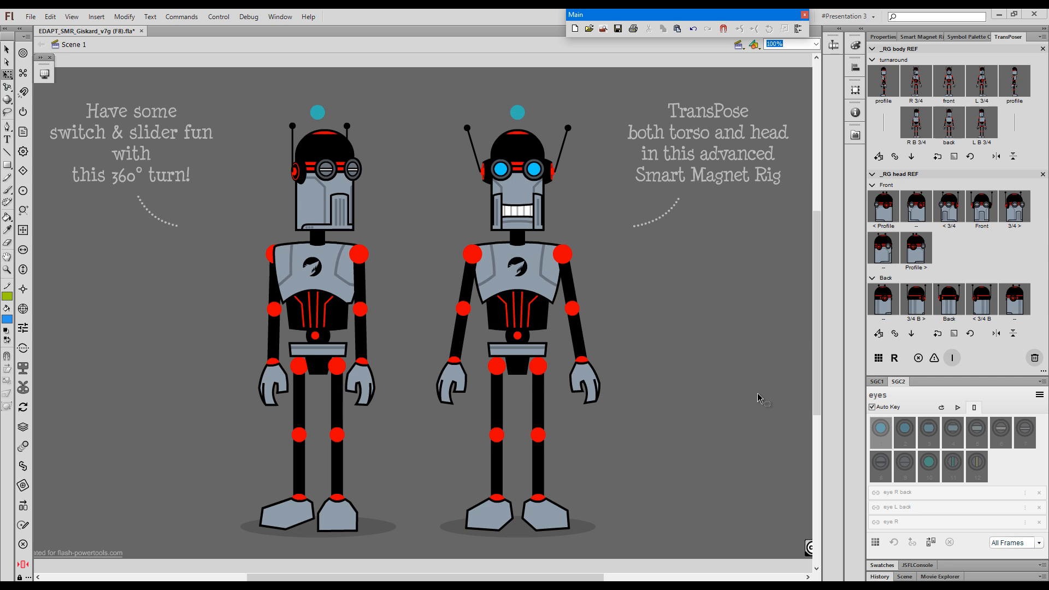
mouse_move(762, 394)
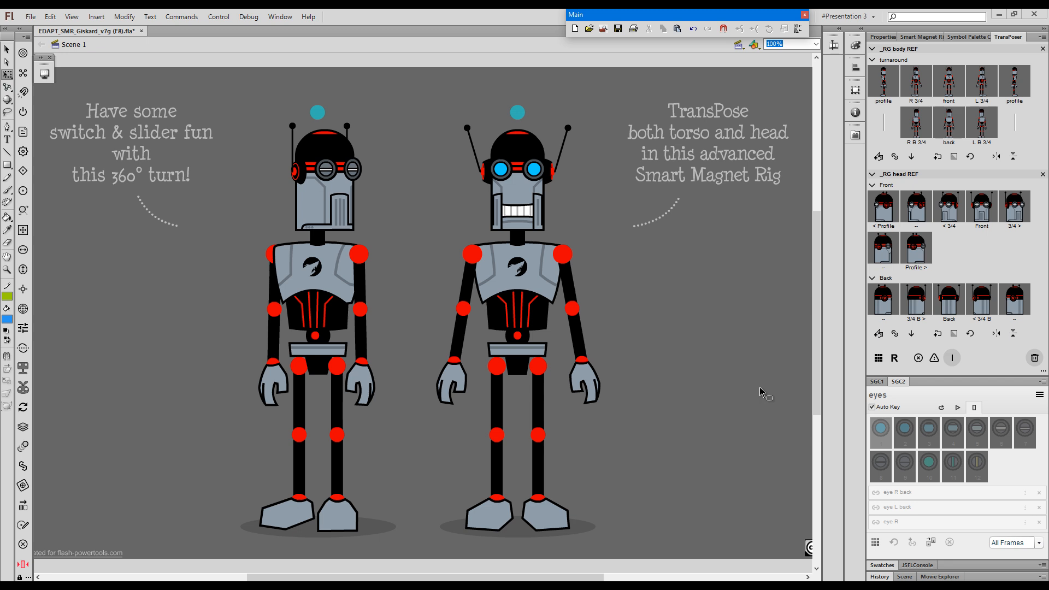
mouse_move(749, 355)
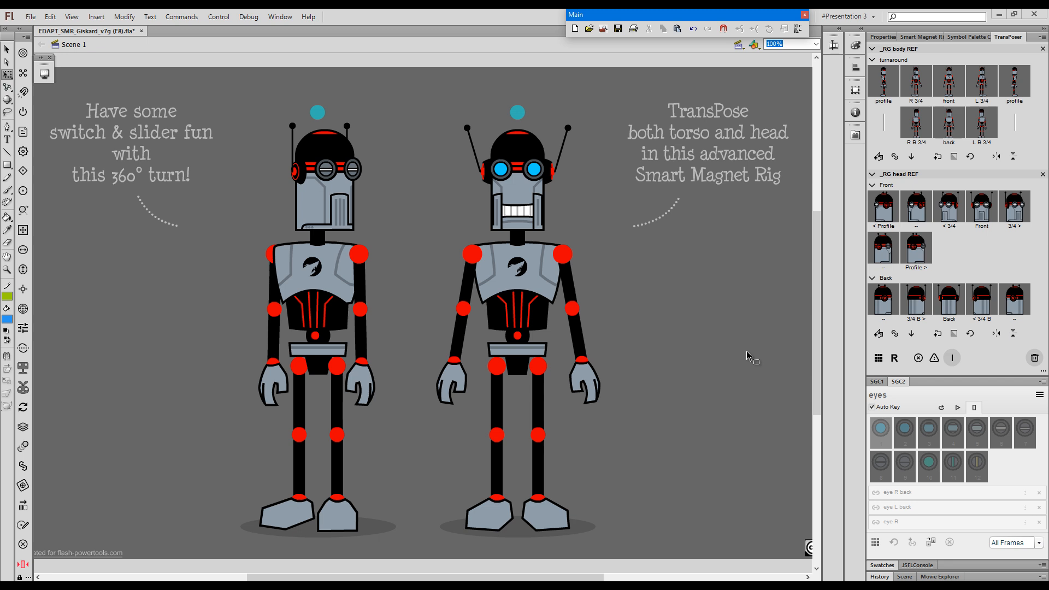
mouse_move(745, 362)
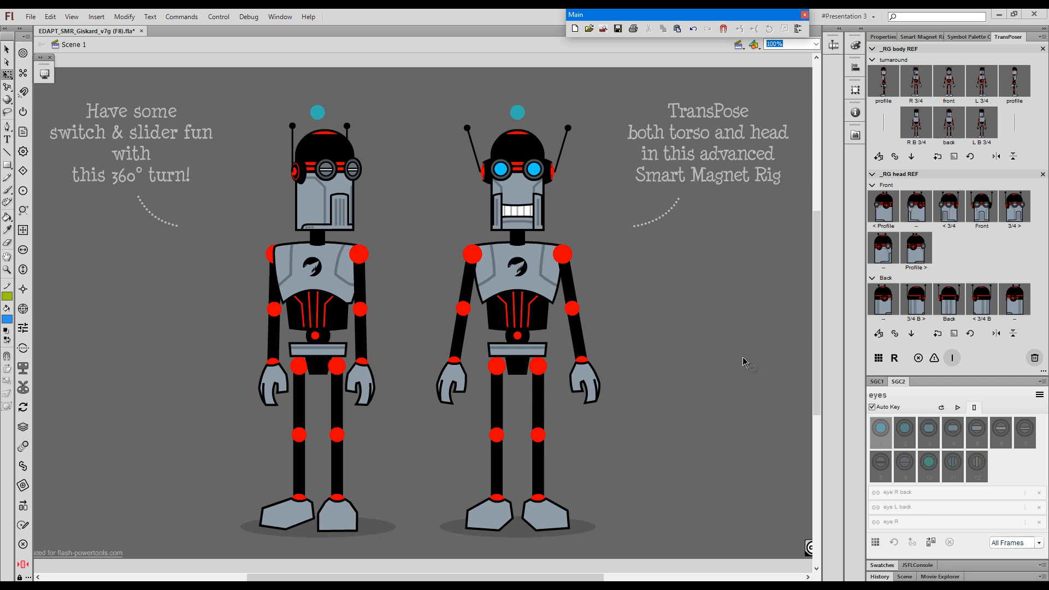
mouse_move(748, 366)
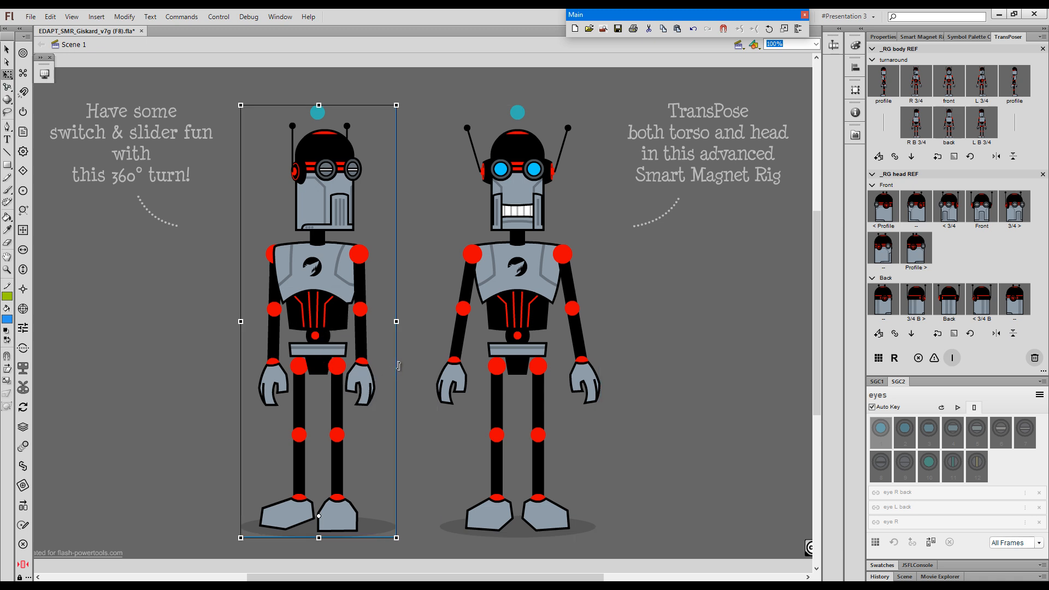
mouse_move(341, 354)
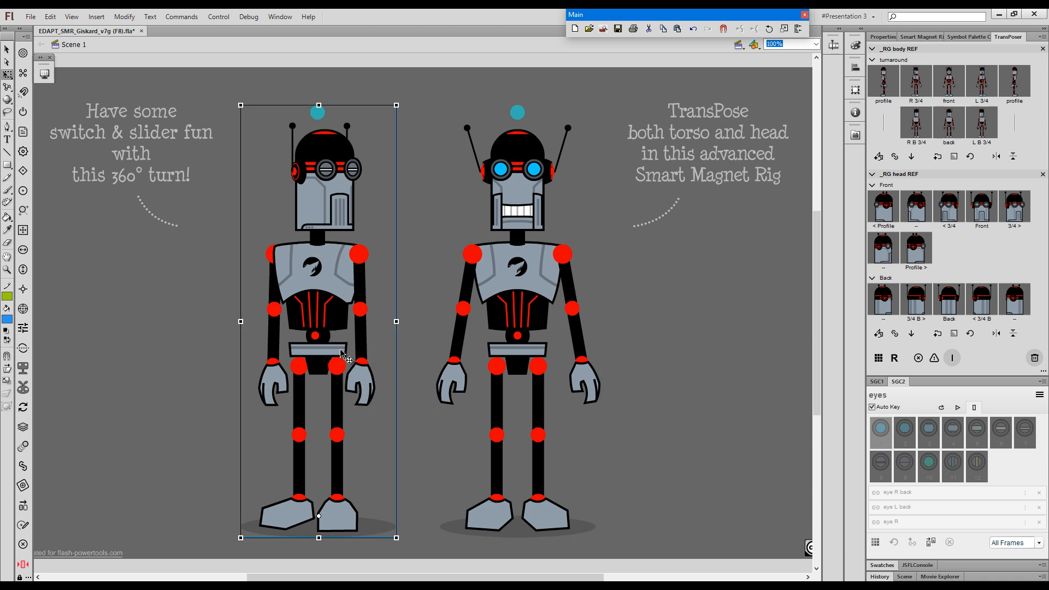
mouse_move(412, 367)
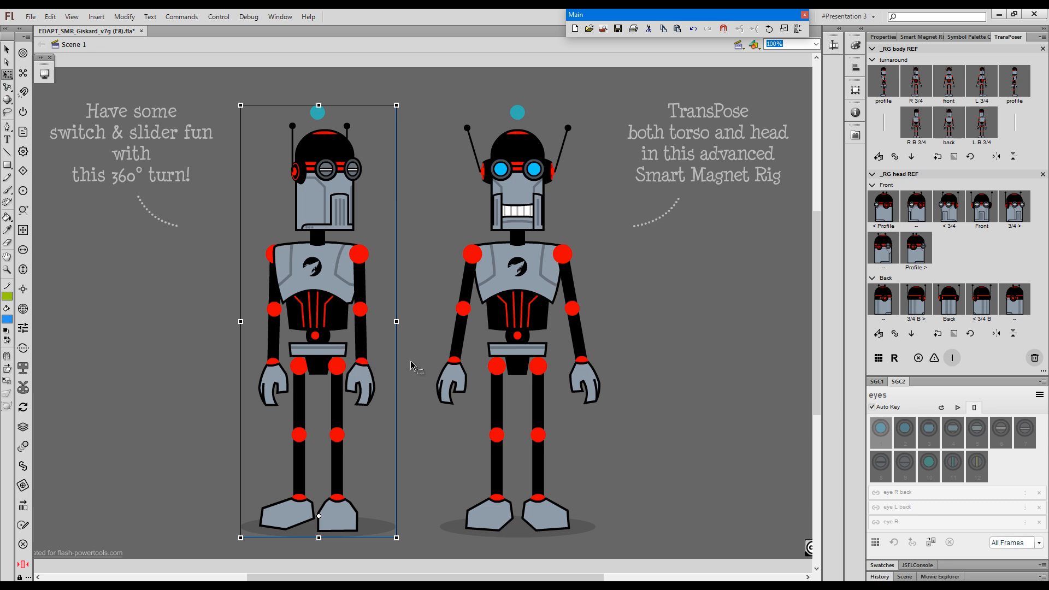
mouse_move(844, 32)
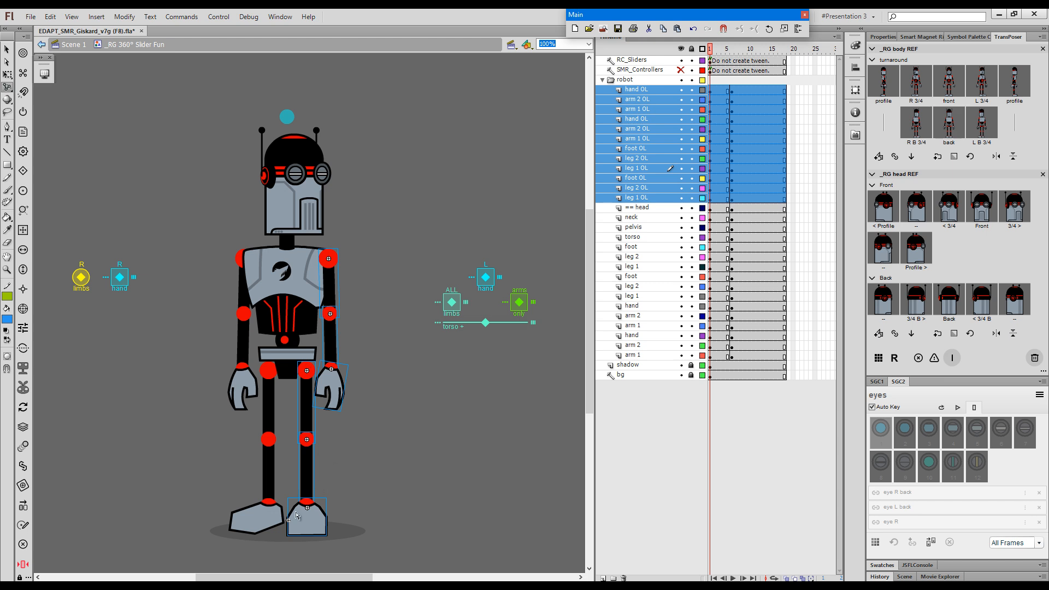
mouse_move(638, 194)
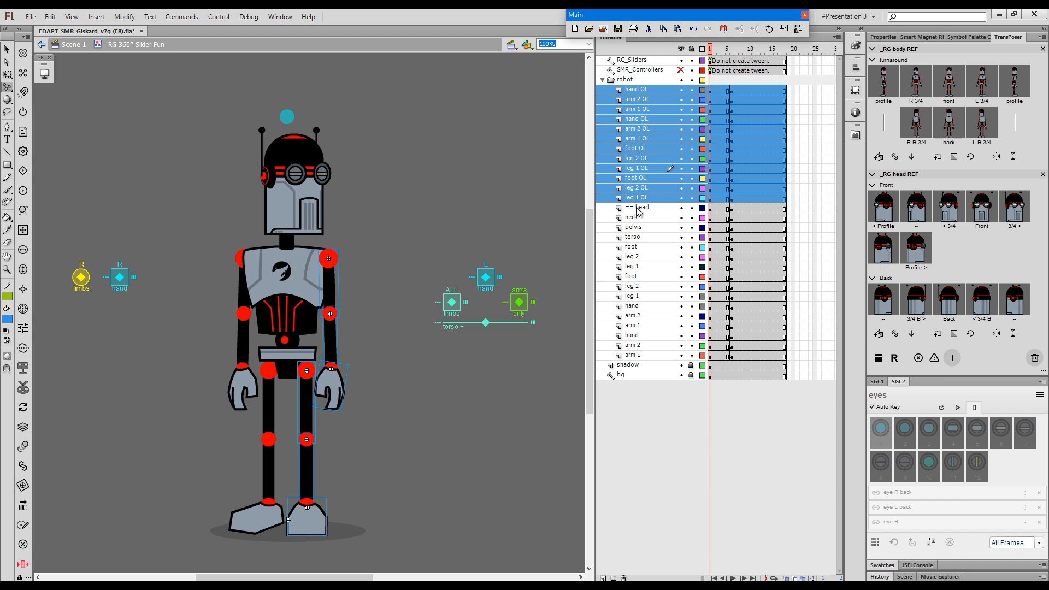
mouse_move(638, 239)
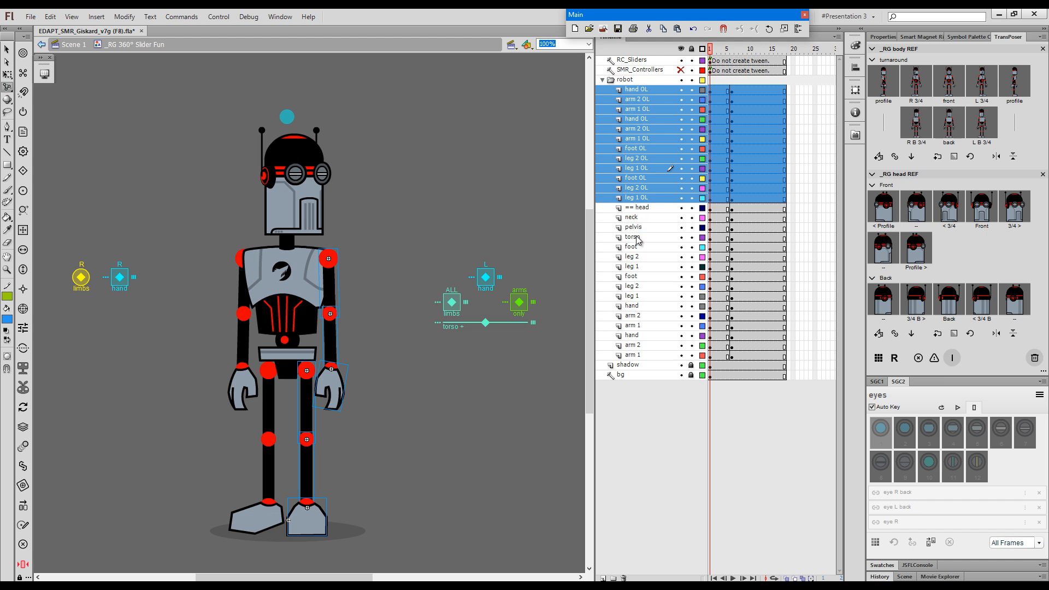
mouse_move(637, 243)
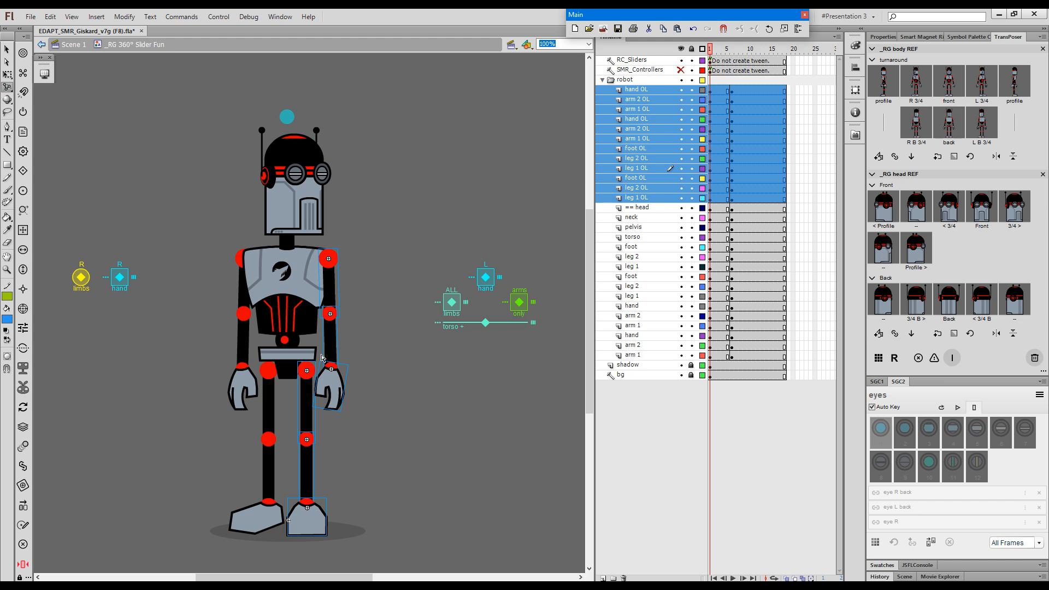
mouse_move(631, 241)
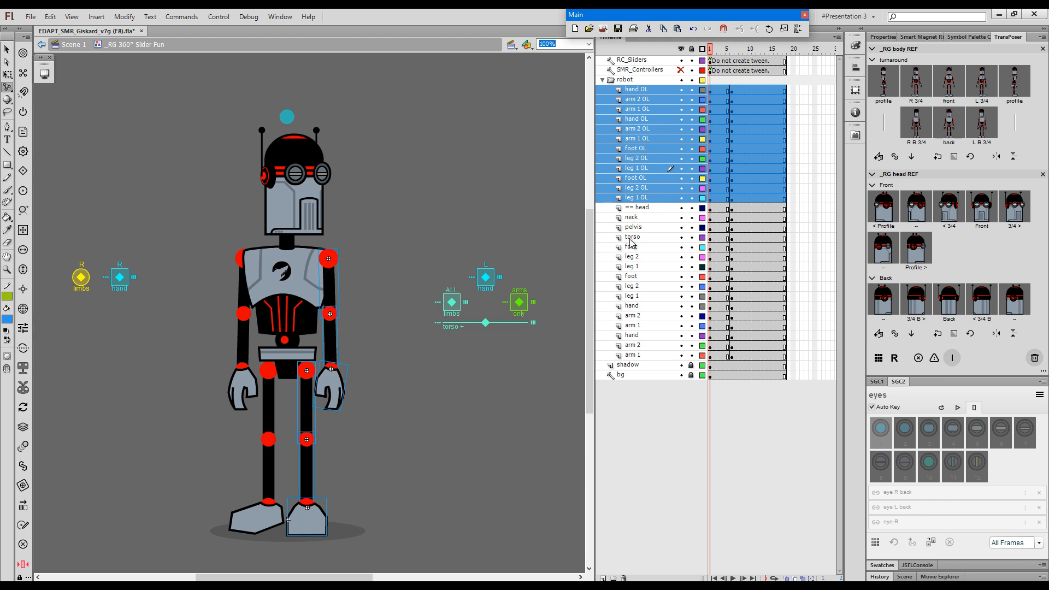
mouse_move(293, 417)
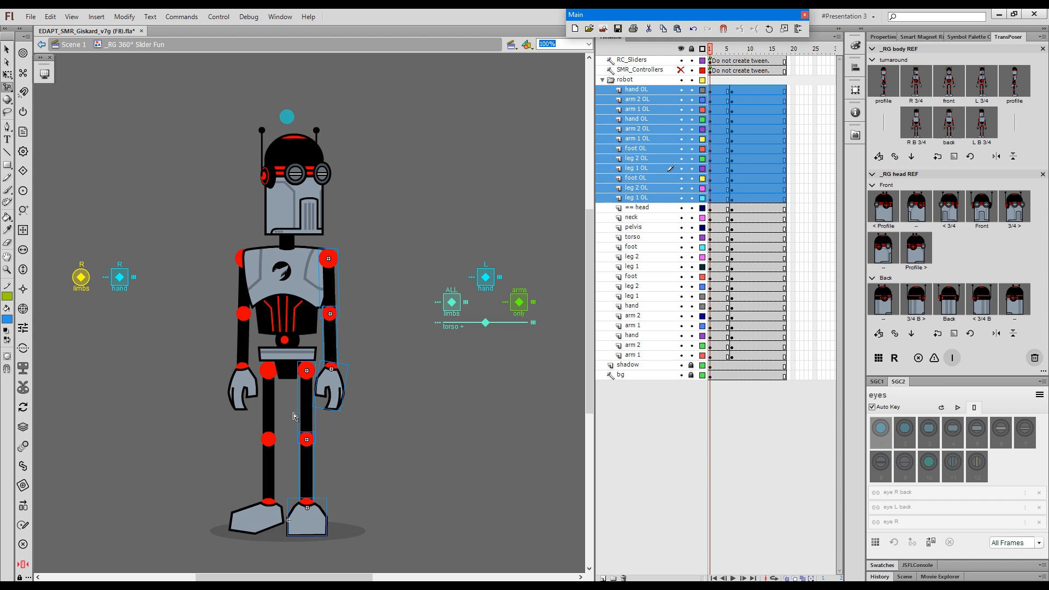
mouse_move(85, 326)
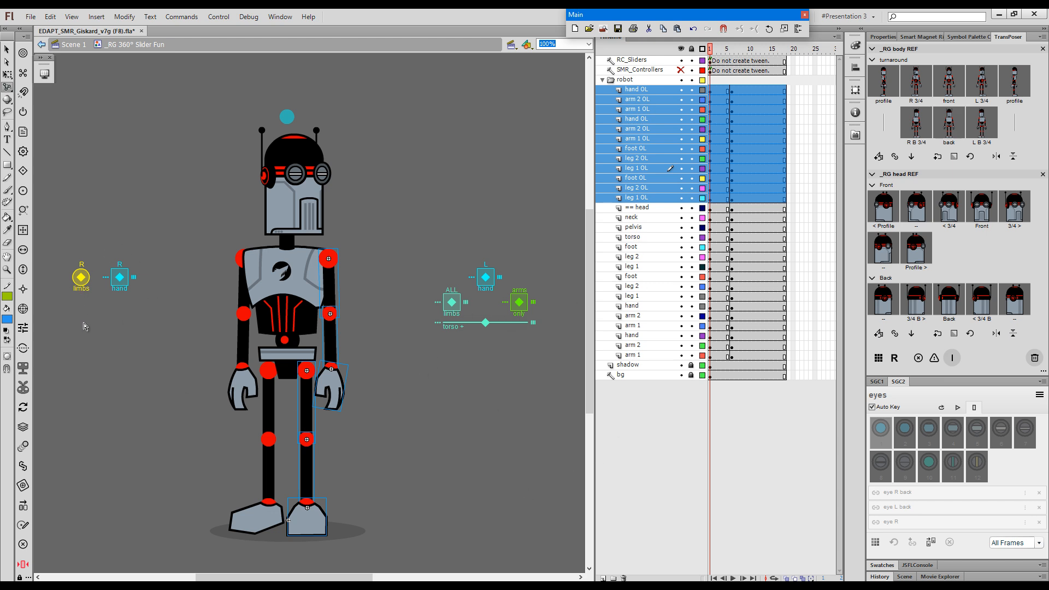
mouse_move(235, 235)
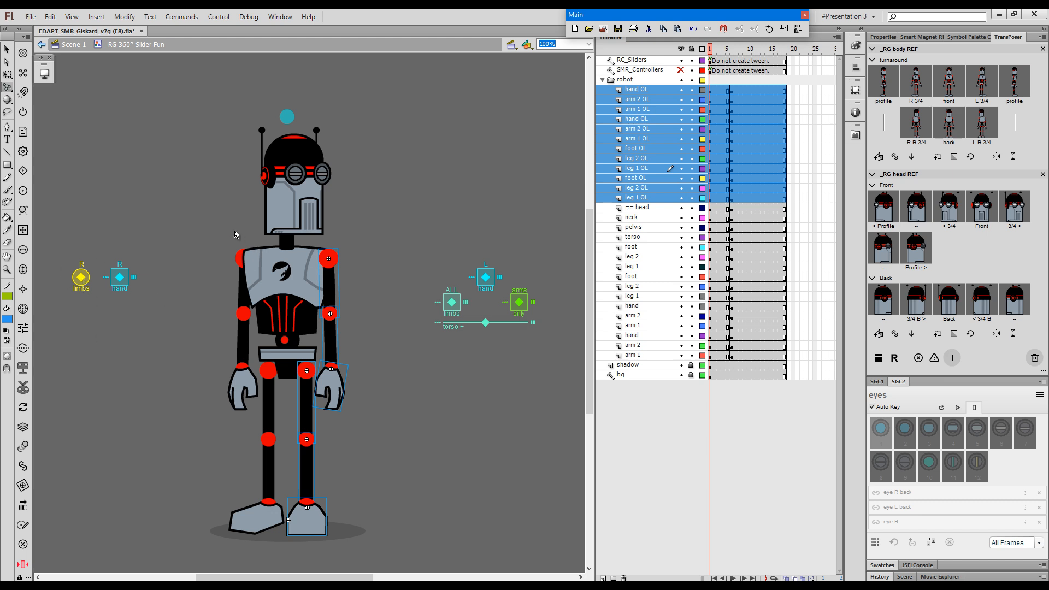
mouse_move(90, 277)
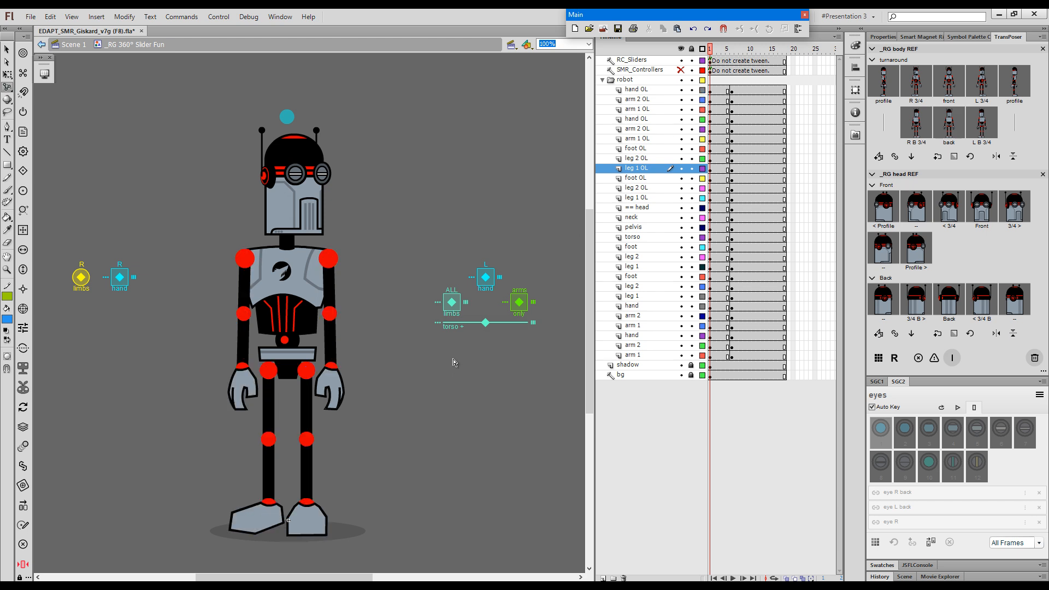
mouse_move(452, 302)
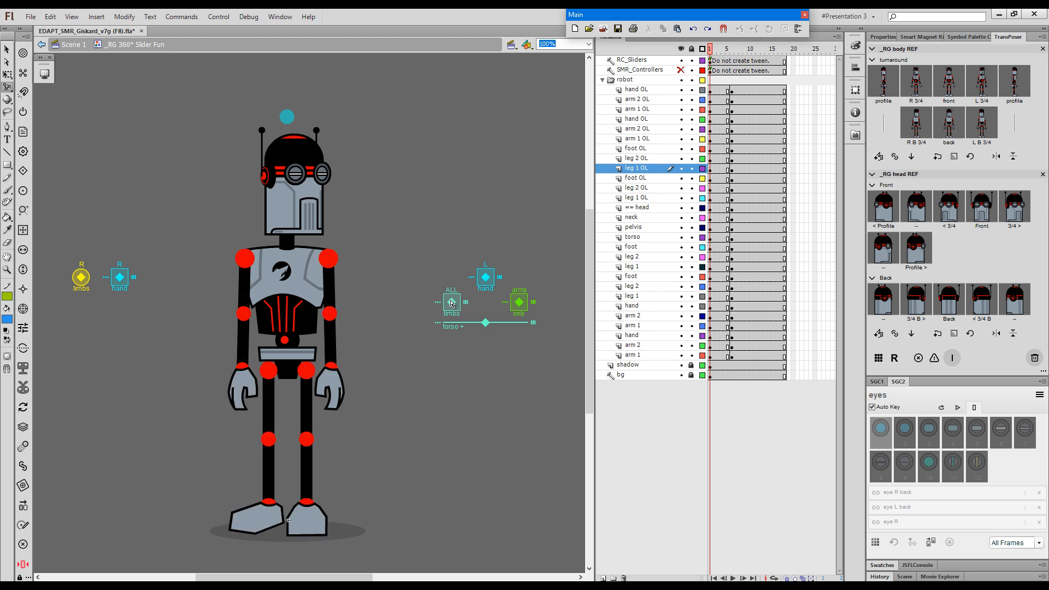
- Turn the robot into a three-quarter pose with the torso slider controller
left_click(635, 59)
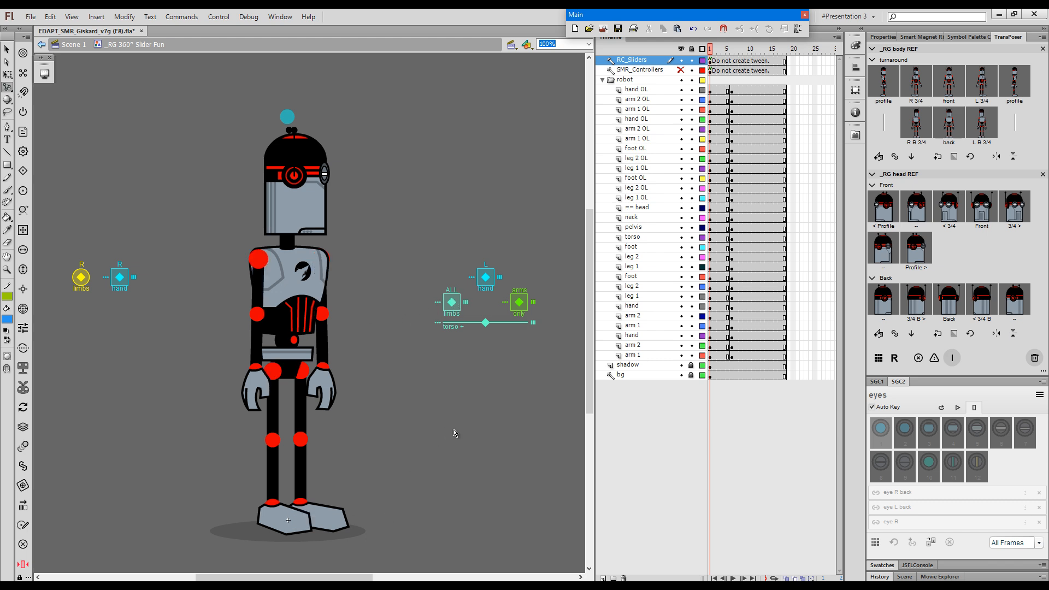
mouse_move(281, 289)
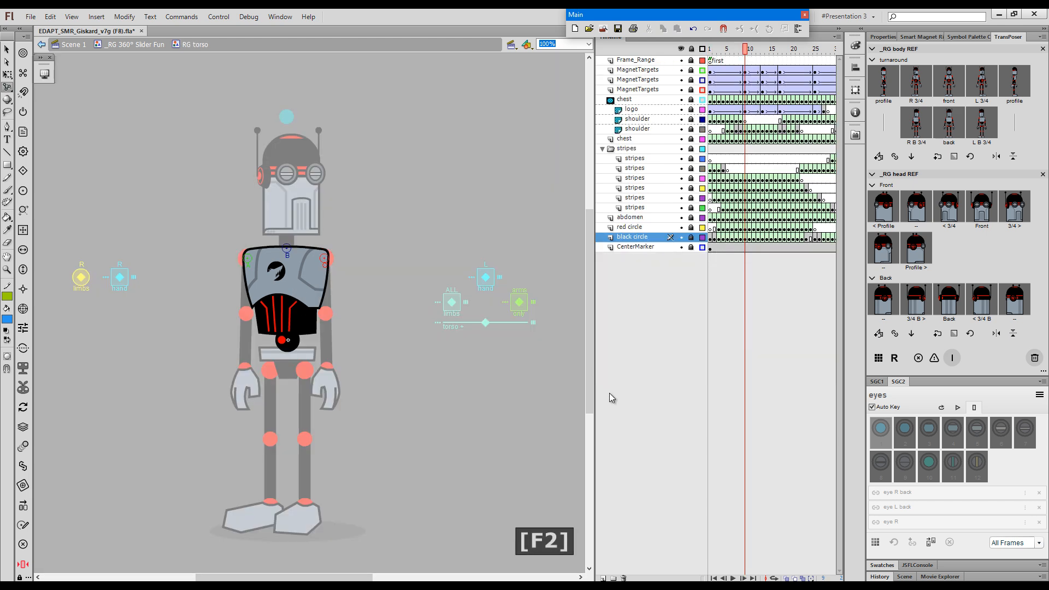
mouse_move(594, 379)
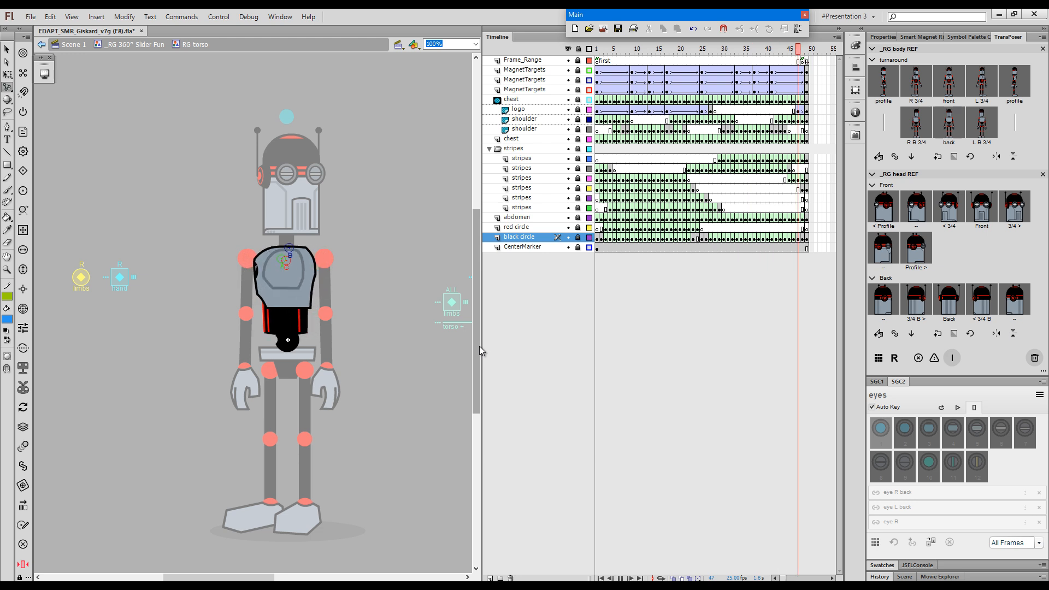
- Enter the RG torso symbol to view its turnaround timeline
key("Enter")
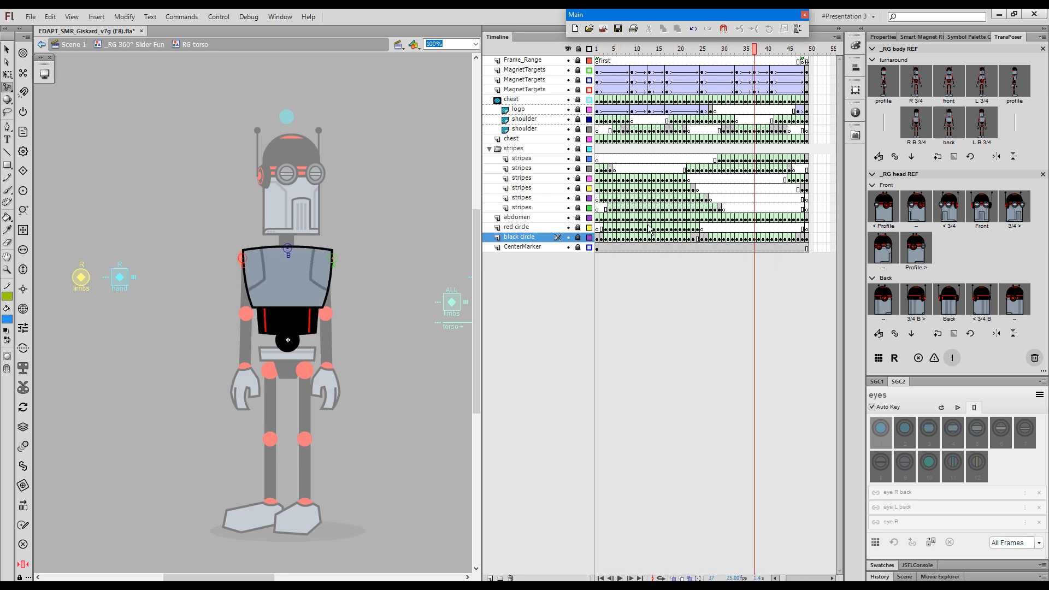
mouse_move(669, 161)
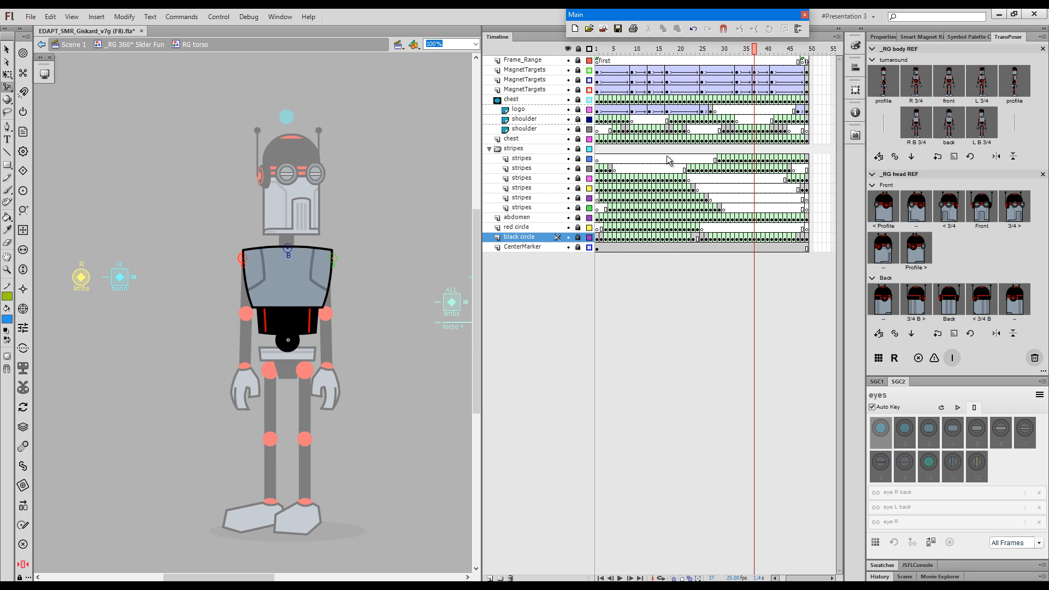
mouse_move(727, 71)
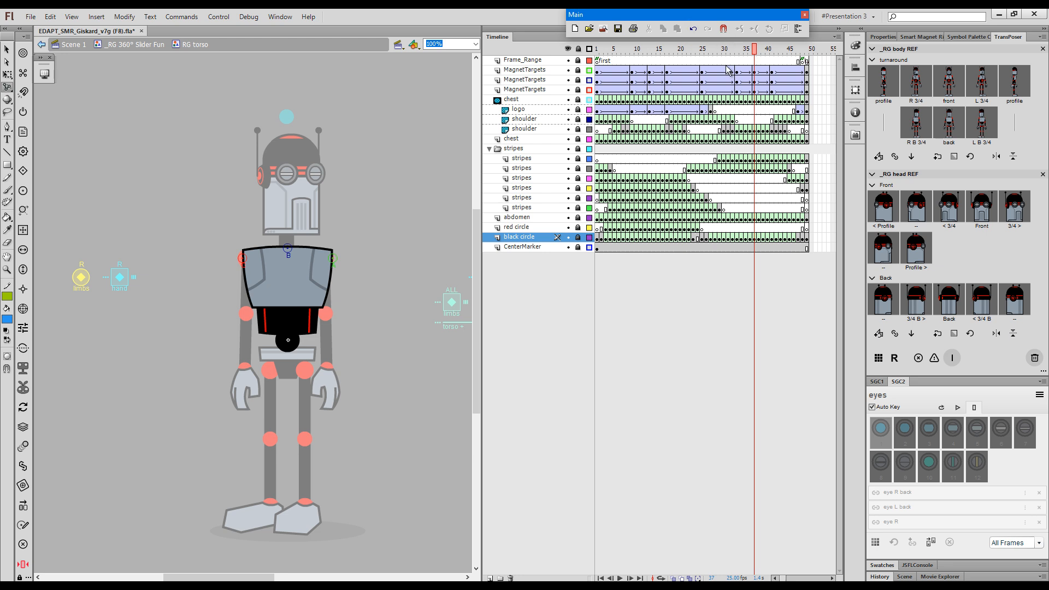
mouse_move(658, 191)
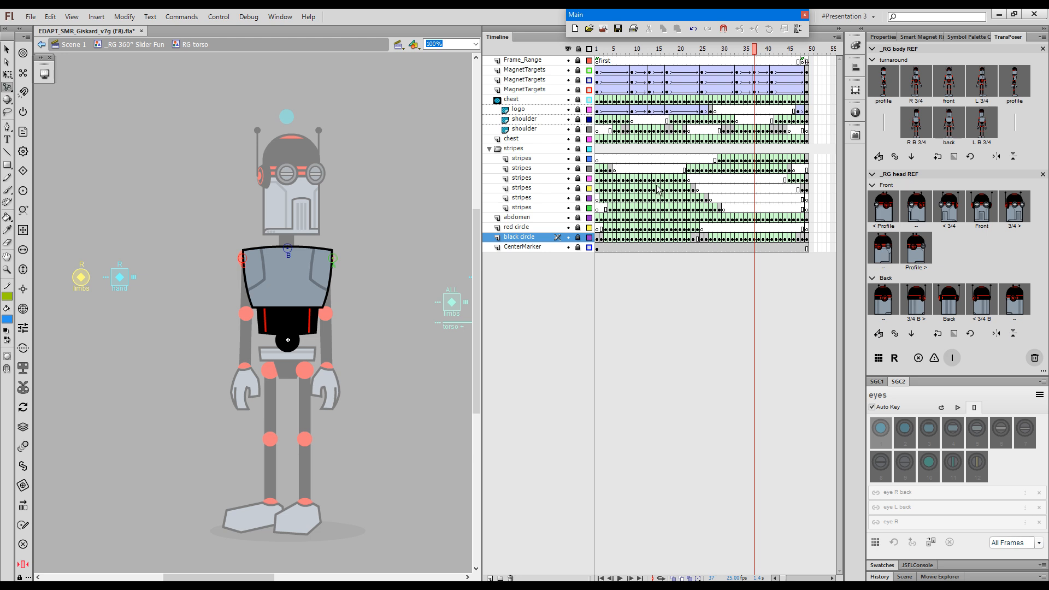
mouse_move(653, 55)
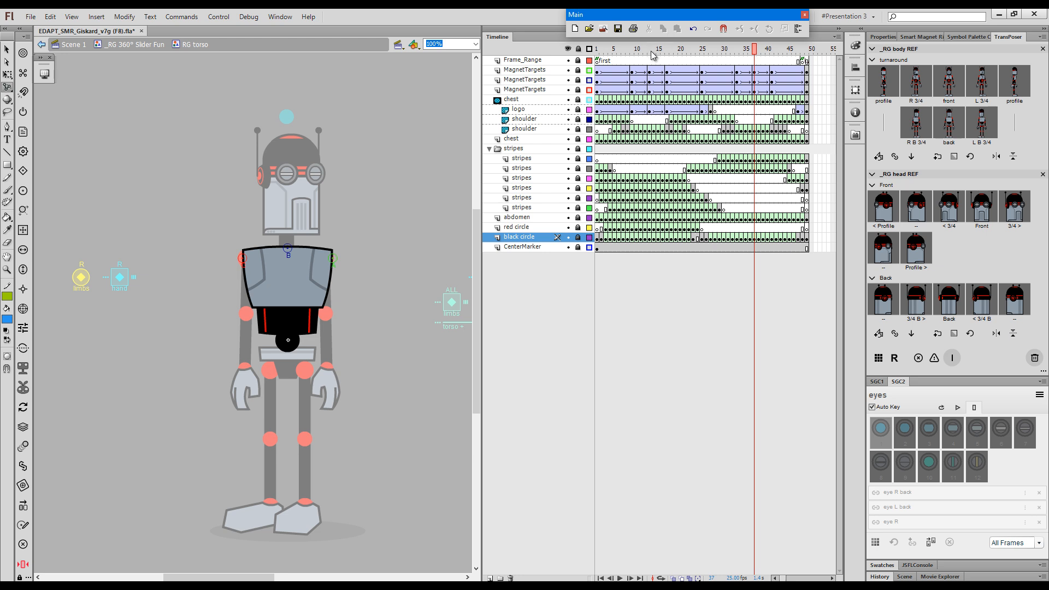
mouse_move(680, 63)
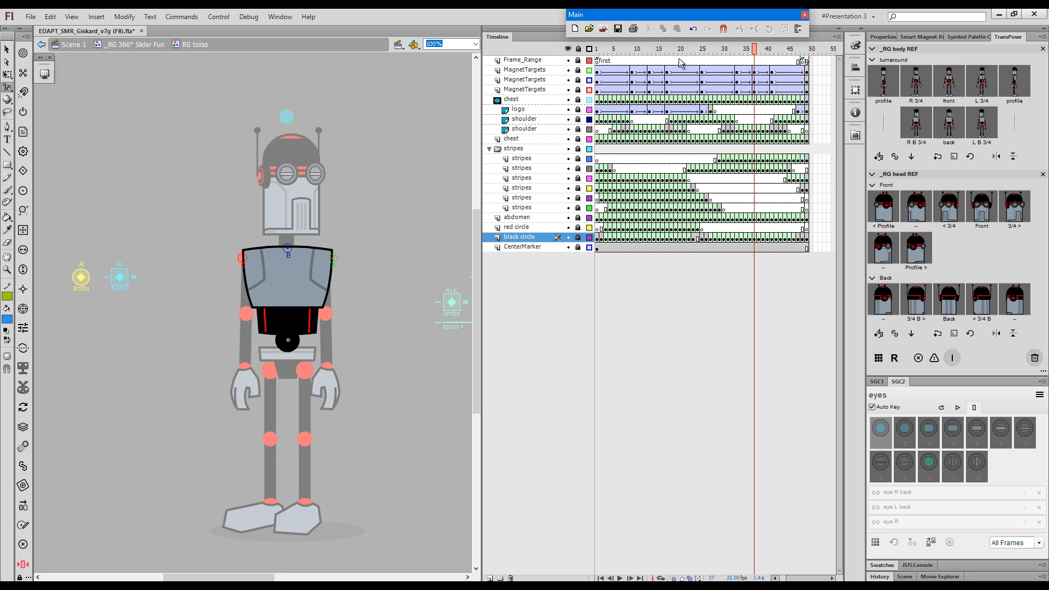
mouse_move(156, 58)
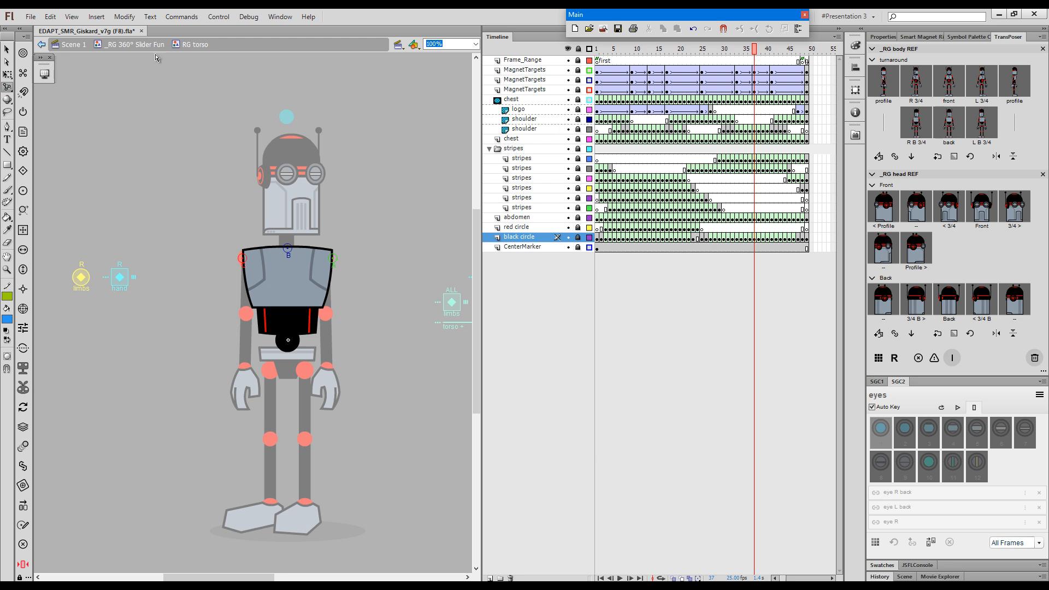
mouse_move(151, 62)
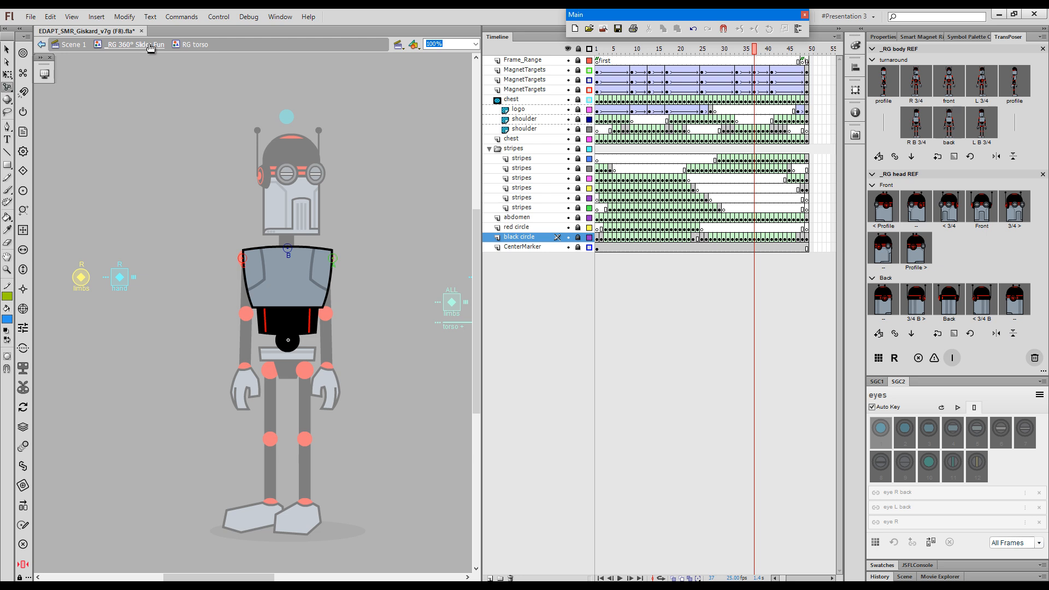
- Select the torso and pelvis parts and return to the 360° slider rig level
left_click(134, 44)
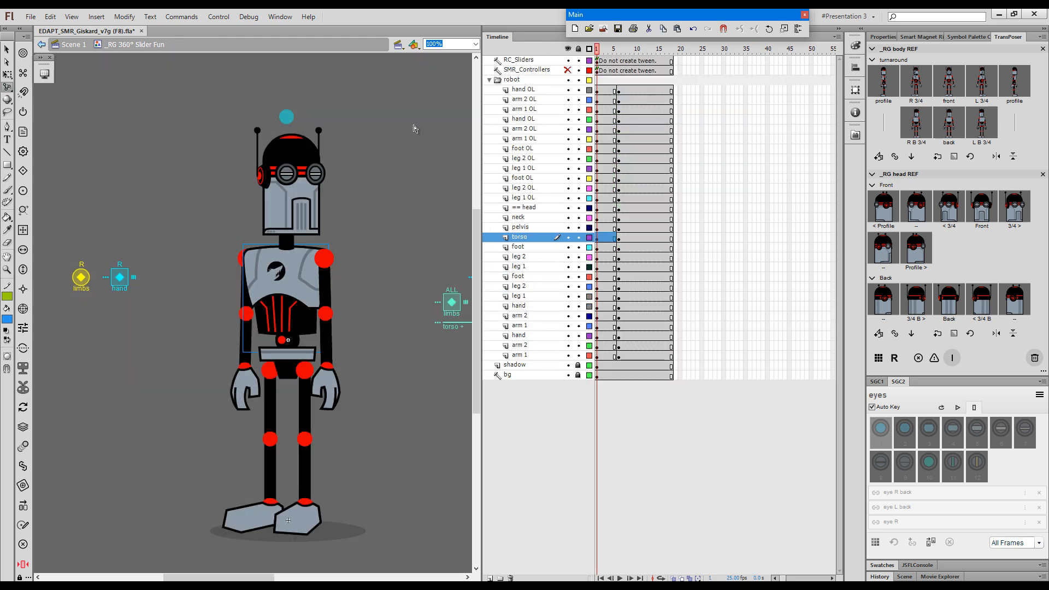
left_click(288, 355)
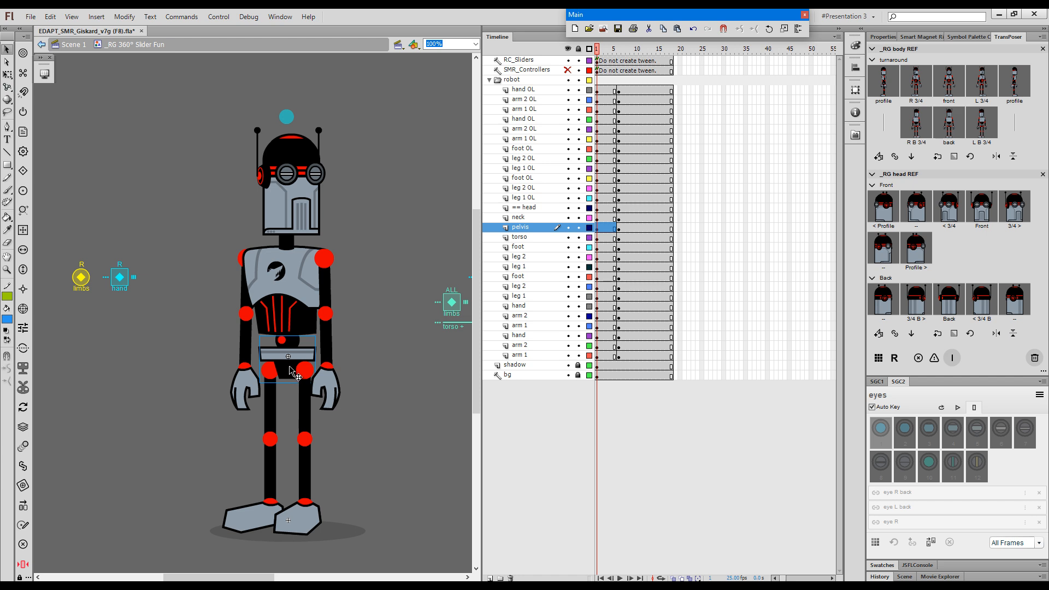
double_click(289, 352)
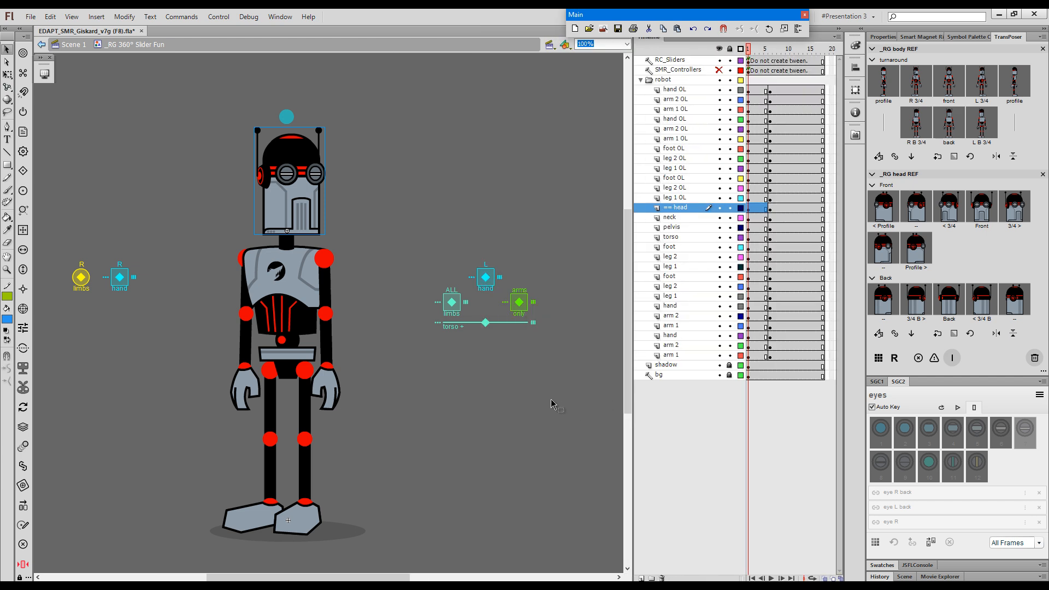
- Settle the torso slider on a three-quarter turn and reset the head to front view
left_click_drag(486, 323, 494, 323)
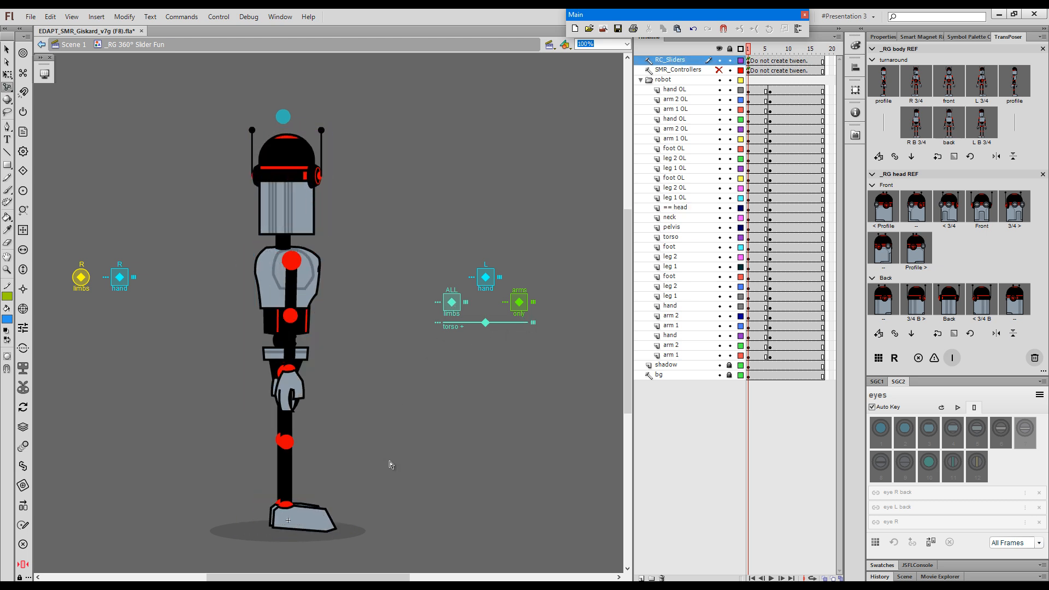
left_click_drag(486, 323, 500, 323)
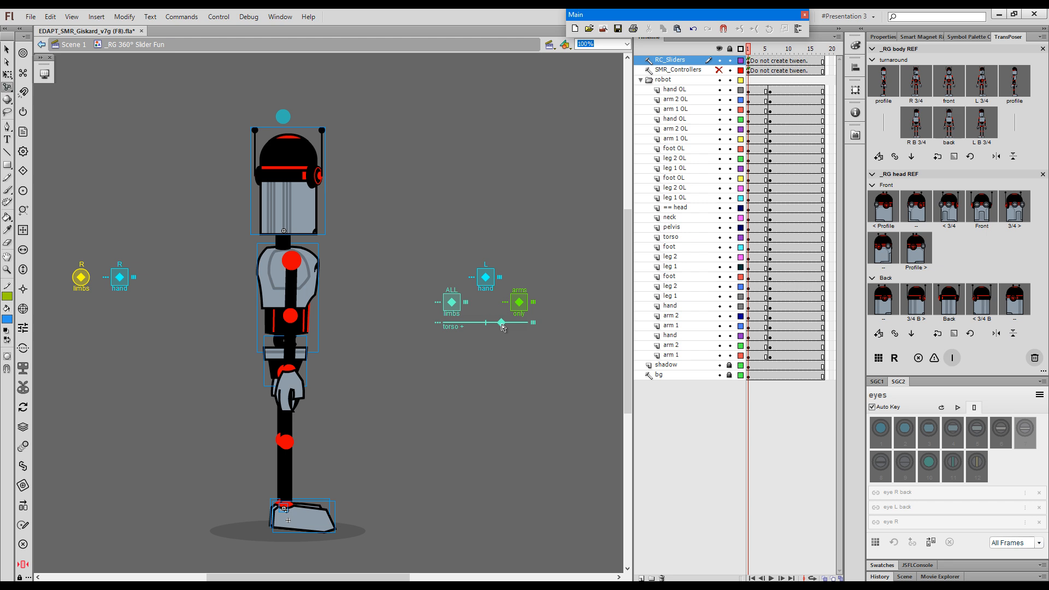
left_click_drag(501, 323, 486, 322)
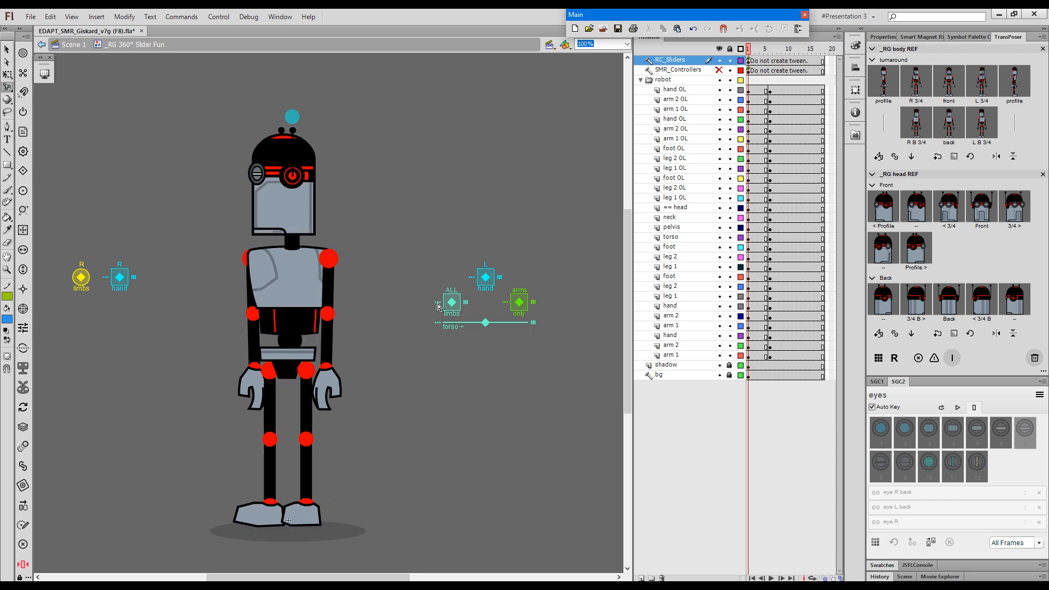
left_click_drag(485, 323, 504, 323)
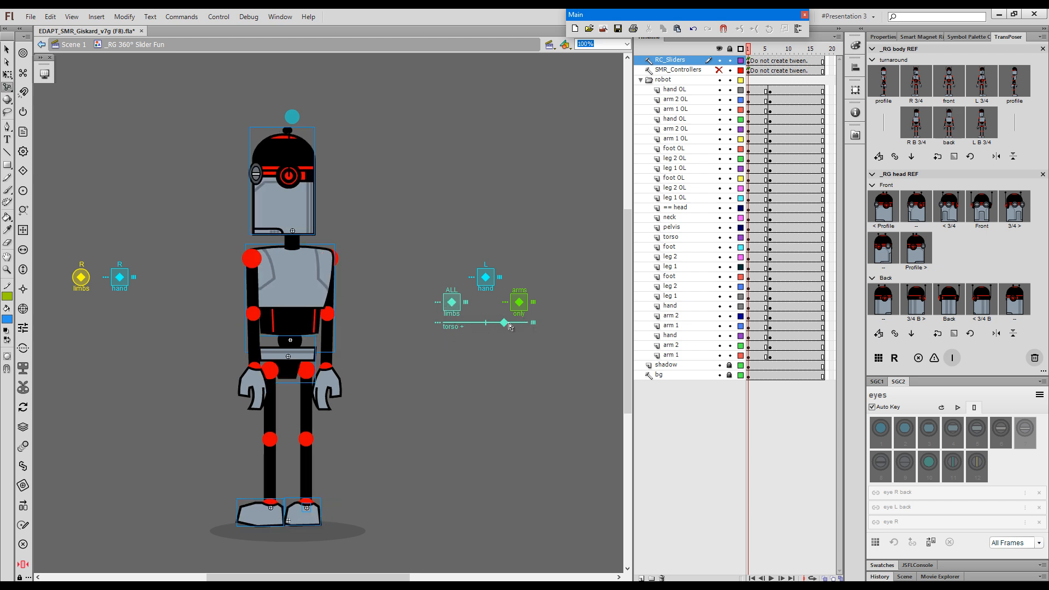
left_click_drag(503, 323, 485, 322)
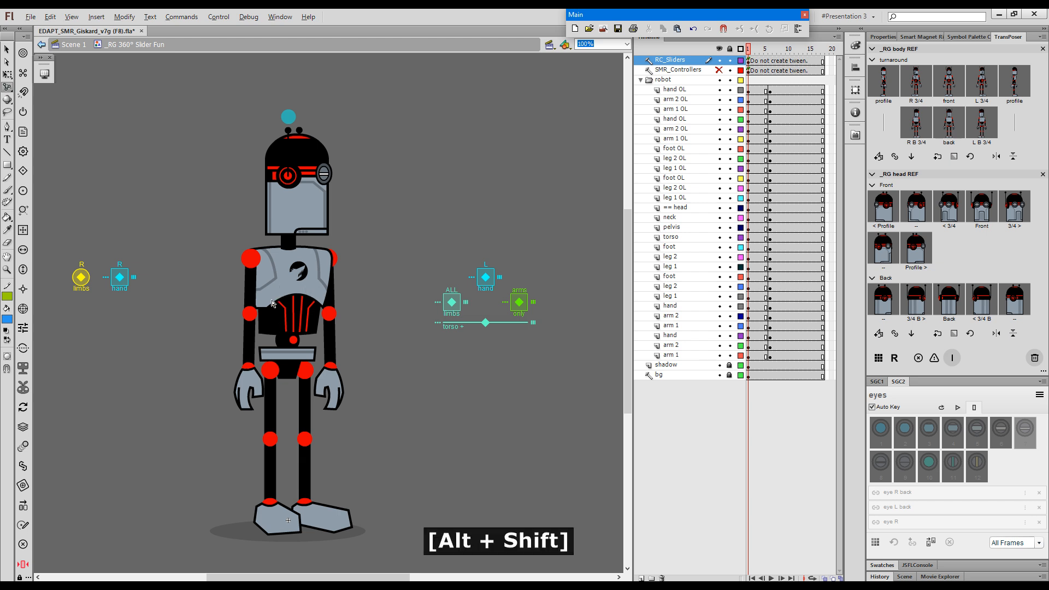
left_click(292, 301)
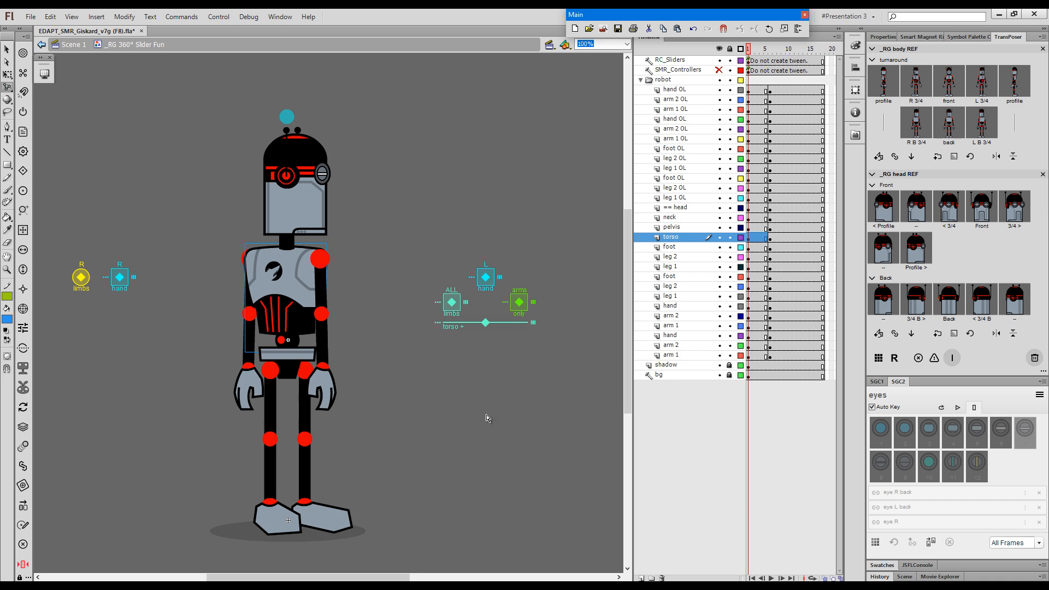
mouse_move(340, 289)
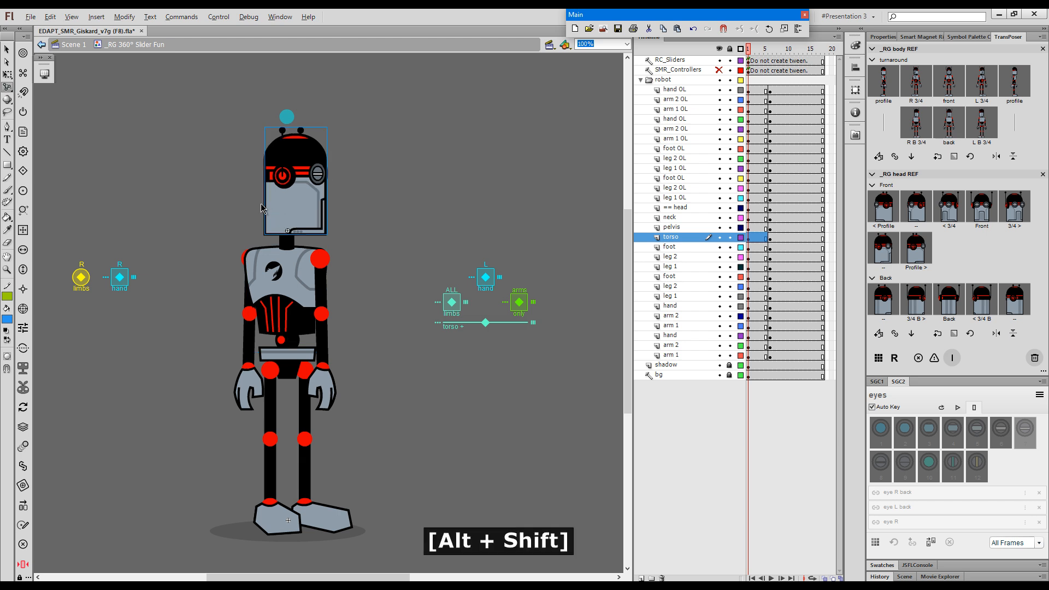
left_click(671, 208)
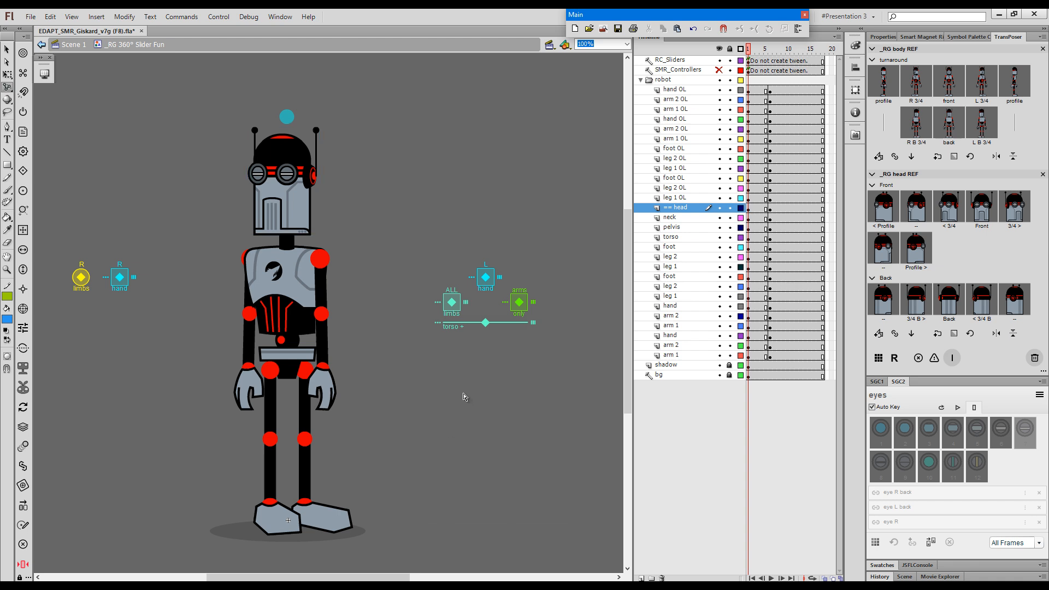
mouse_move(479, 403)
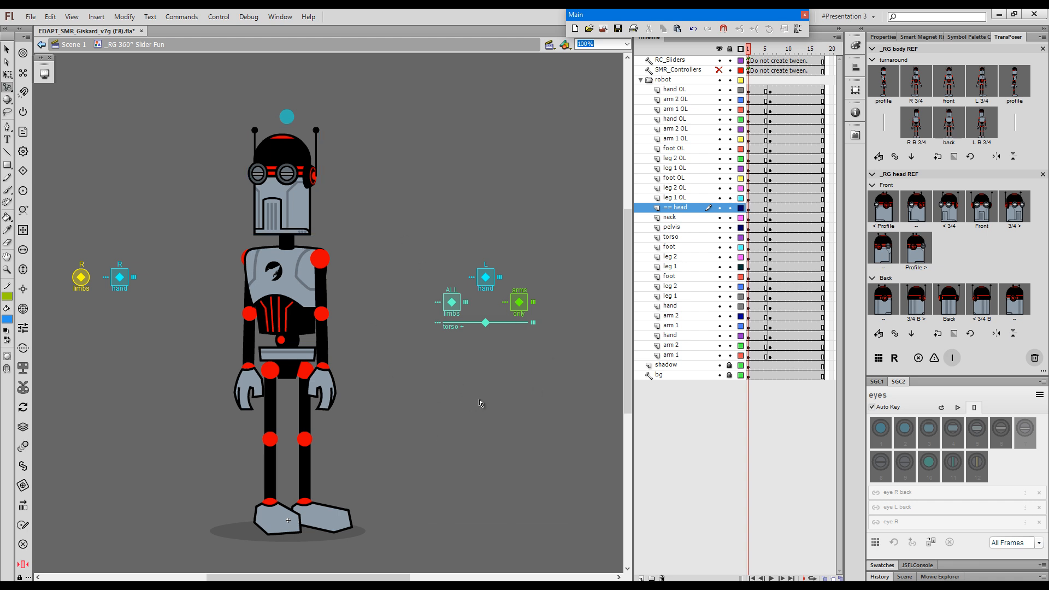
mouse_move(179, 136)
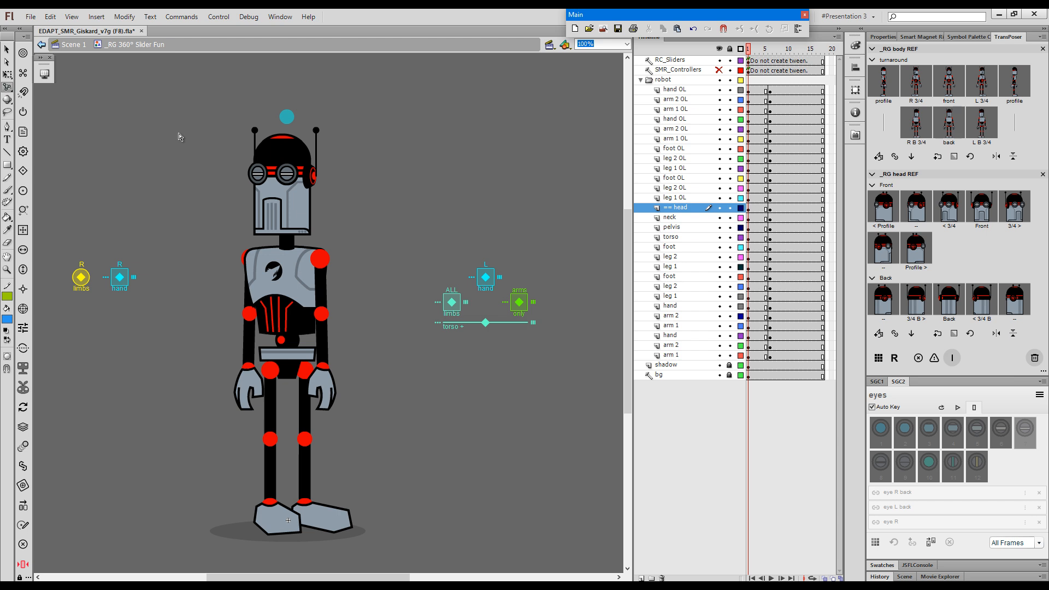
mouse_move(83, 66)
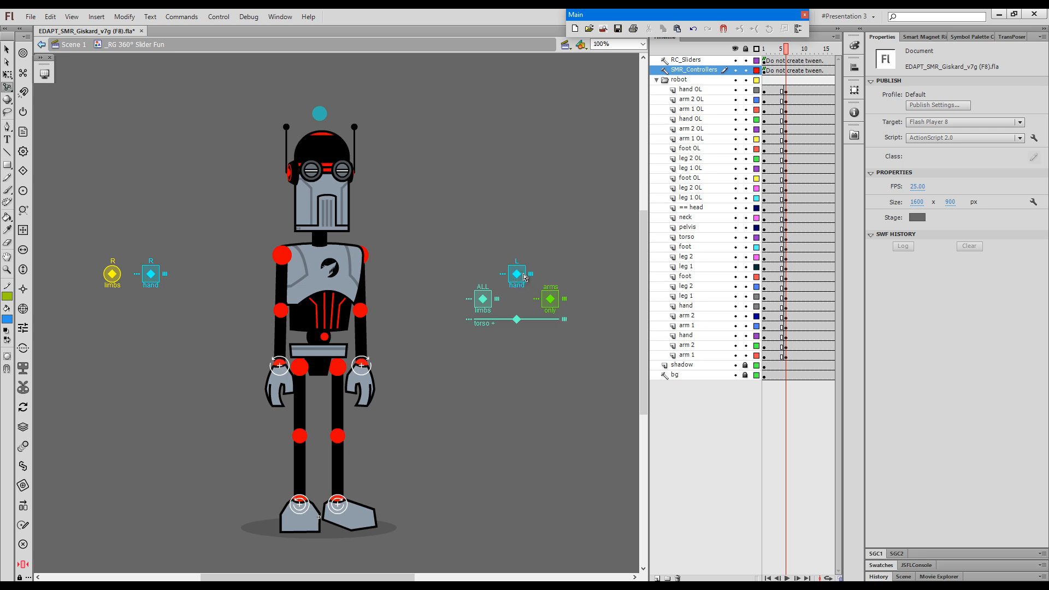
mouse_move(474, 392)
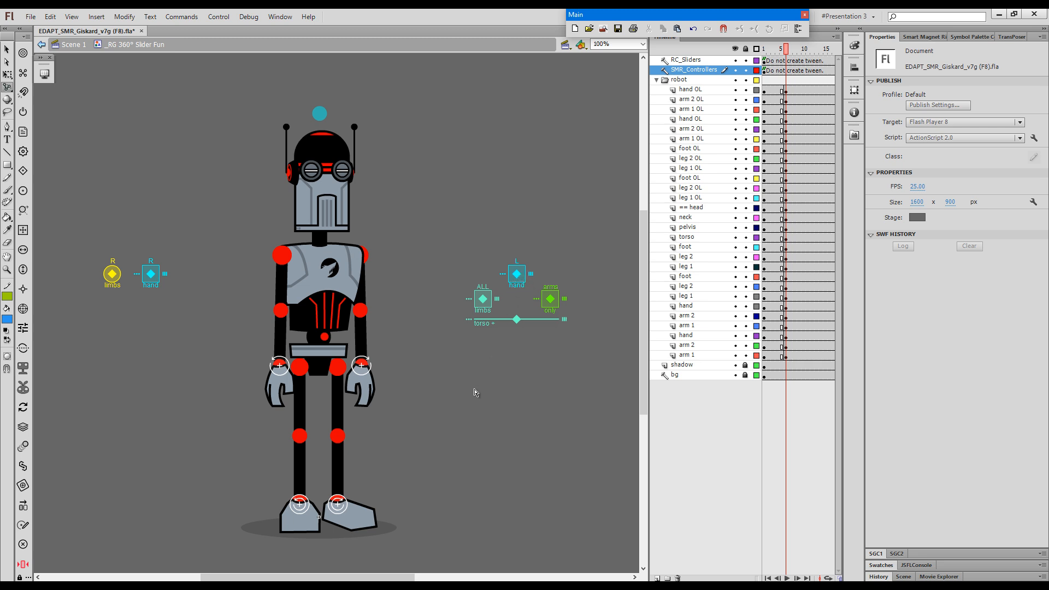
mouse_move(416, 335)
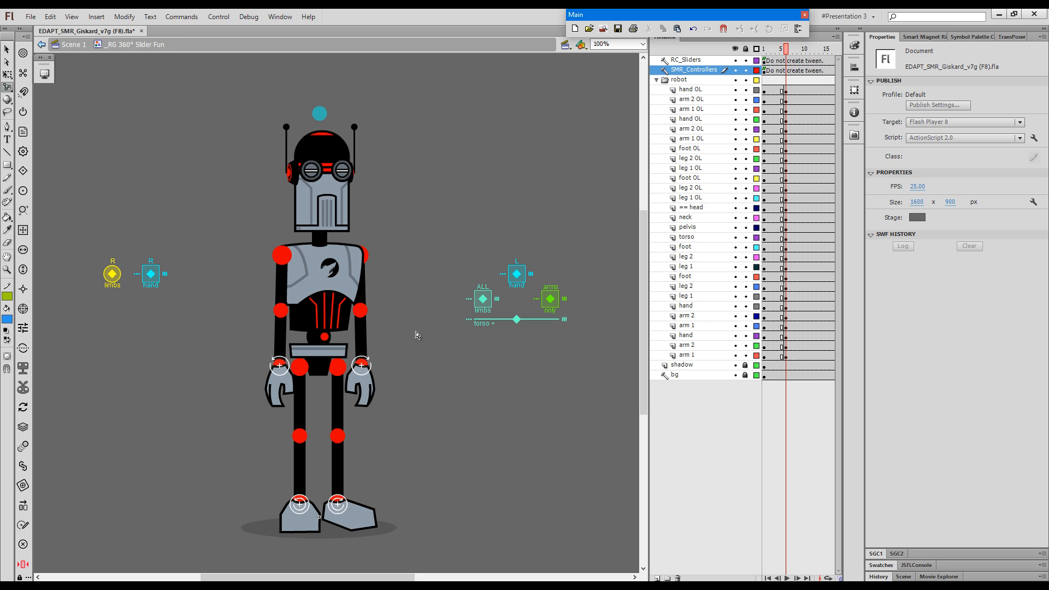
- Alt-drag the hand effector up across the chest to rest against the head's side
key("alt")
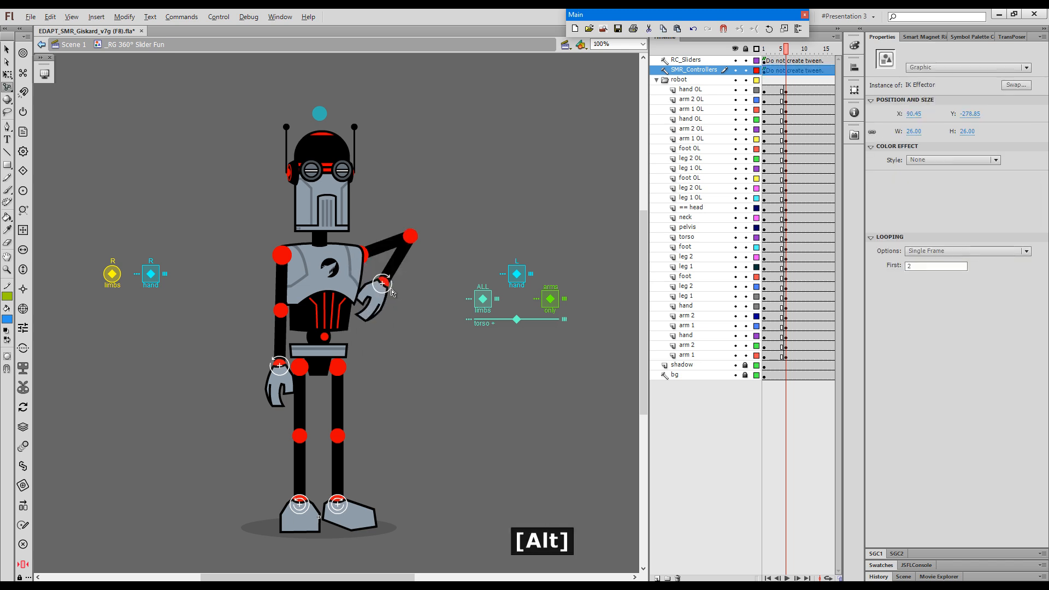
left_click_drag(381, 281, 345, 280)
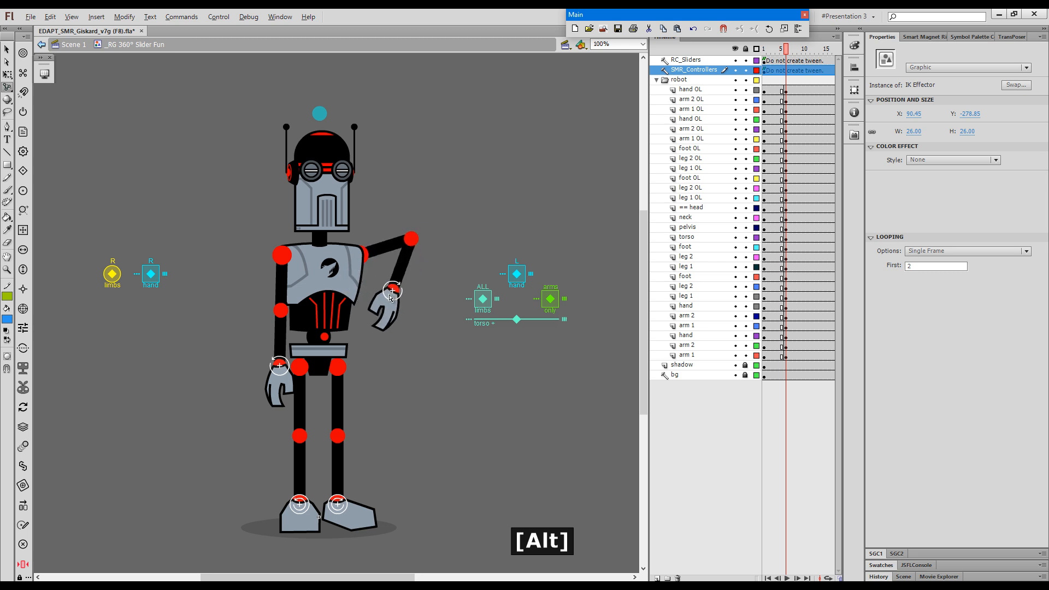
left_click_drag(391, 289, 350, 281)
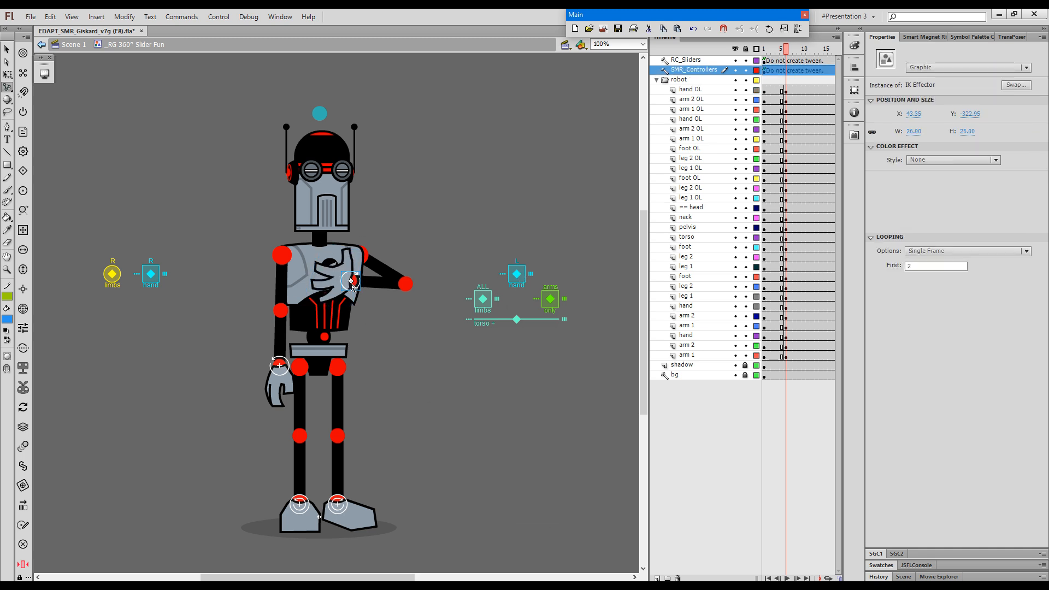
left_click_drag(351, 281, 341, 204)
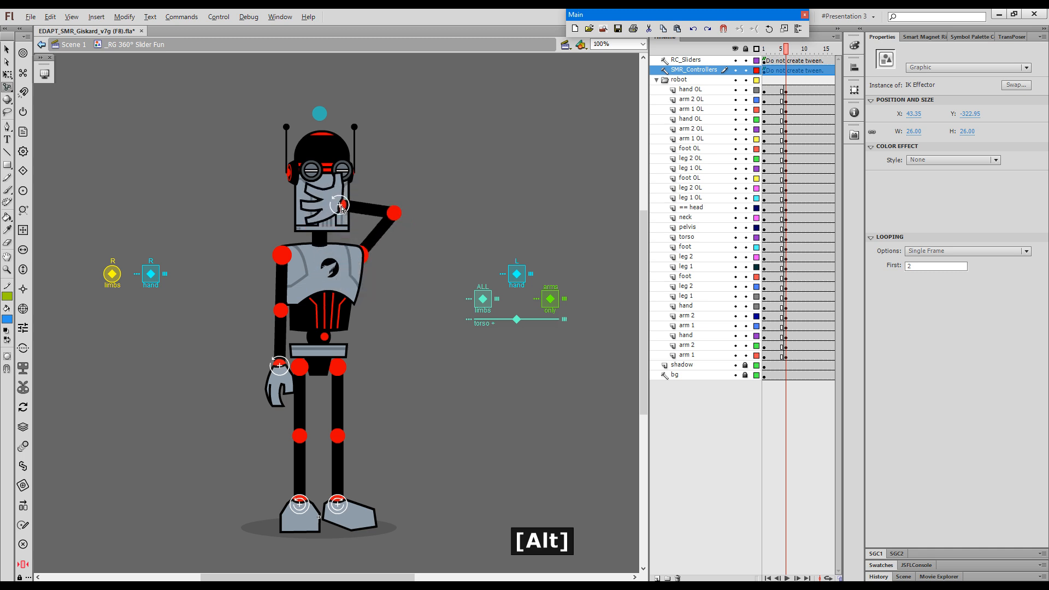
left_click_drag(340, 204, 341, 203)
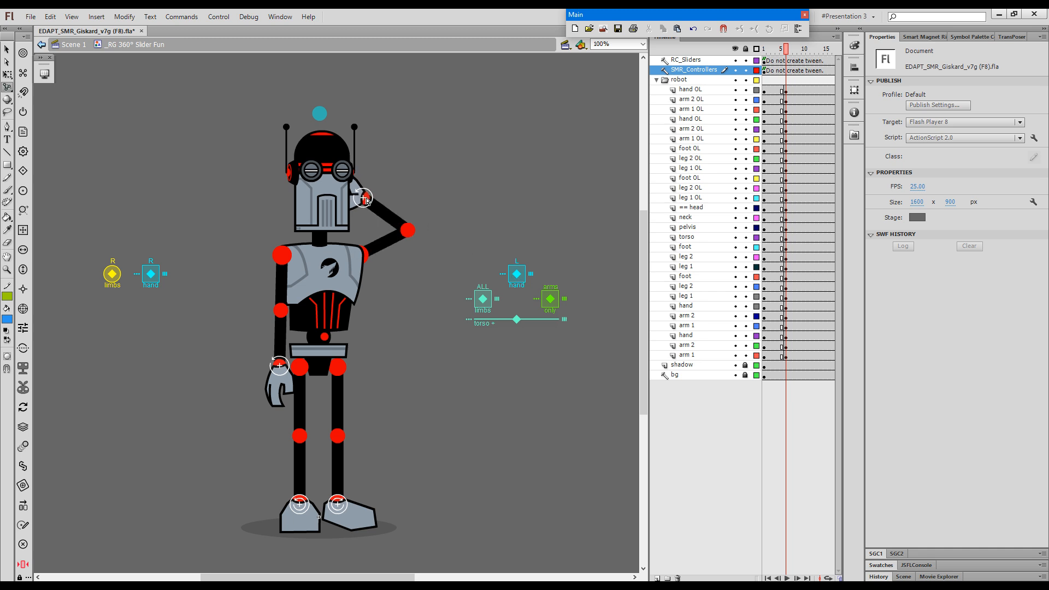
left_click_drag(364, 197, 378, 181)
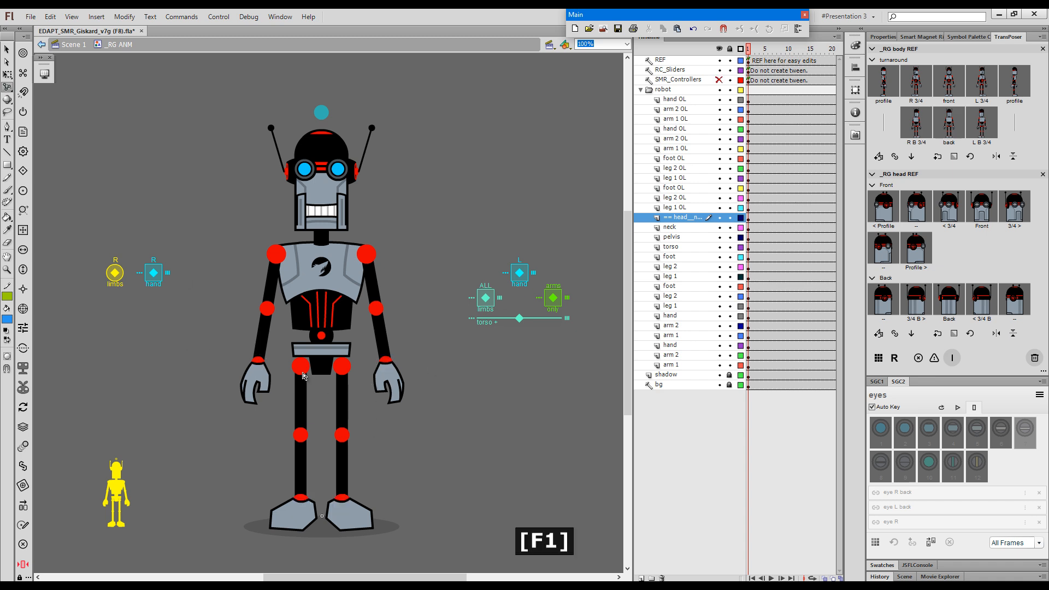
- Select the sliders controller layer and open the front-facing head symbol for editing
left_click(670, 70)
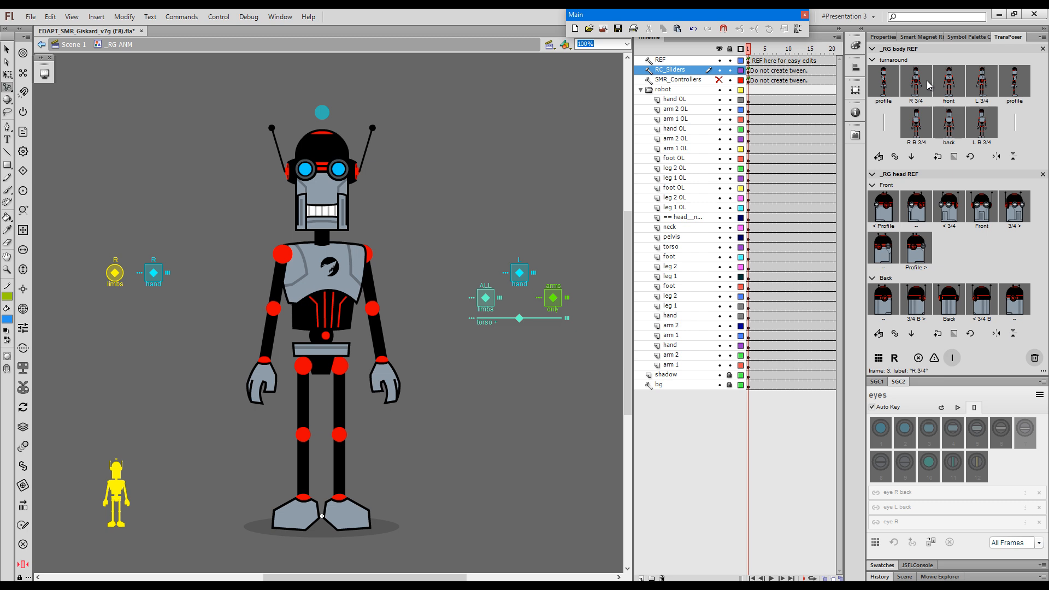
left_click(981, 83)
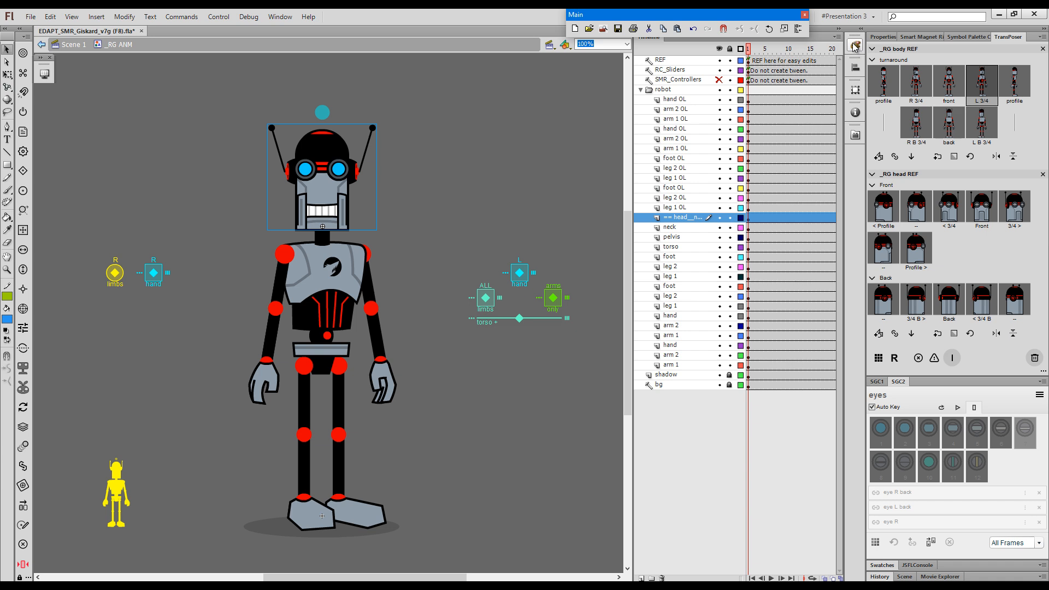
key("F2")
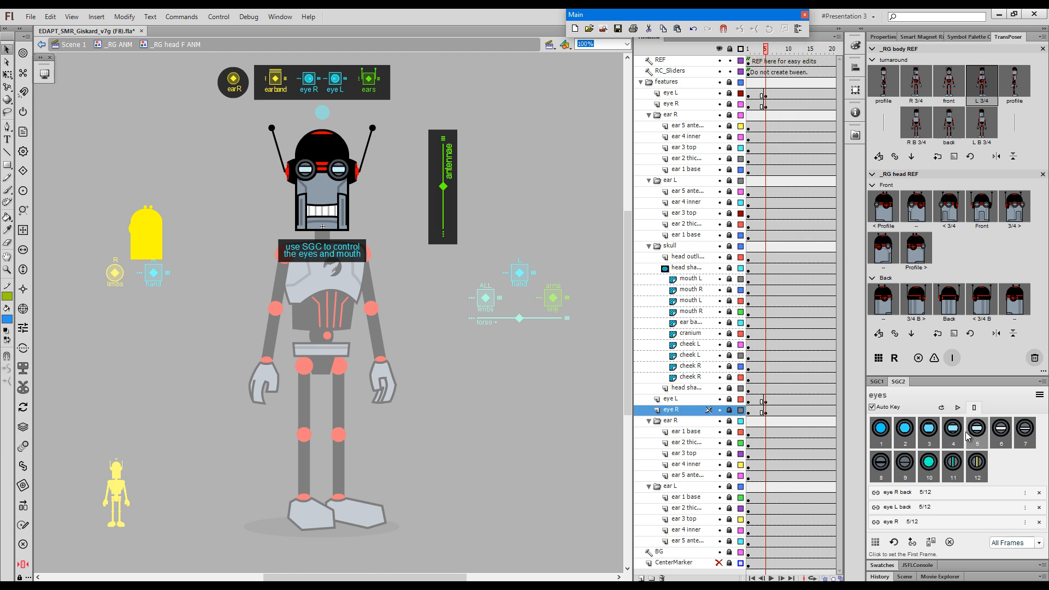
- Turn the head to the right three-quarter pose and cycle mouth shapes to mouth 5
left_click(953, 462)
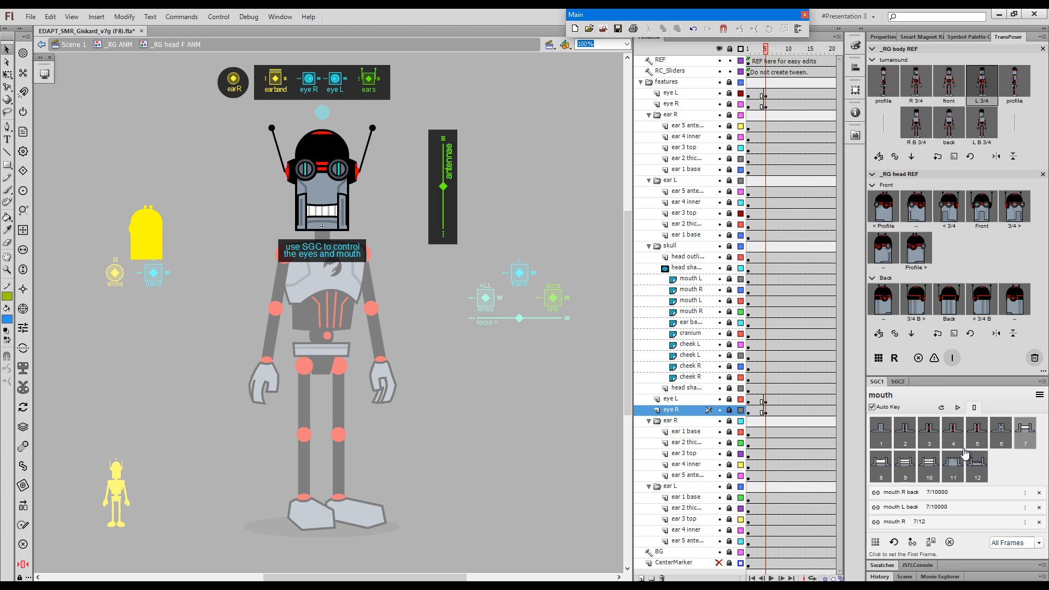
left_click(929, 467)
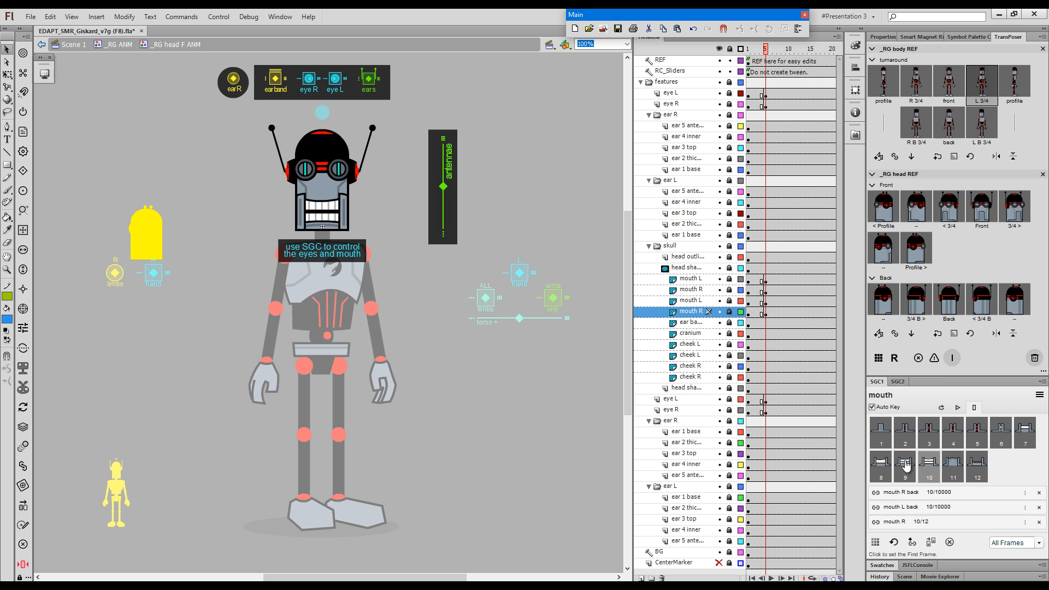
left_click(953, 432)
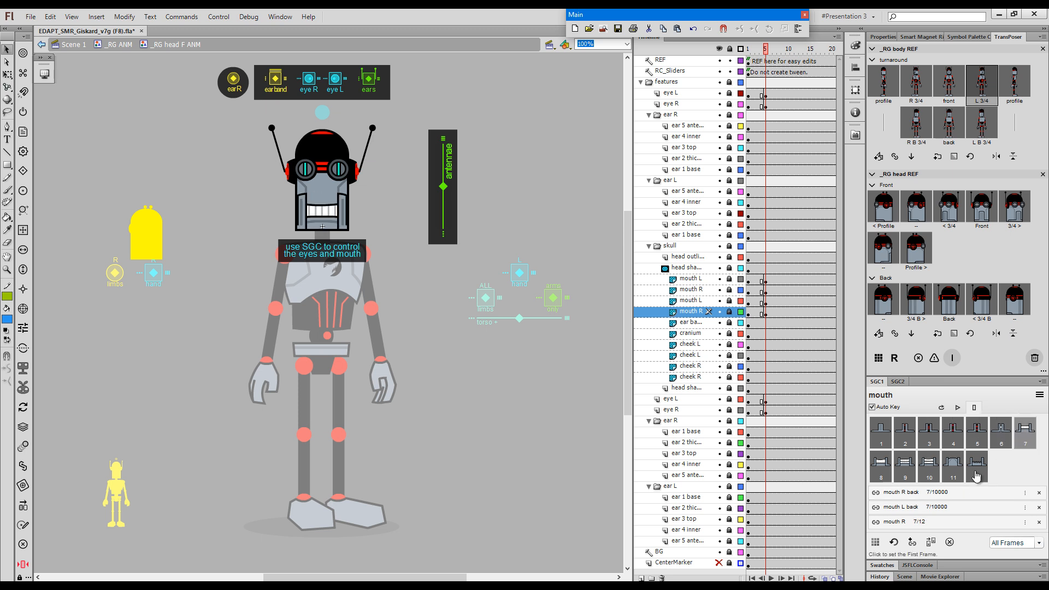
left_click(928, 466)
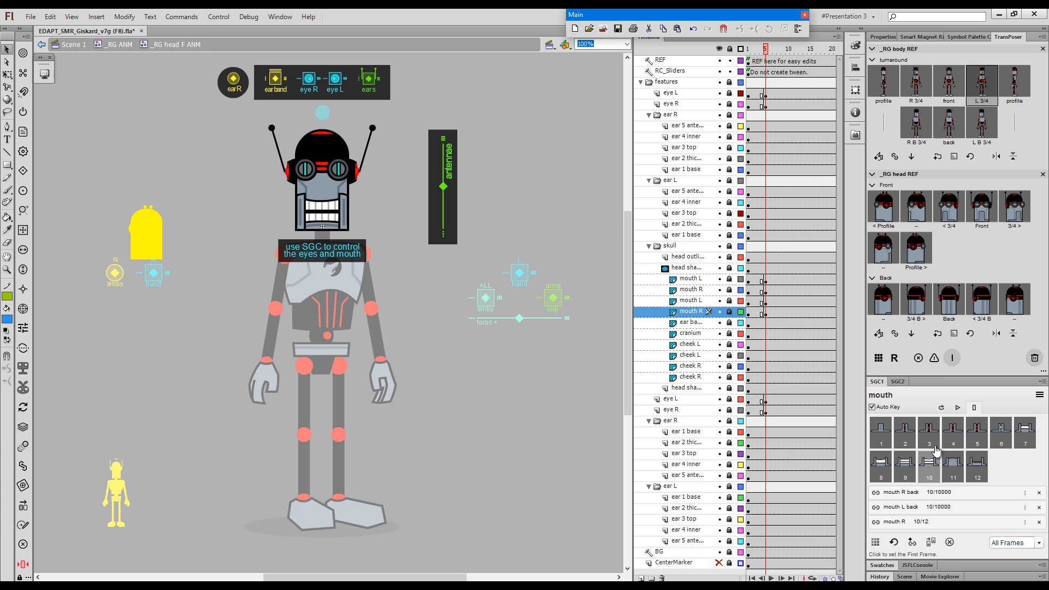
mouse_move(948, 208)
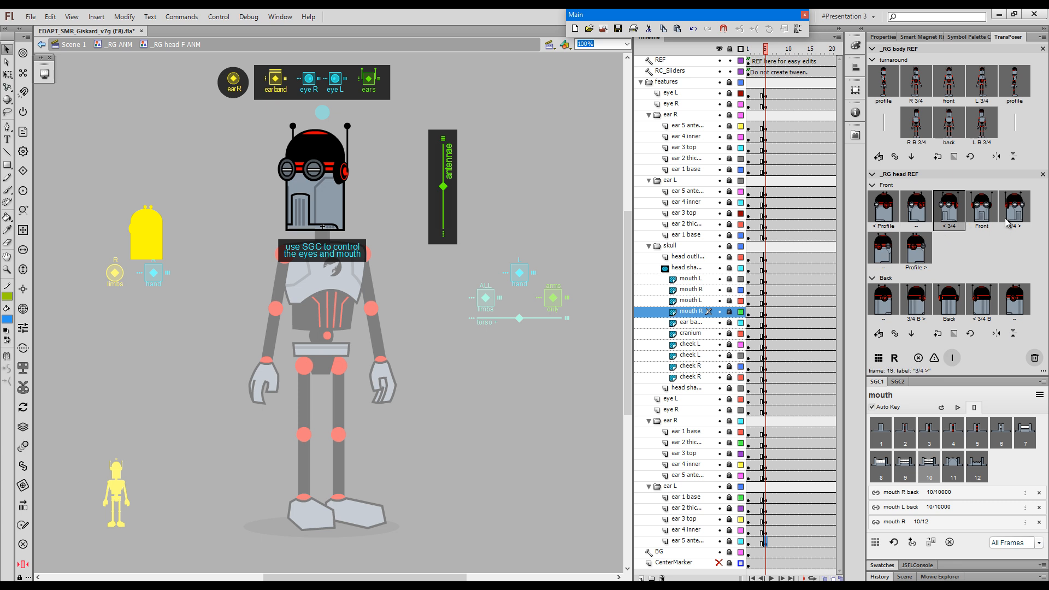
left_click(1014, 208)
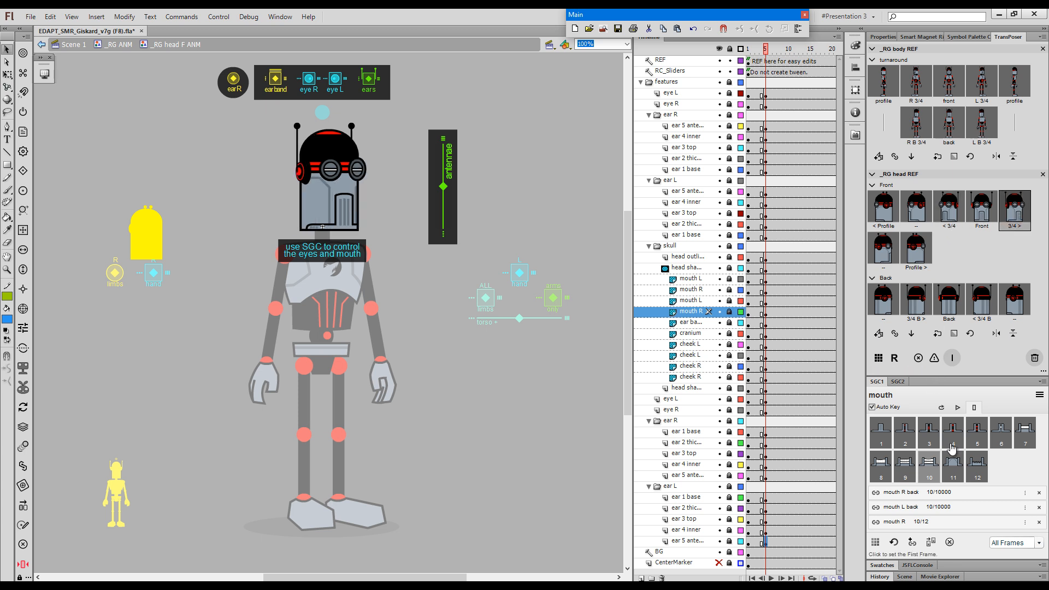
left_click(929, 432)
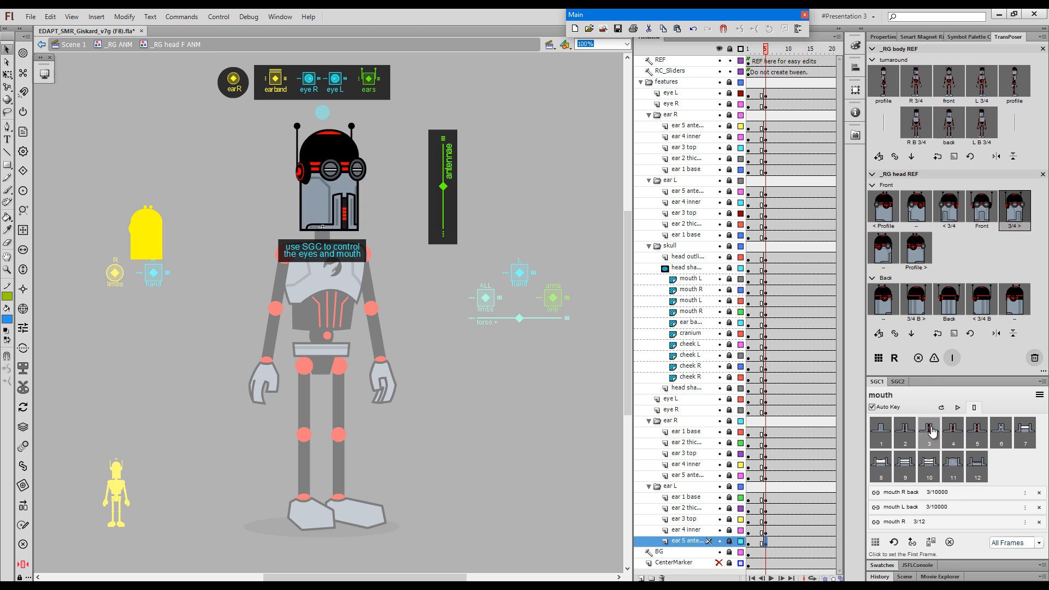
left_click(949, 296)
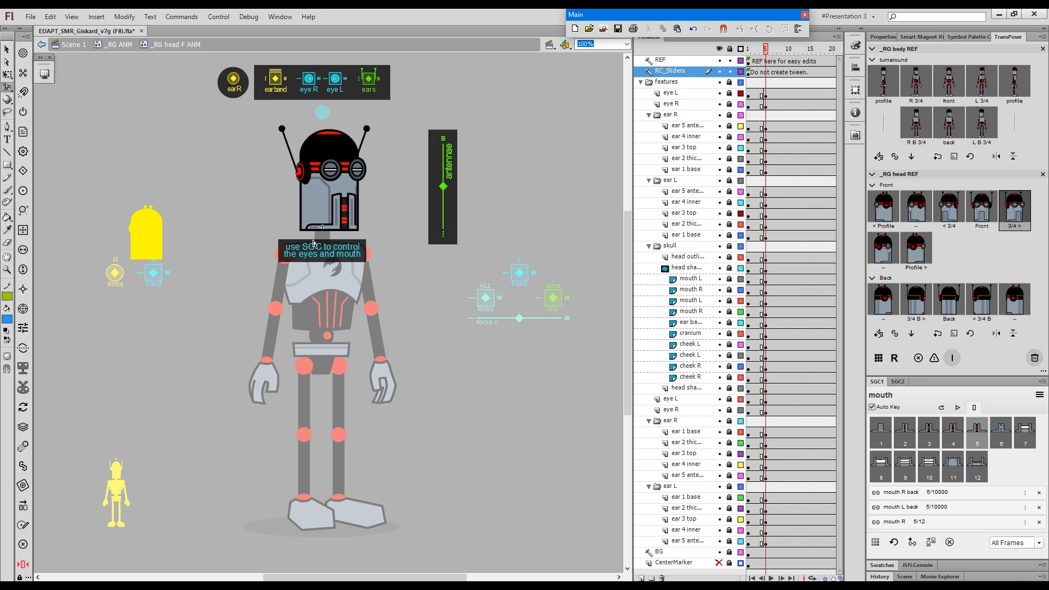
mouse_move(795, 269)
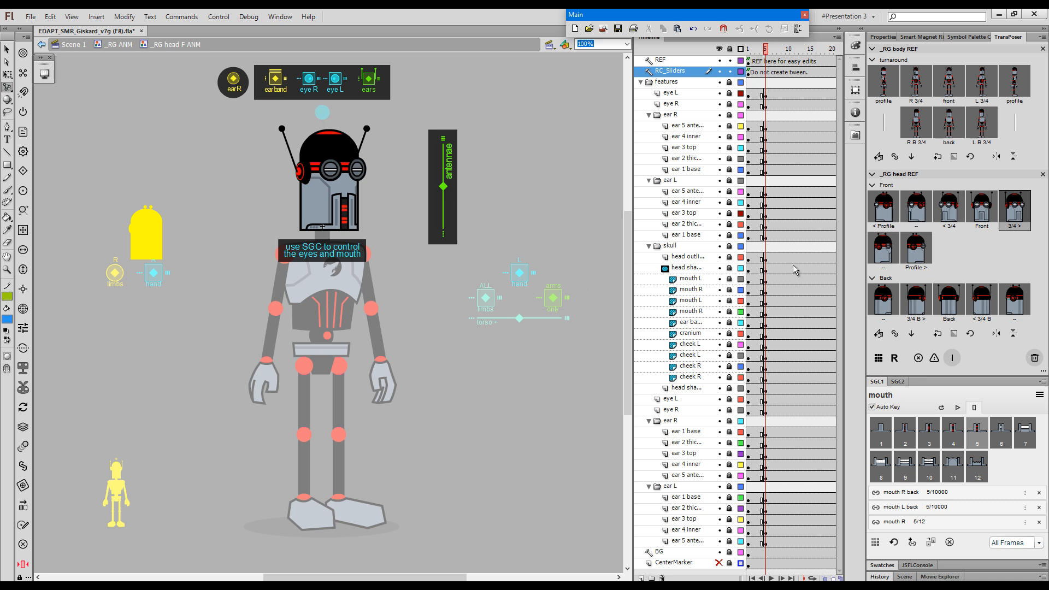
mouse_move(761, 94)
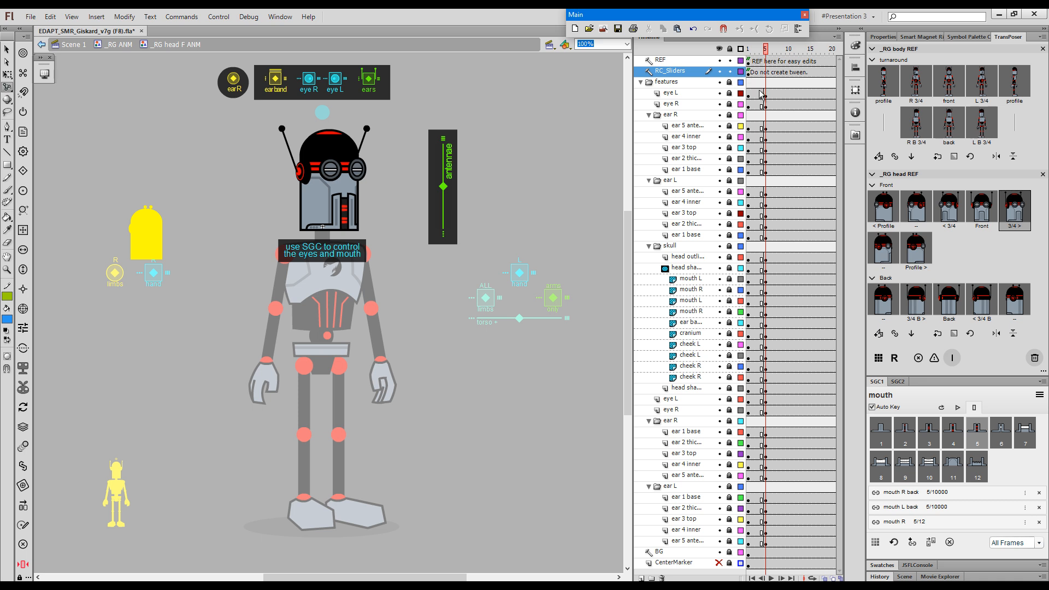
- Review the head's front and turned frames and select the lower eye L and R layers
left_click(788, 48)
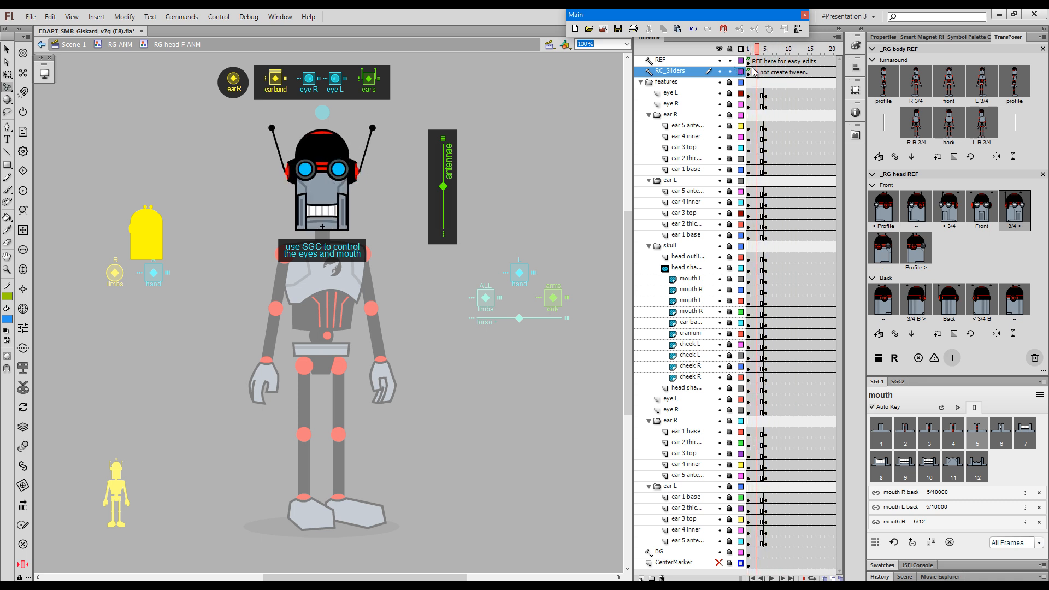
left_click(753, 48)
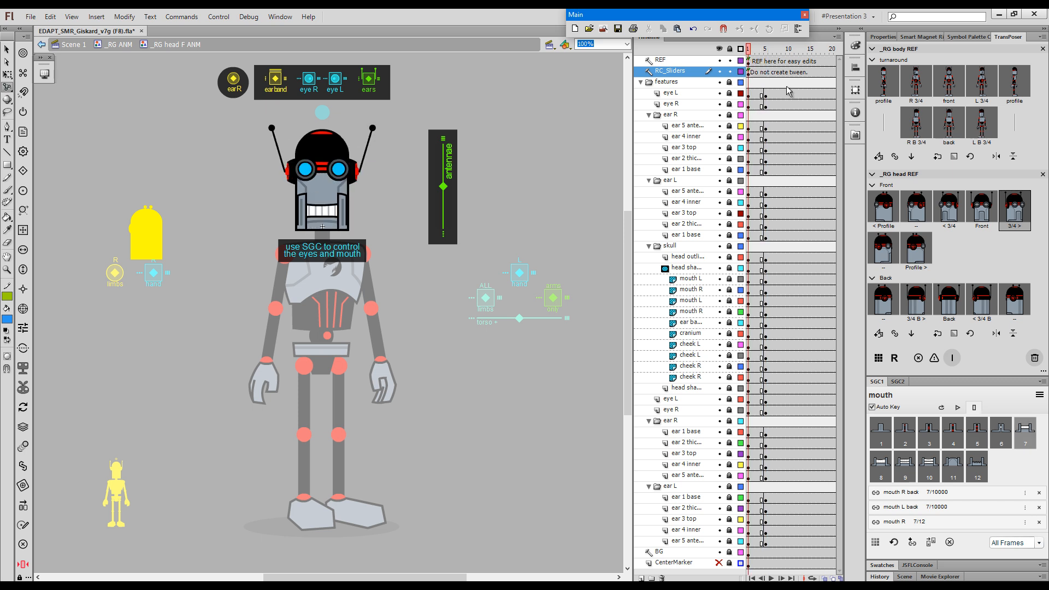
mouse_move(771, 107)
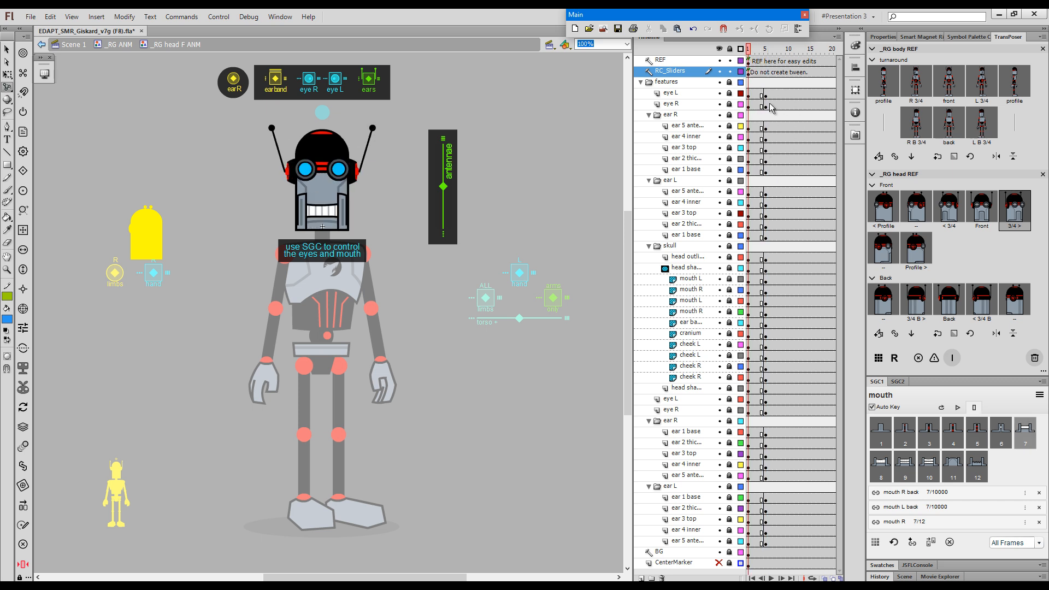
mouse_move(766, 117)
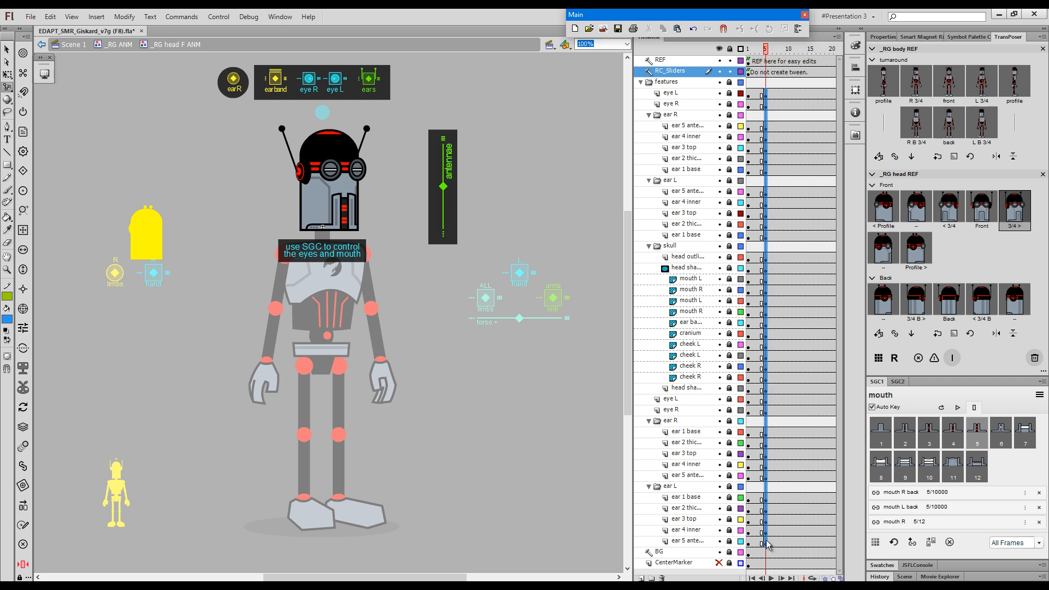
key("Shift+x")
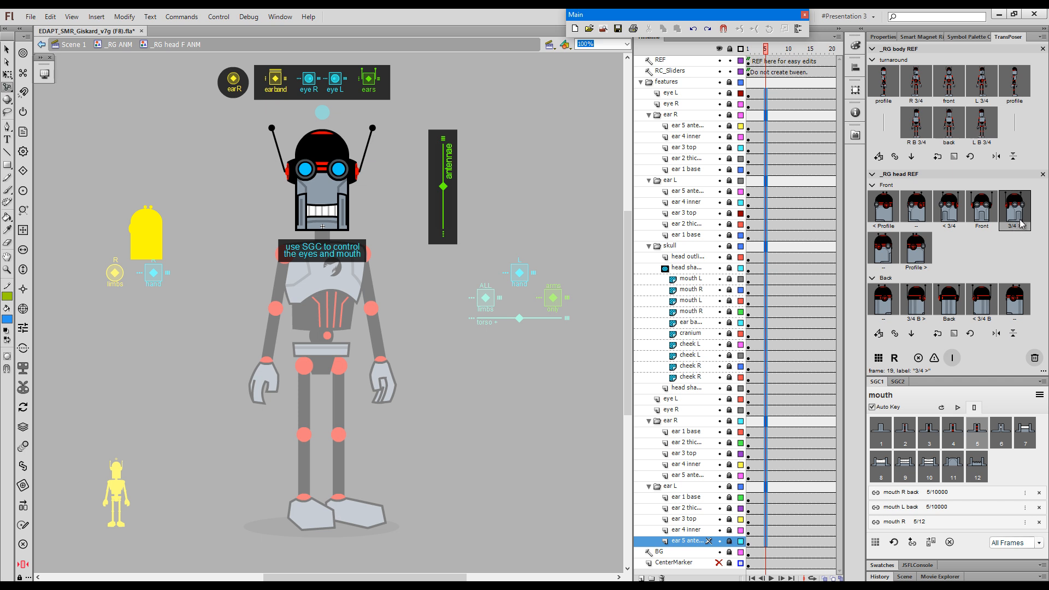
mouse_move(1020, 223)
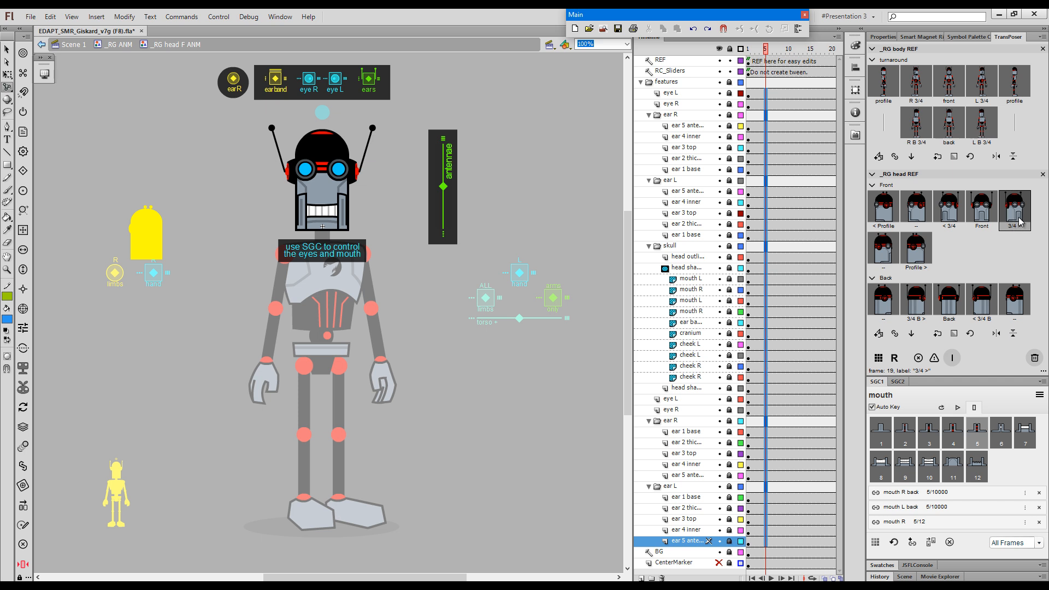
mouse_move(689, 100)
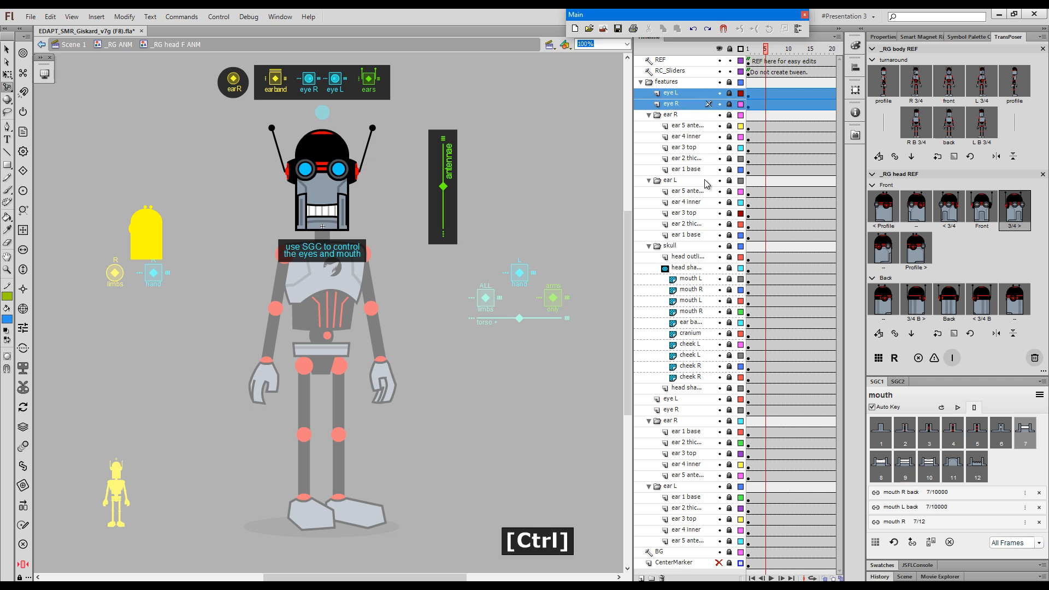
left_click(668, 398)
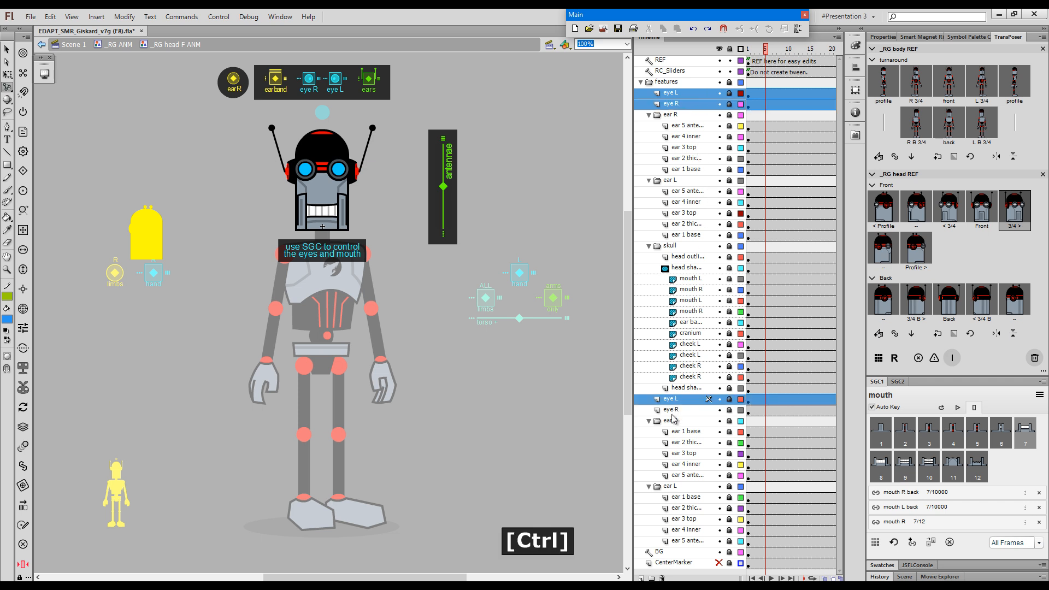
left_click(690, 278)
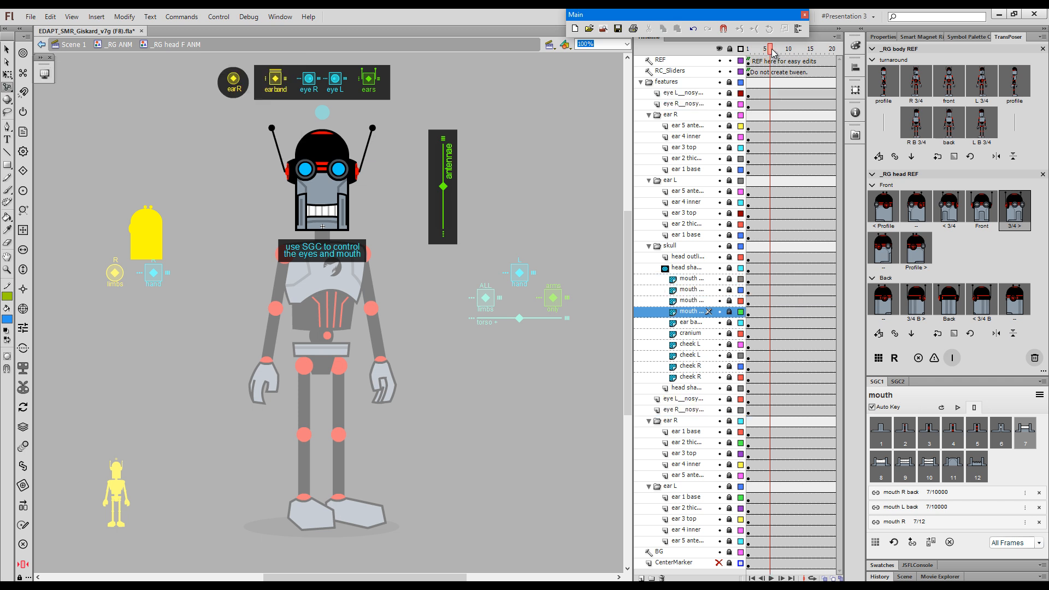
left_click(1014, 209)
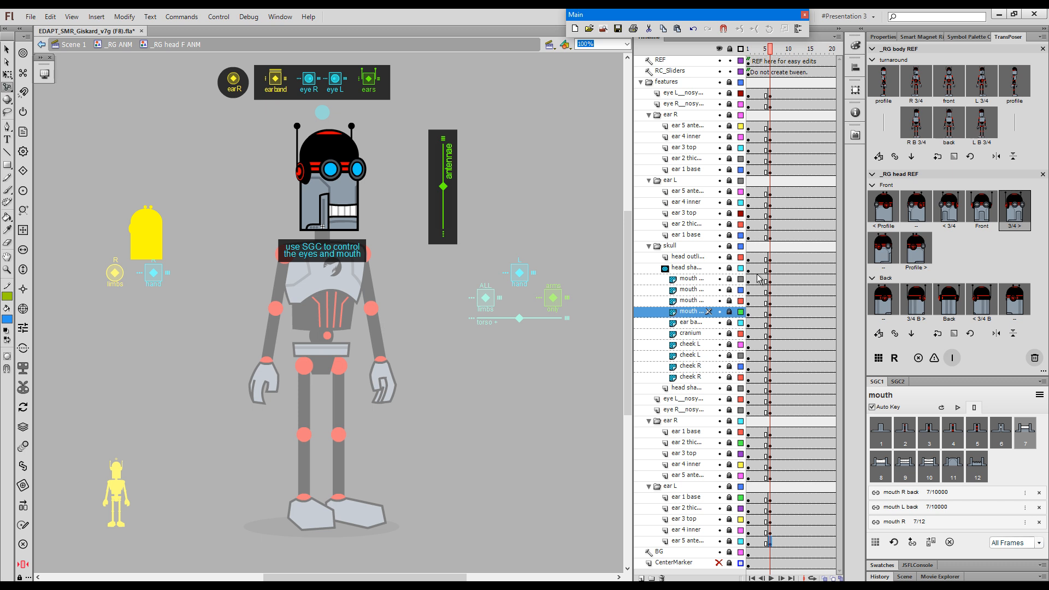
mouse_move(752, 92)
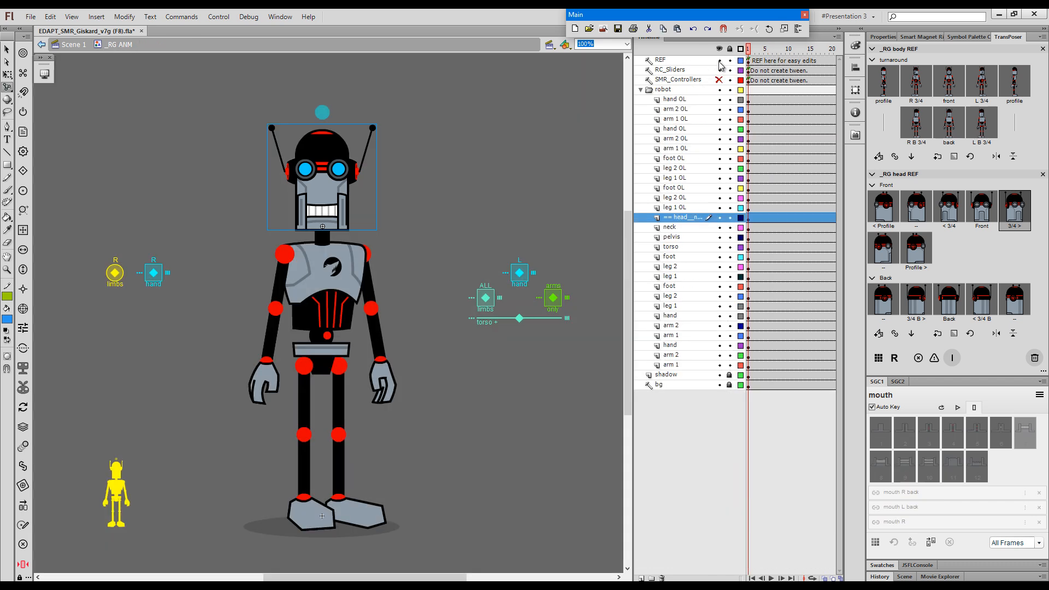
- On the torso-turn frame, select the torso and lower arm frames and reposition the torso
left_click(761, 48)
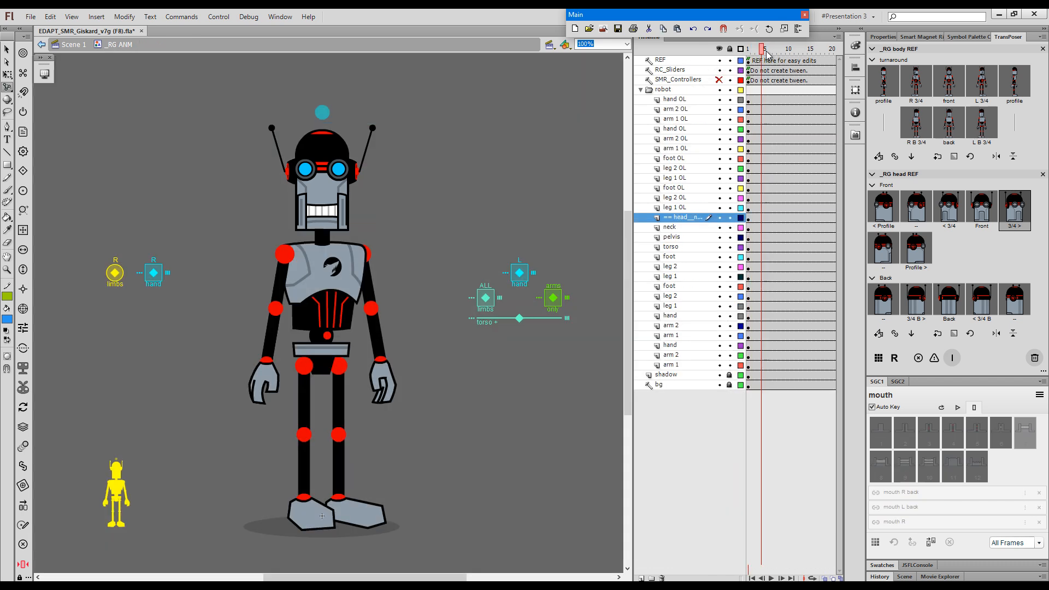
left_click(773, 48)
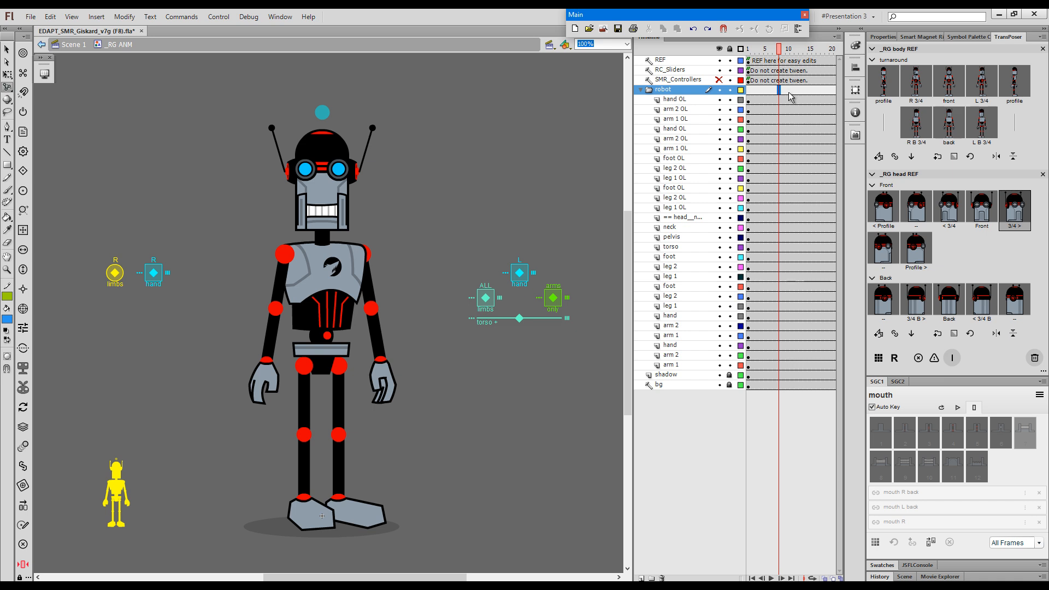
mouse_move(794, 97)
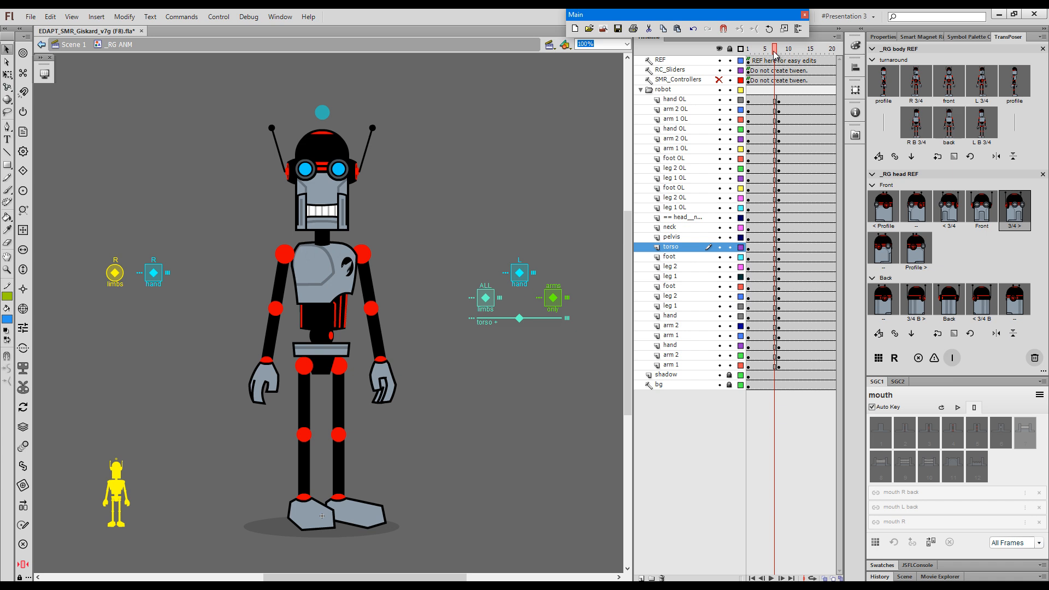
left_click(778, 48)
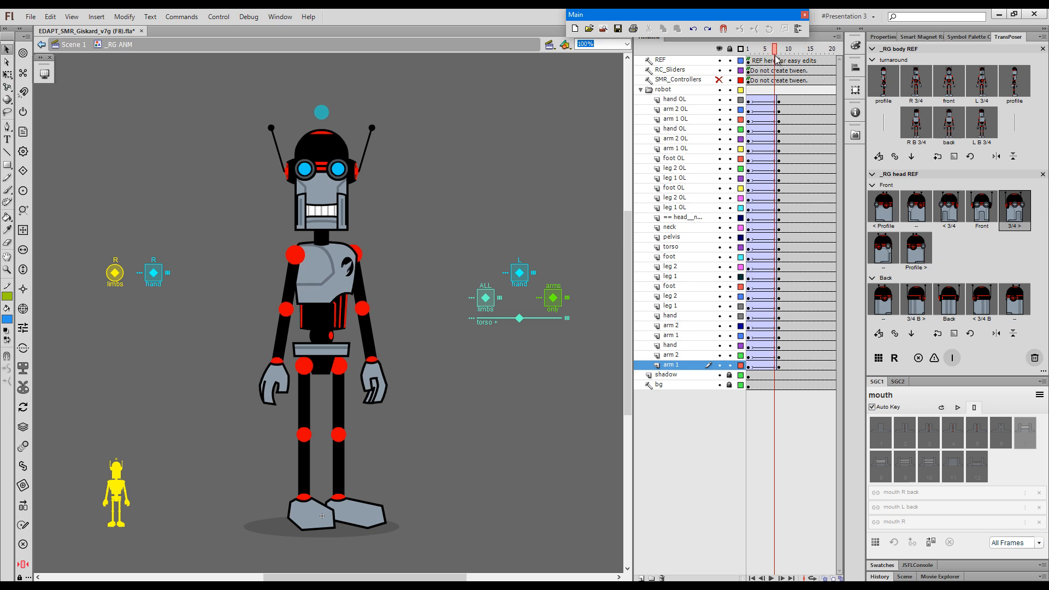
left_click(788, 48)
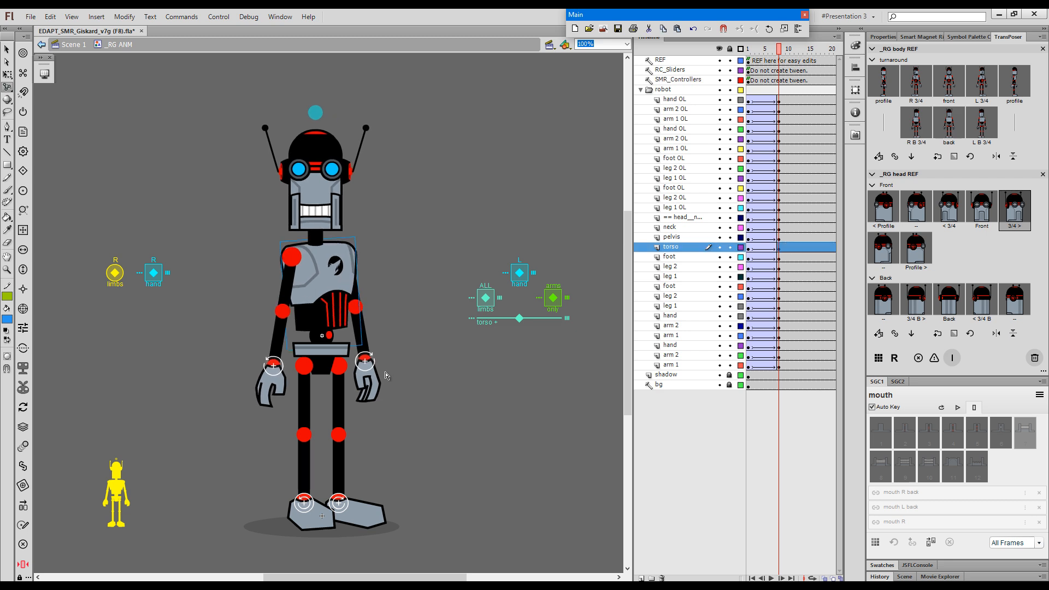
left_click_drag(365, 365, 382, 354)
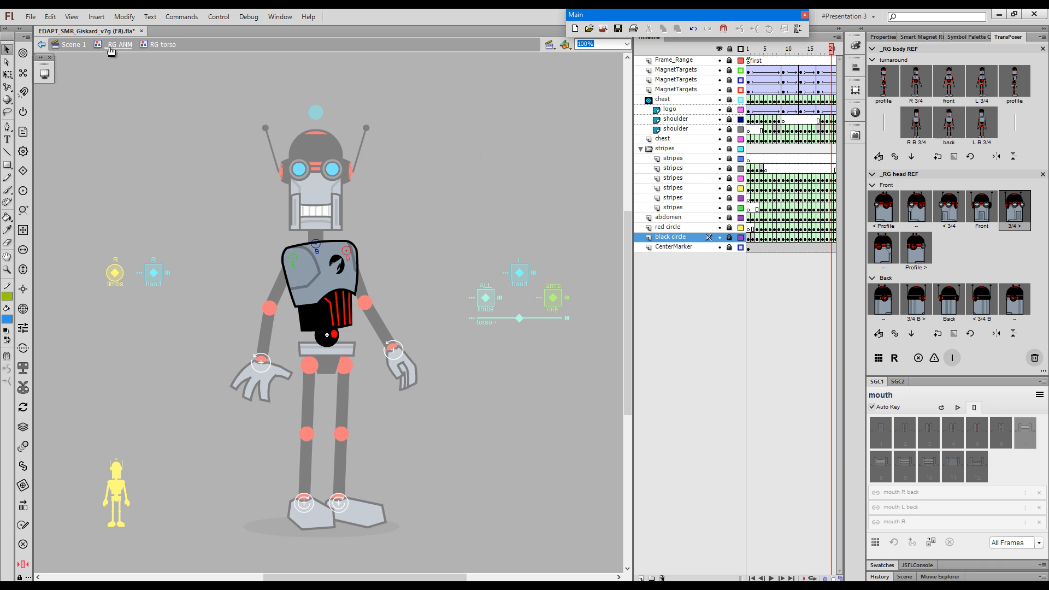
- Back on _RG ANM, select the torso instance and duplicate it as 'RG torso copy'
left_click(120, 44)
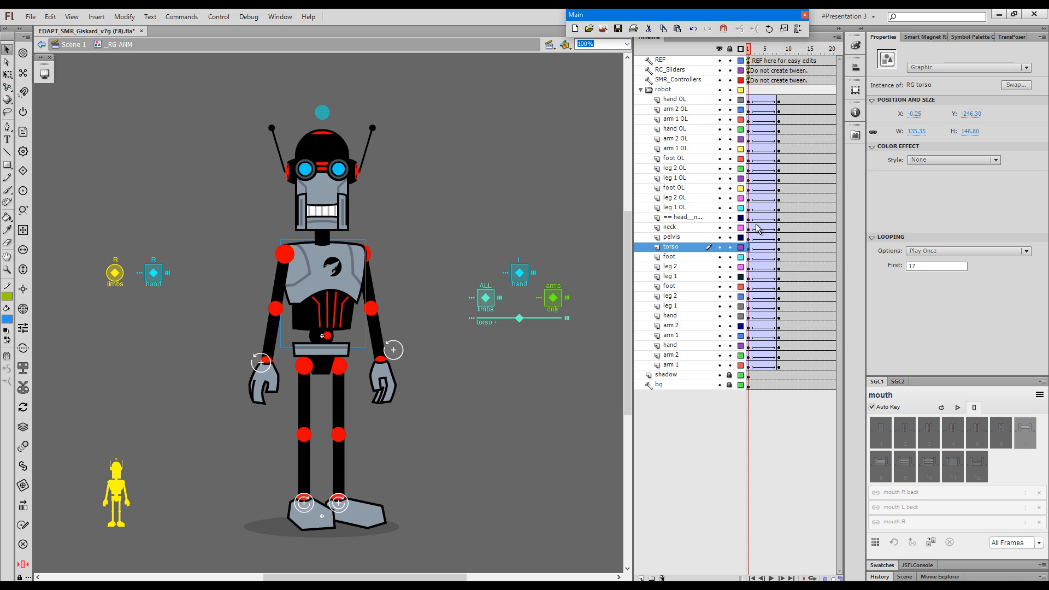
mouse_move(611, 317)
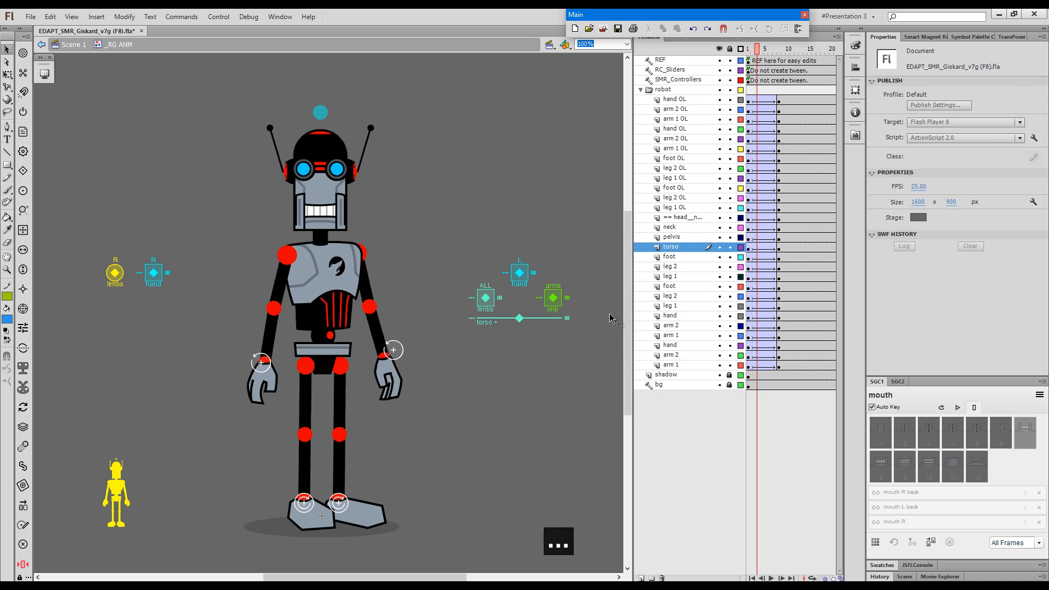
left_click(783, 48)
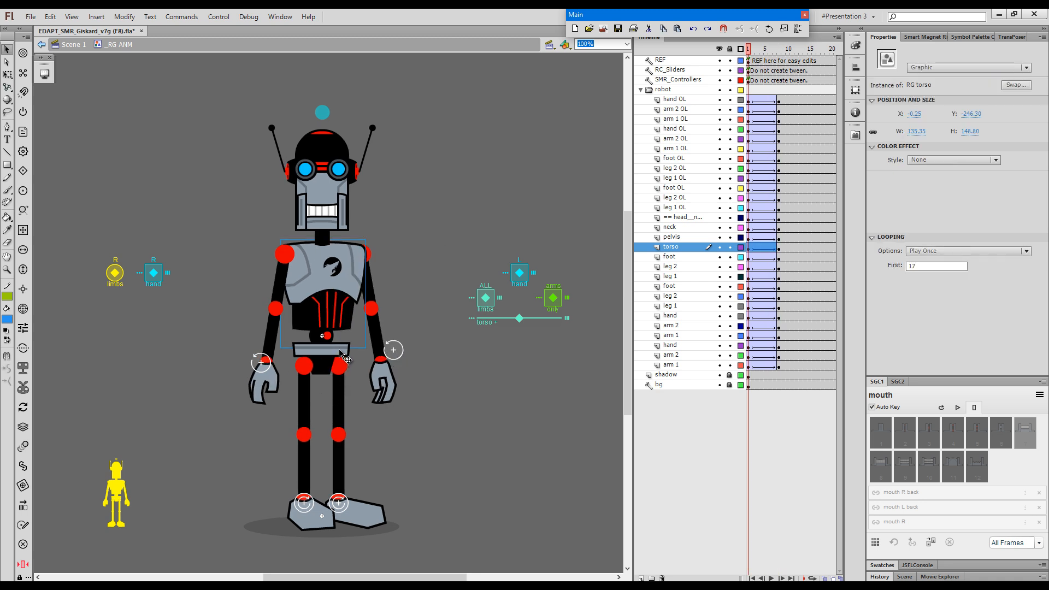
key("ctrl")
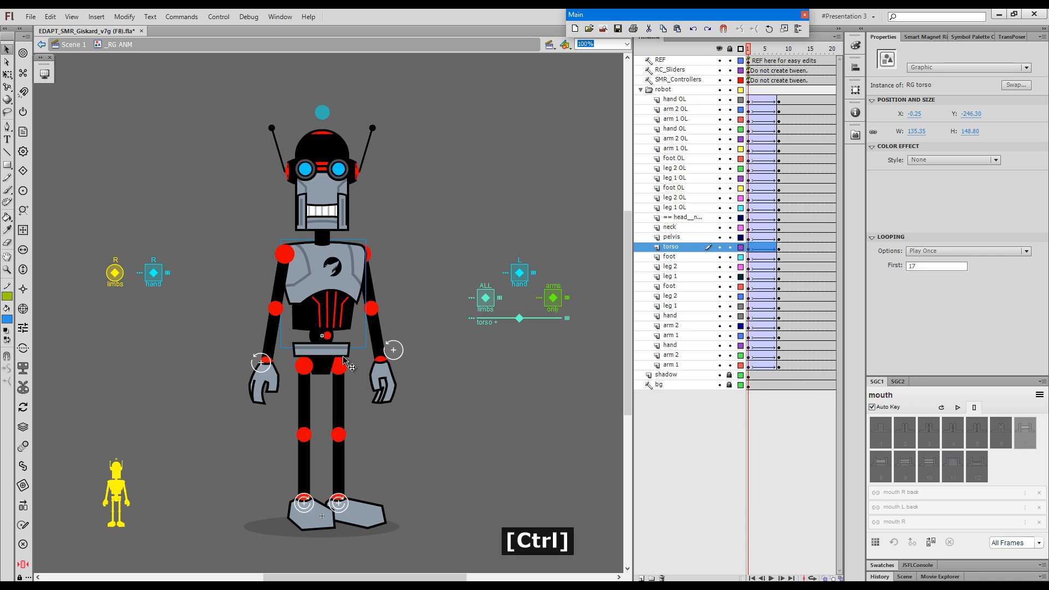
key("ctrl+e")
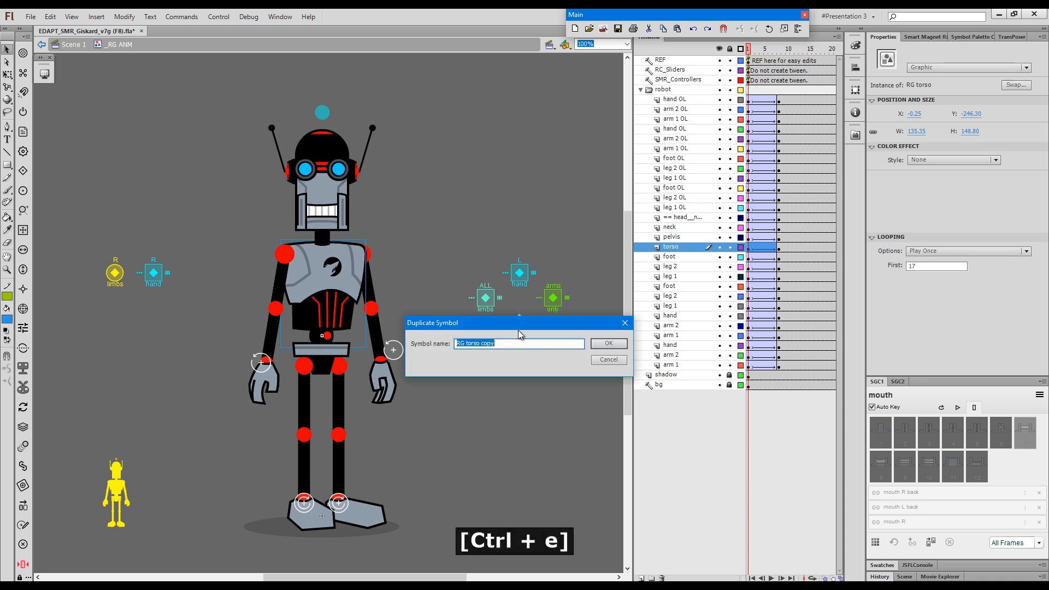
- Confirm the 'RG torso copy' duplicate symbol and step to a later frame
left_click(607, 343)
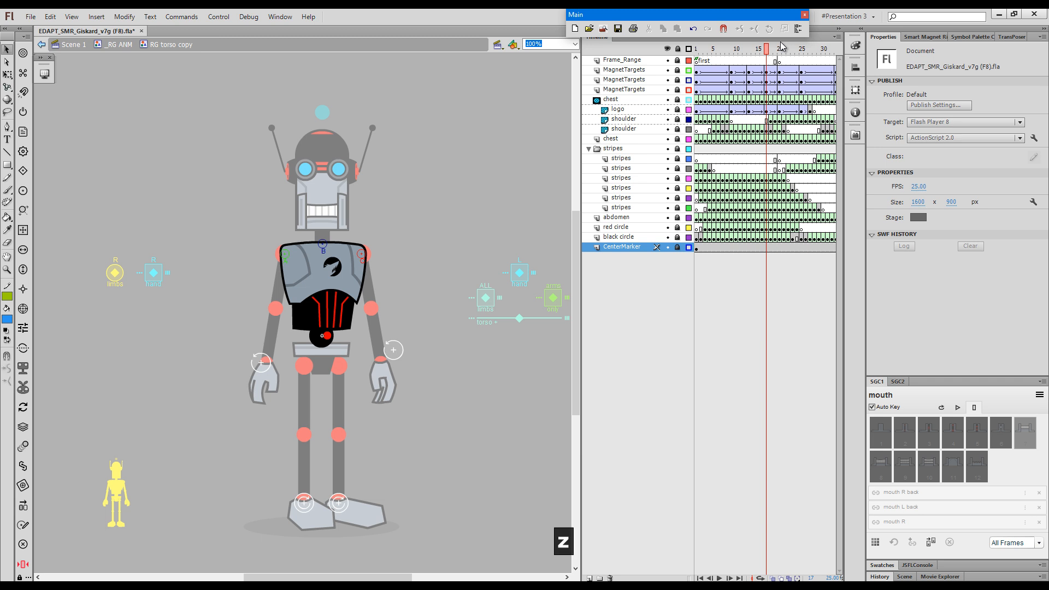
left_click(778, 48)
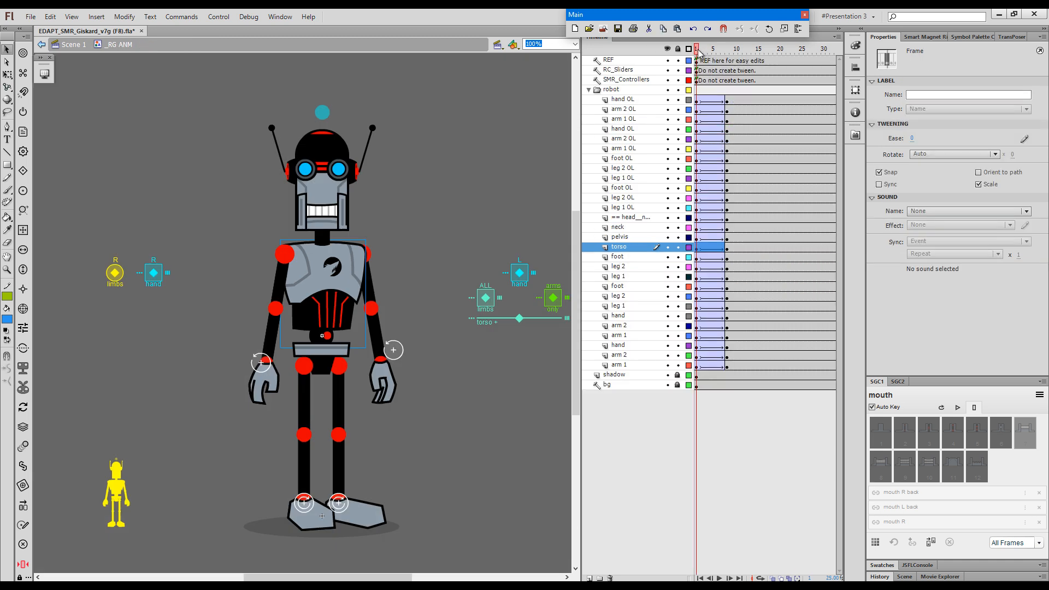
left_click(718, 48)
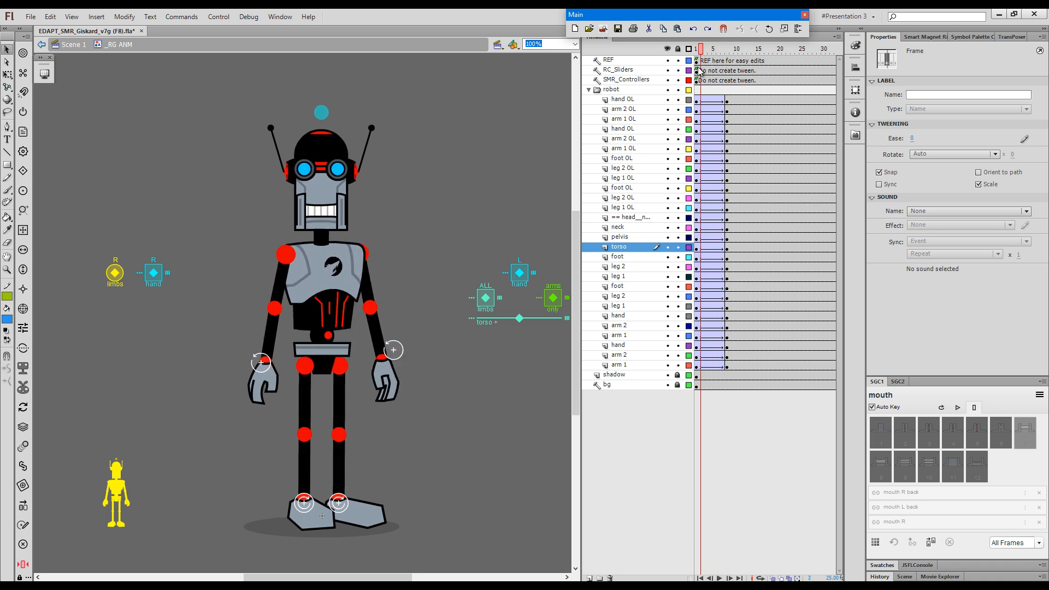
left_click(731, 48)
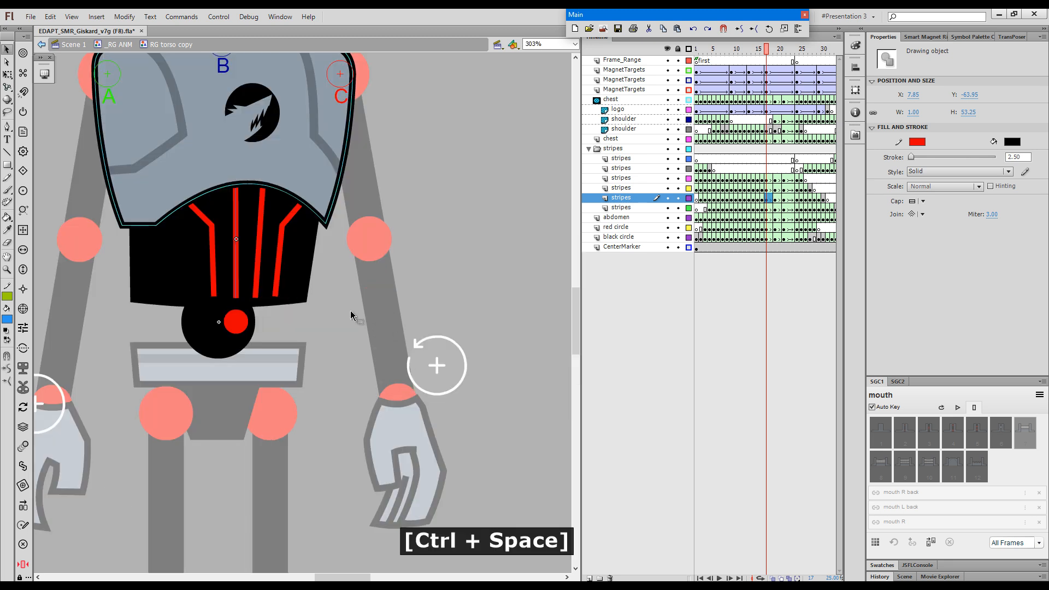
mouse_move(278, 338)
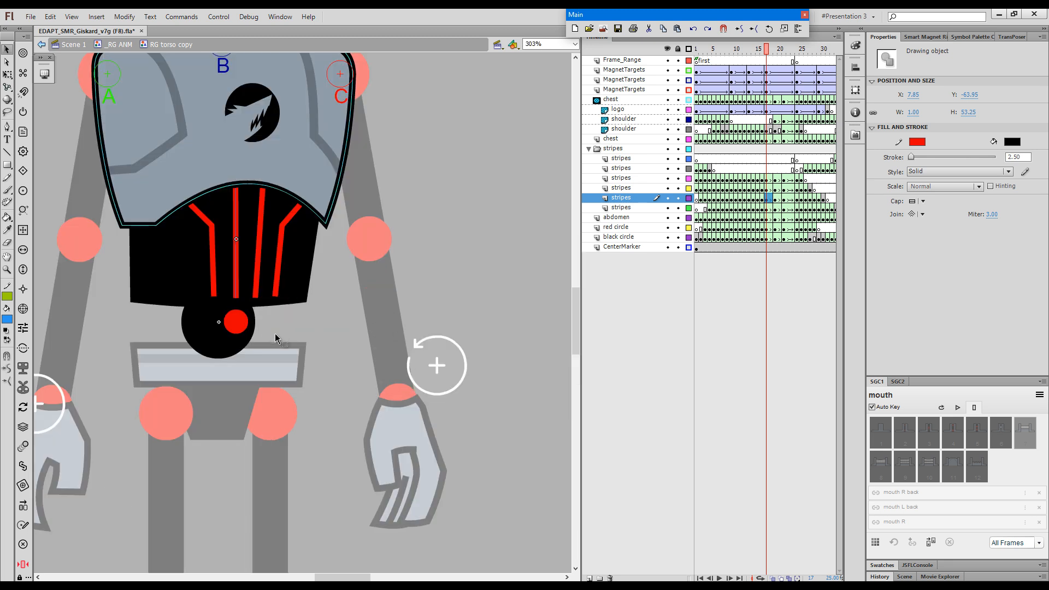
- Review the torso copy's stripe layers and return to the _RG ANM timeline
key("ctrl+shift+h")
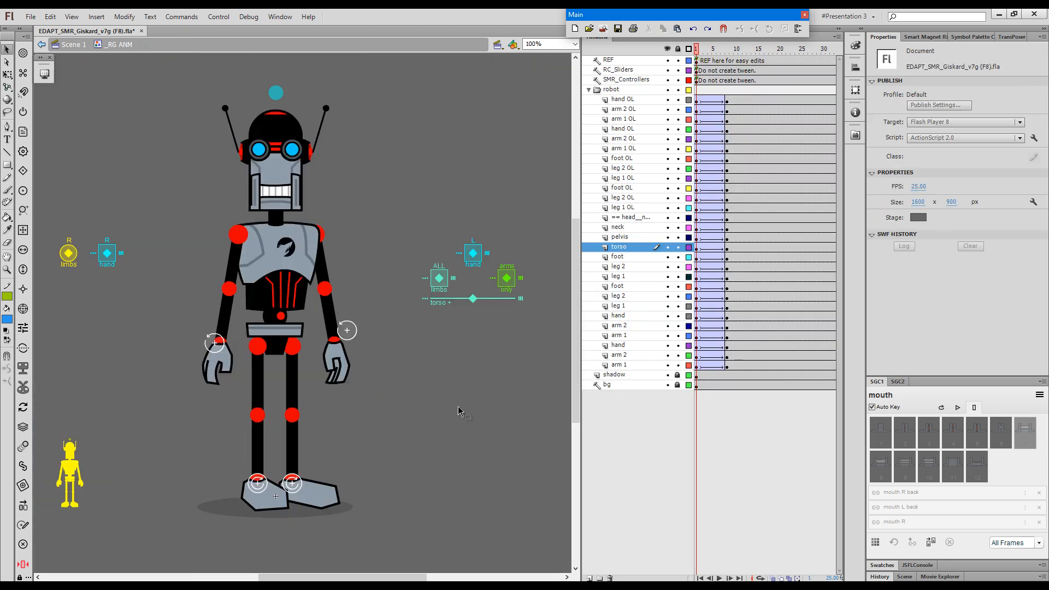
key("space")
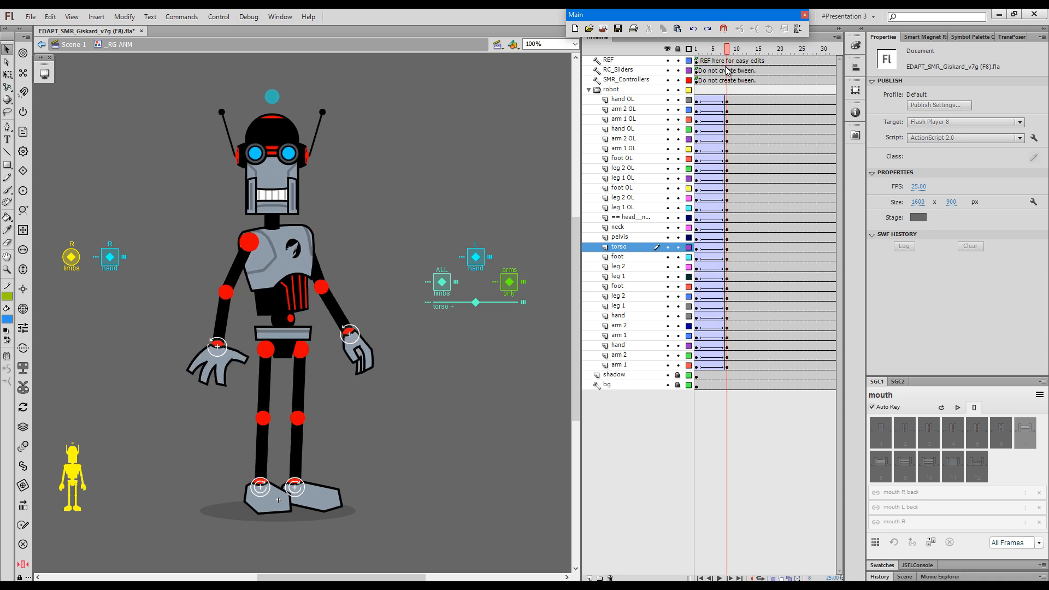
left_click(704, 48)
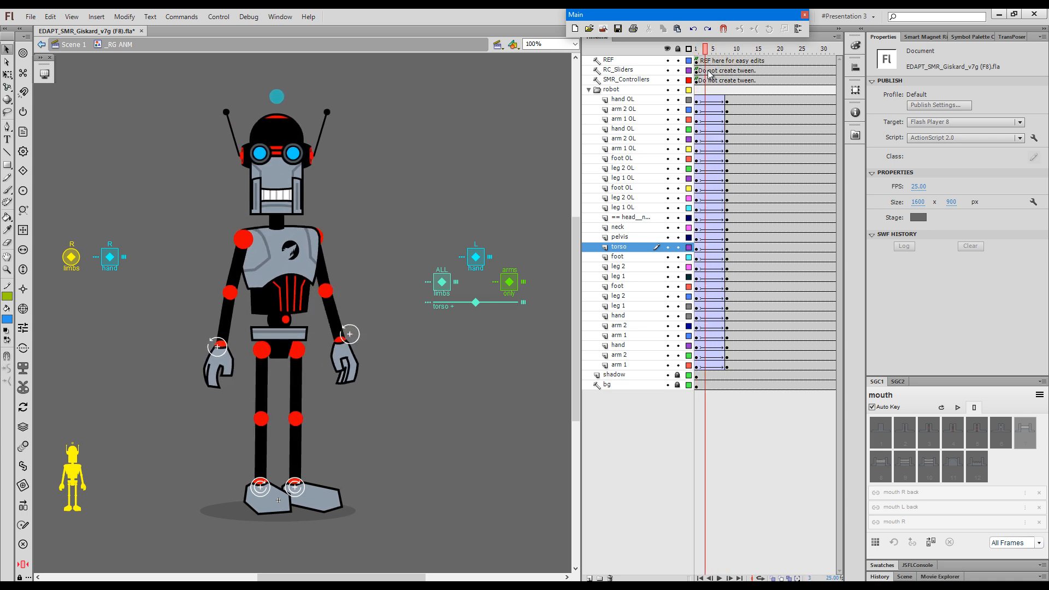
left_click(728, 48)
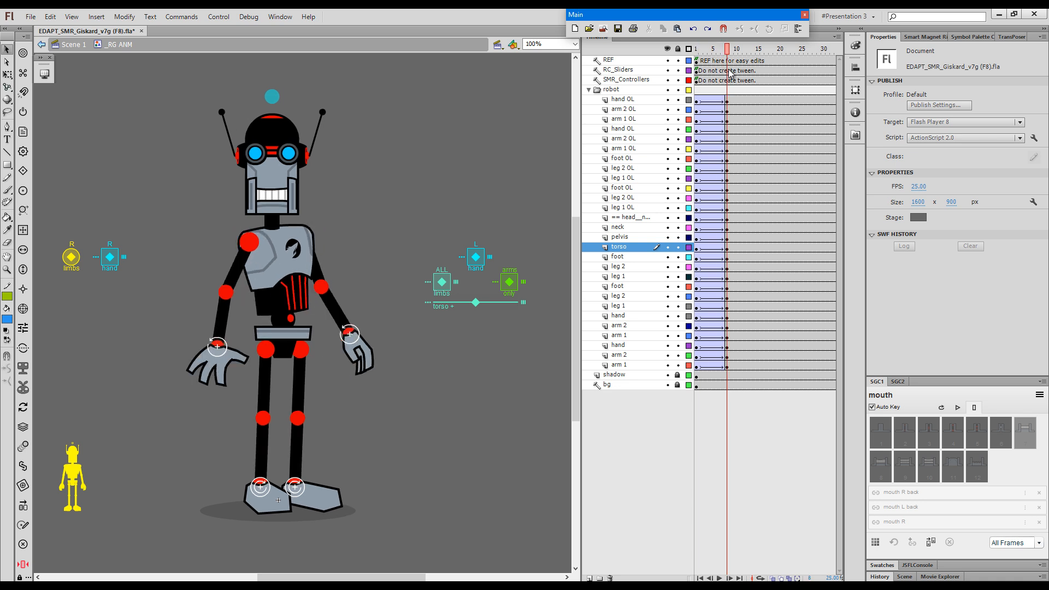
left_click(723, 48)
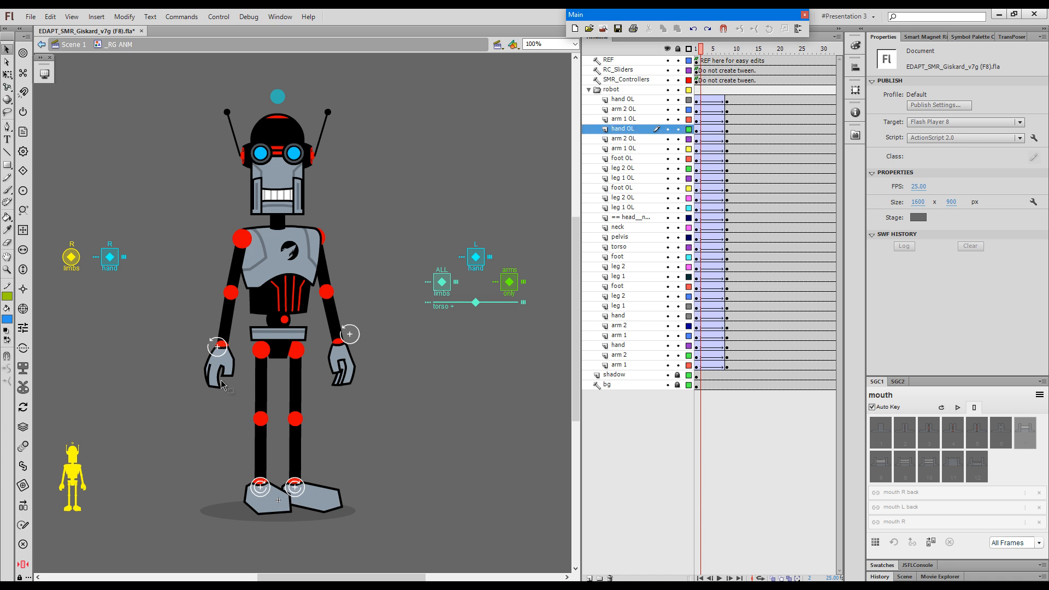
left_click(217, 362)
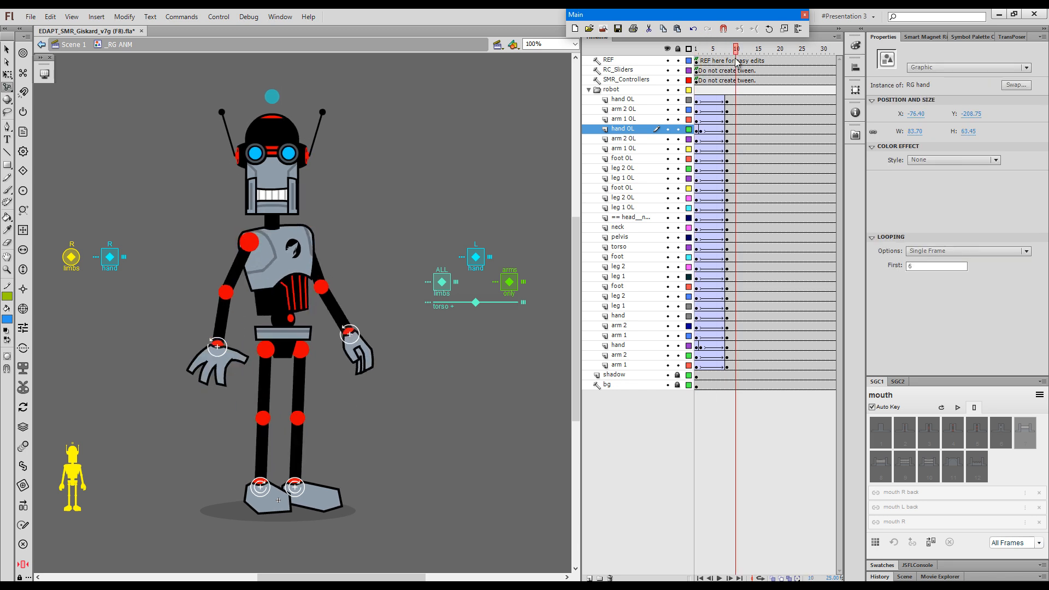
left_click(740, 48)
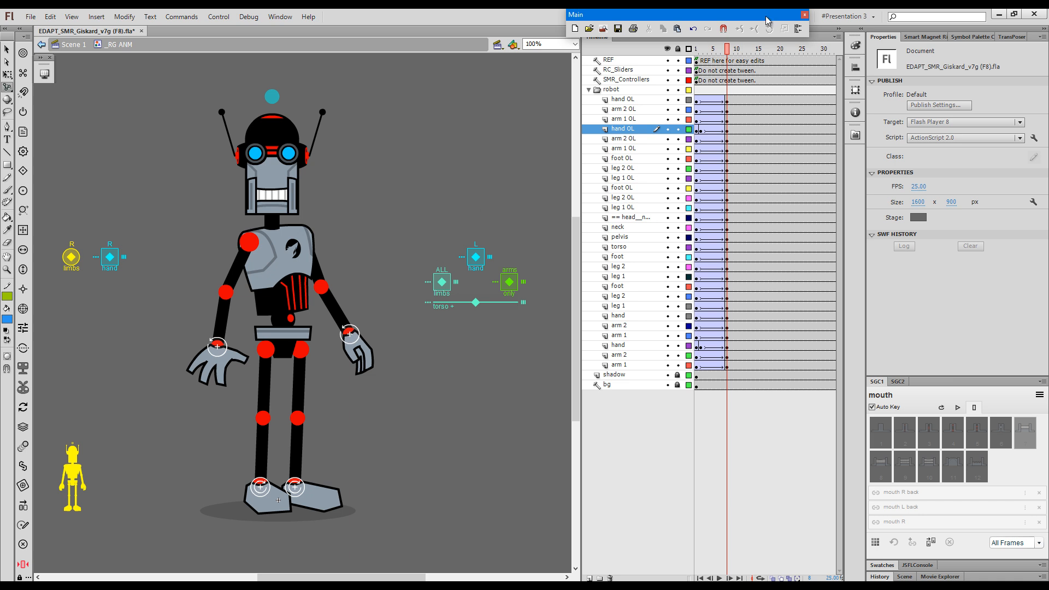
left_click(736, 48)
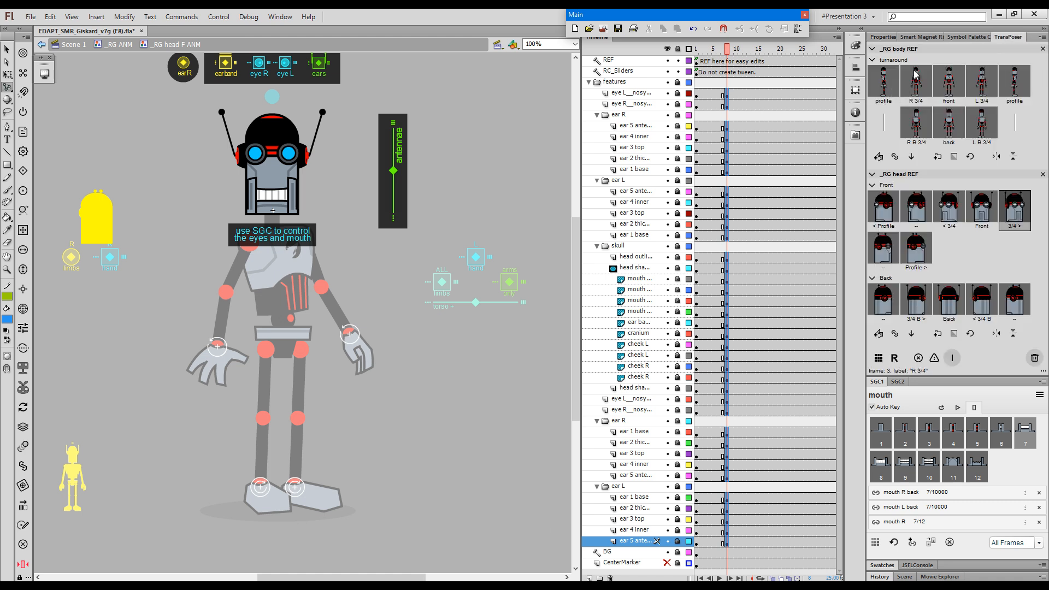
- Select frames across all head layers and scrub the front-to-three-quarter head turn
left_click(1014, 206)
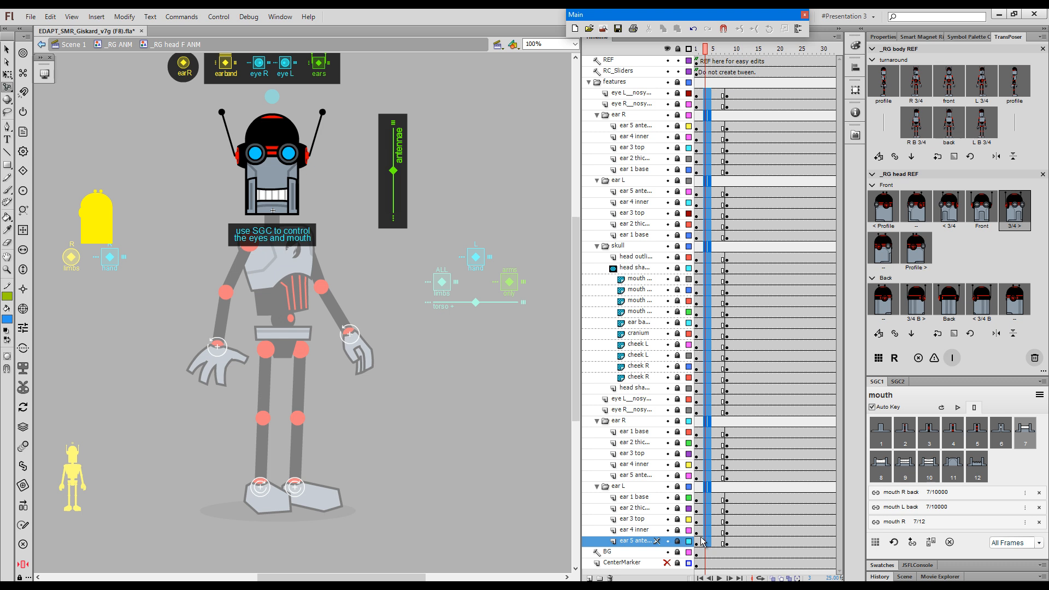
left_click(732, 48)
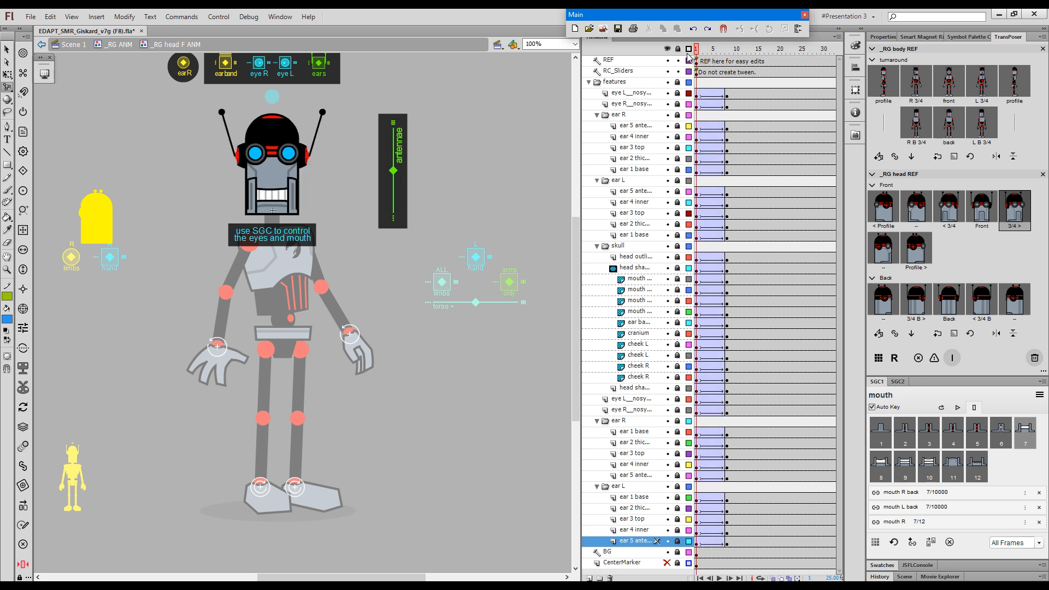
left_click(728, 48)
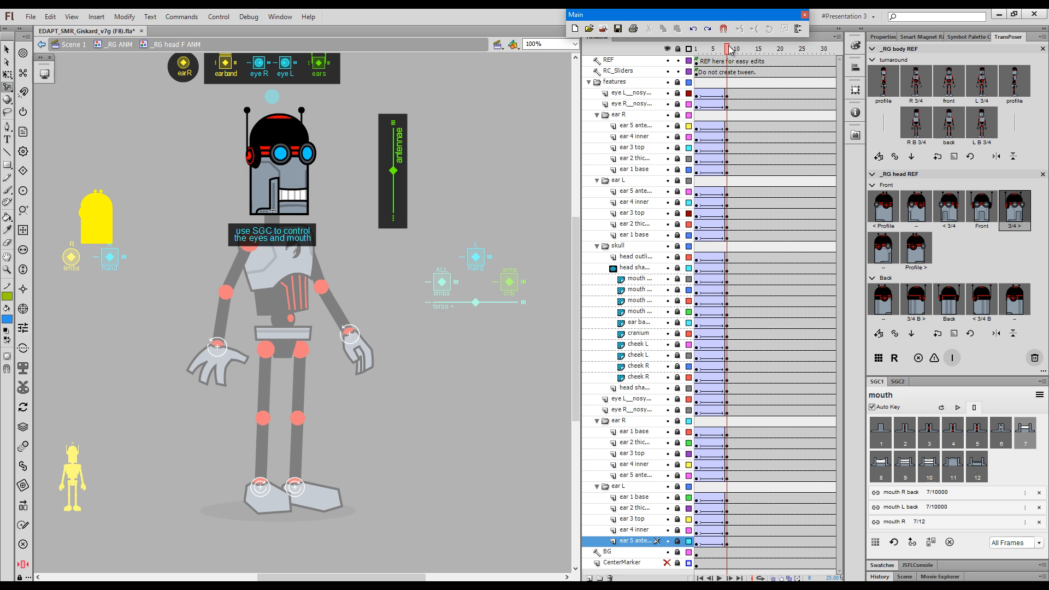
left_click(713, 48)
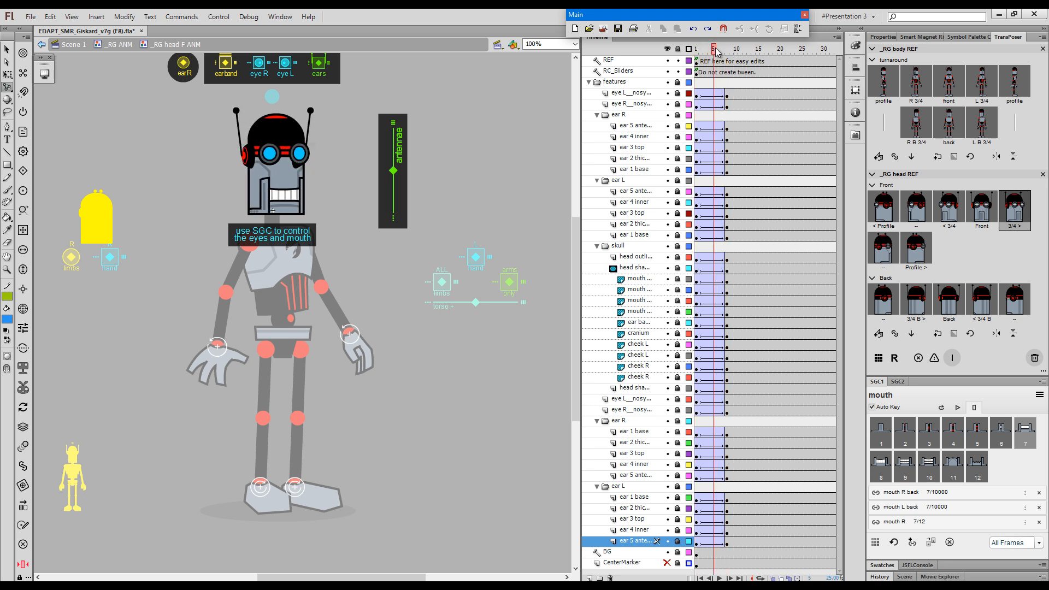
left_click(696, 48)
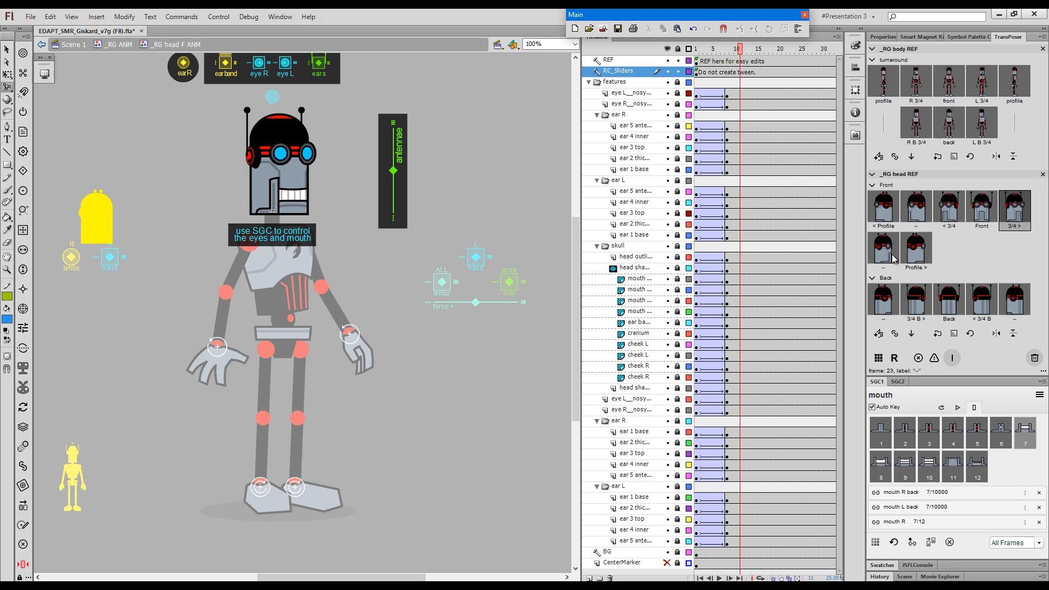
- Select a head-layer frame column and review the profile pose across the retimed head-turn frames
left_click(744, 48)
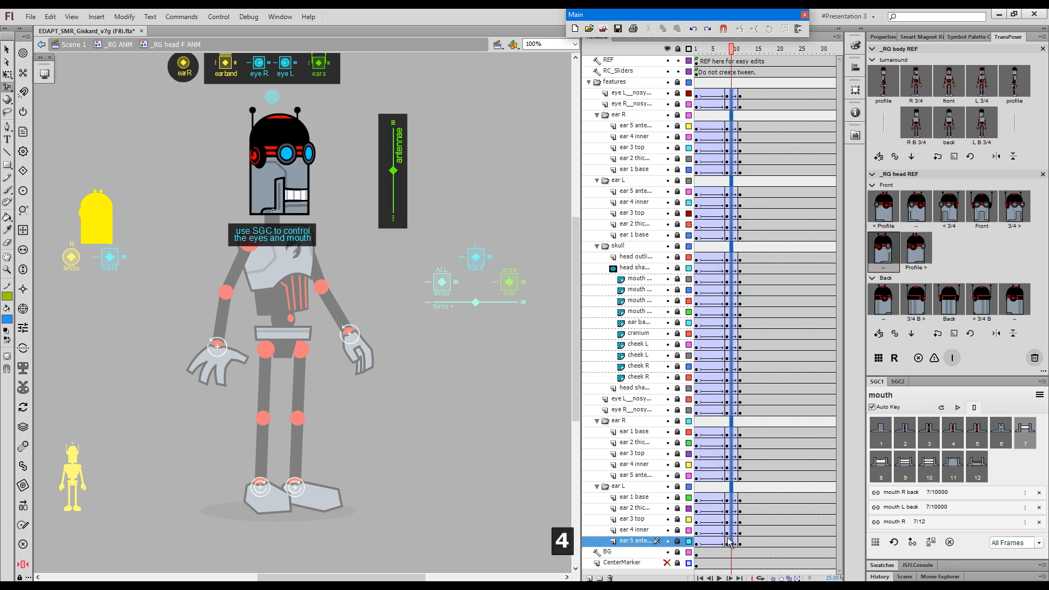
left_click(706, 48)
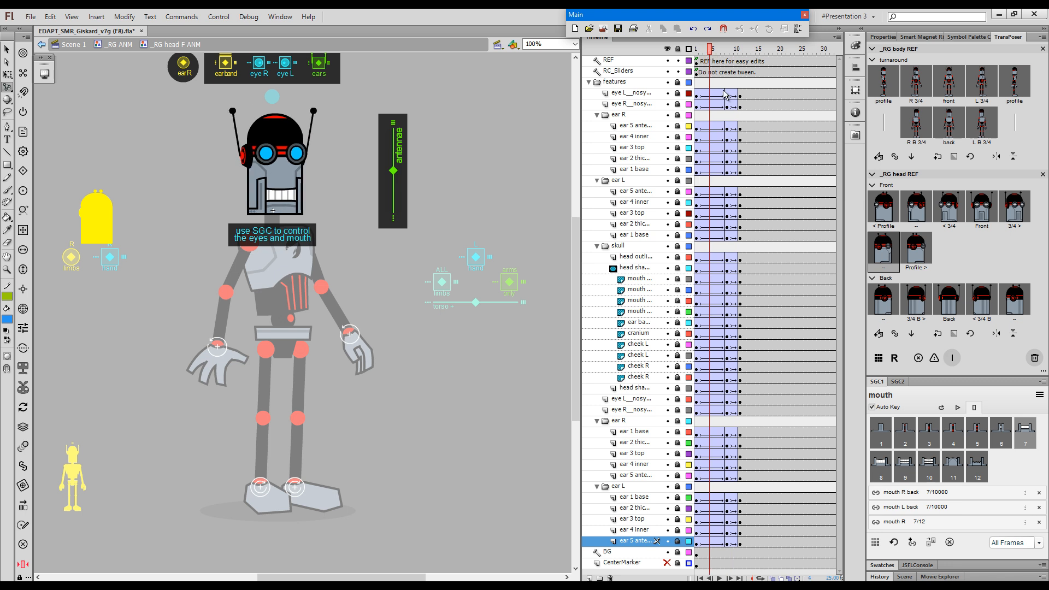
left_click(739, 48)
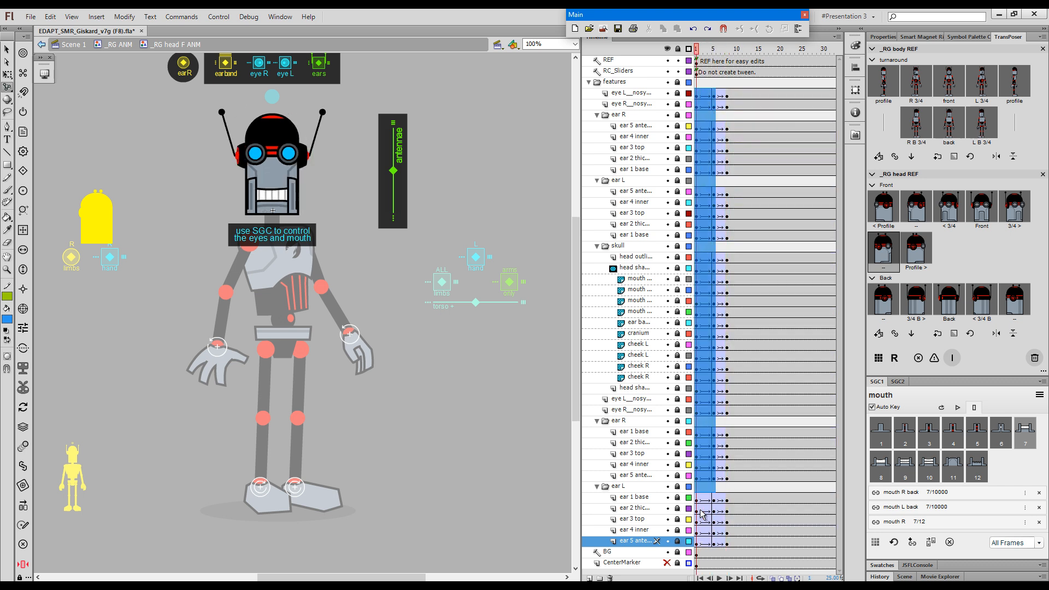
left_click(712, 48)
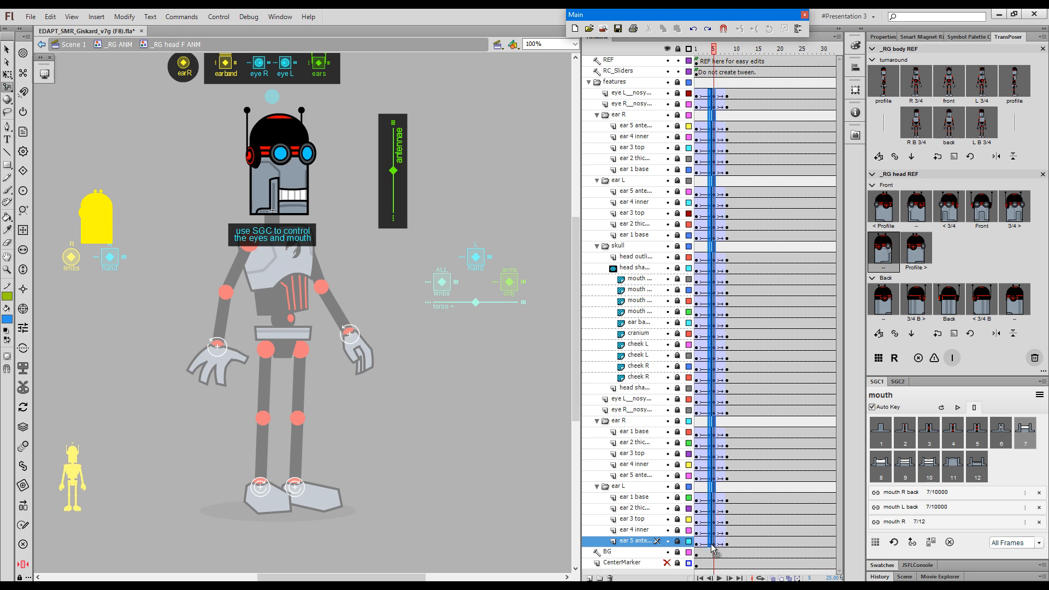
left_click(722, 48)
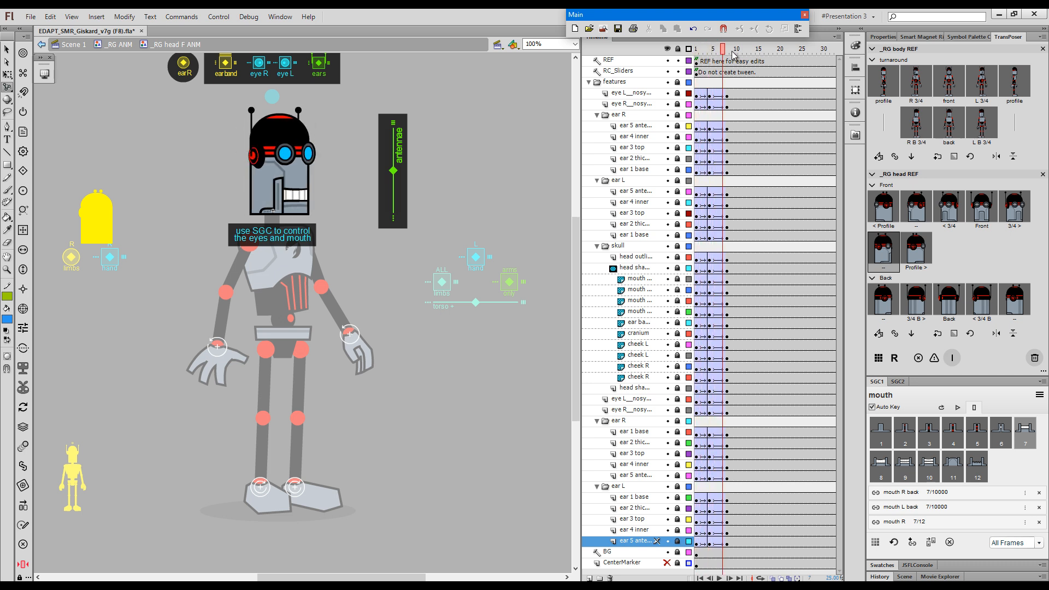
left_click(731, 48)
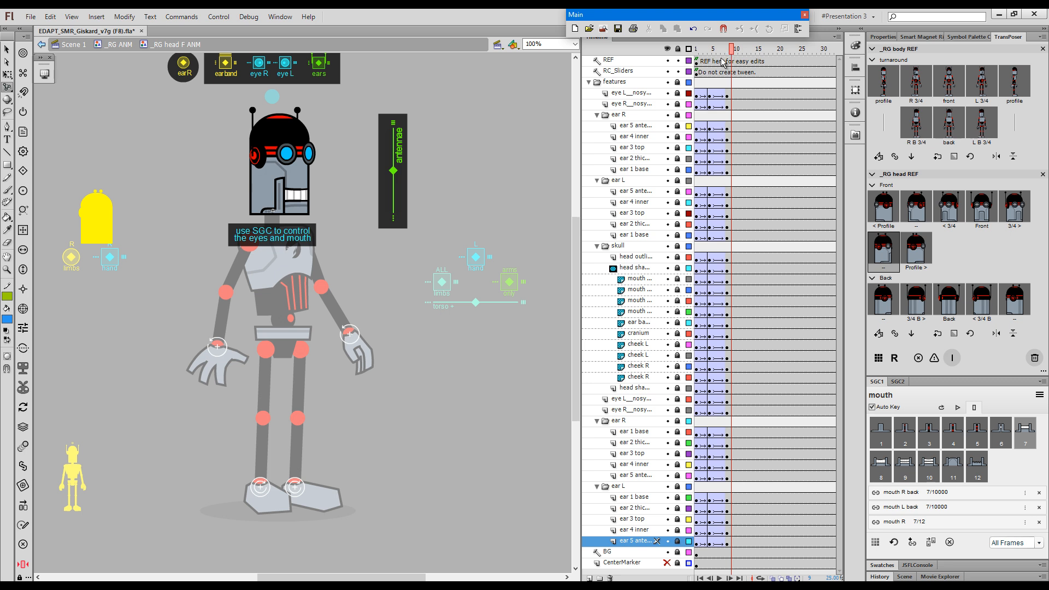
mouse_move(721, 62)
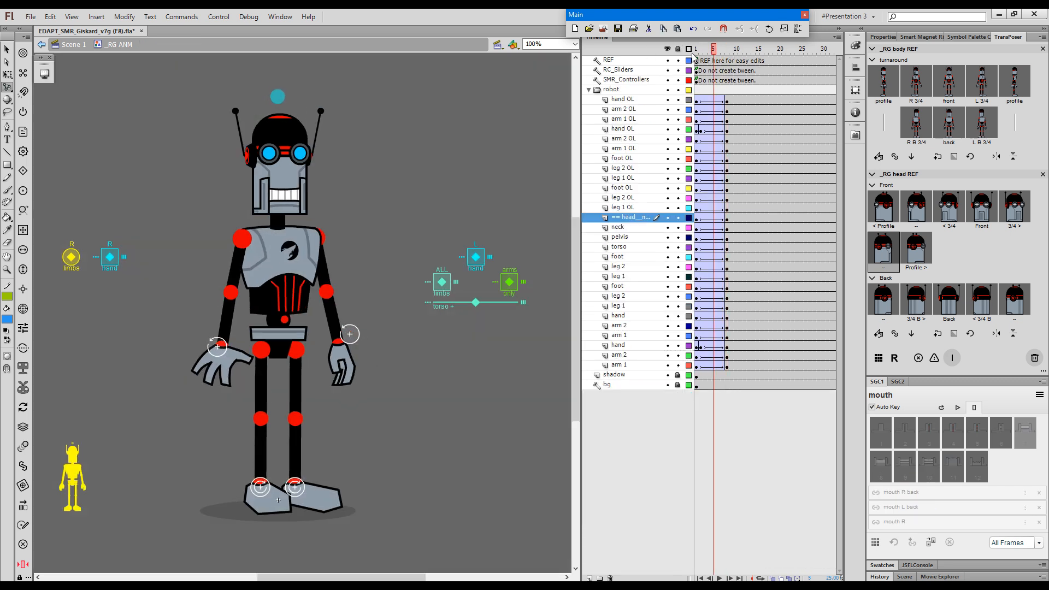
left_click(719, 49)
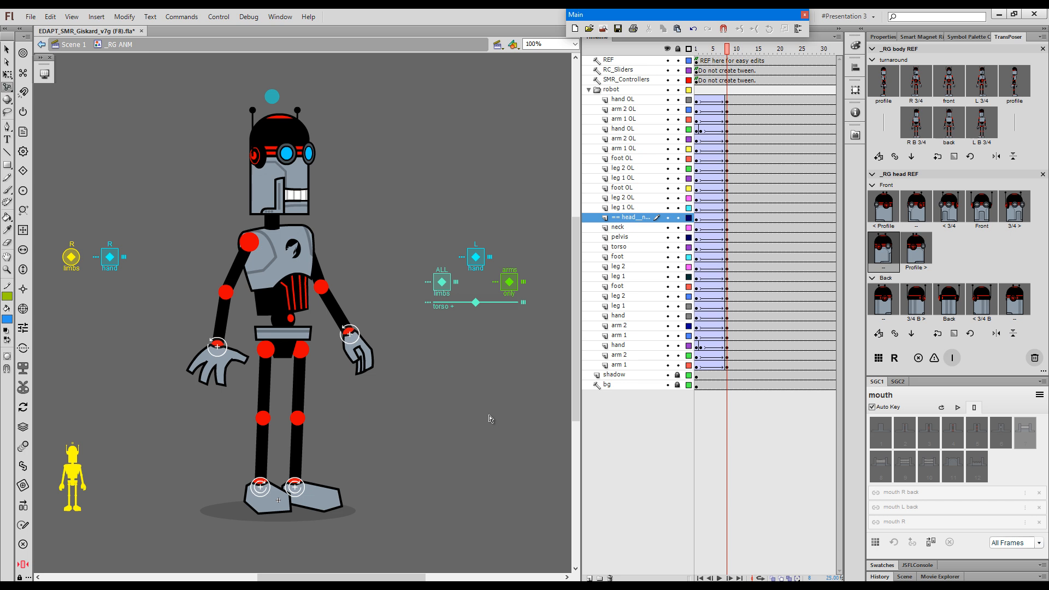
mouse_move(491, 406)
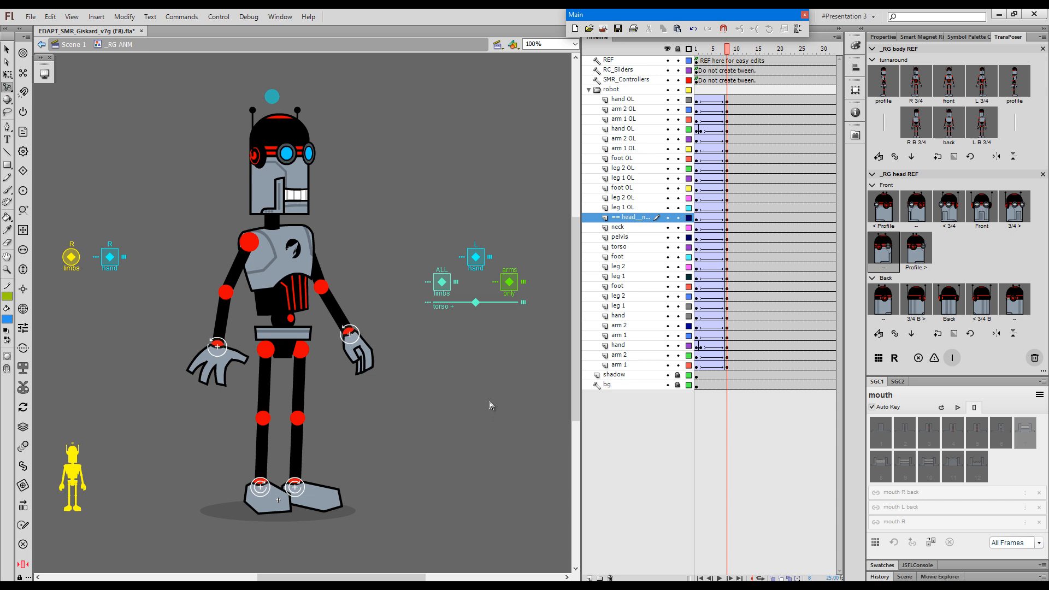
mouse_move(733, 54)
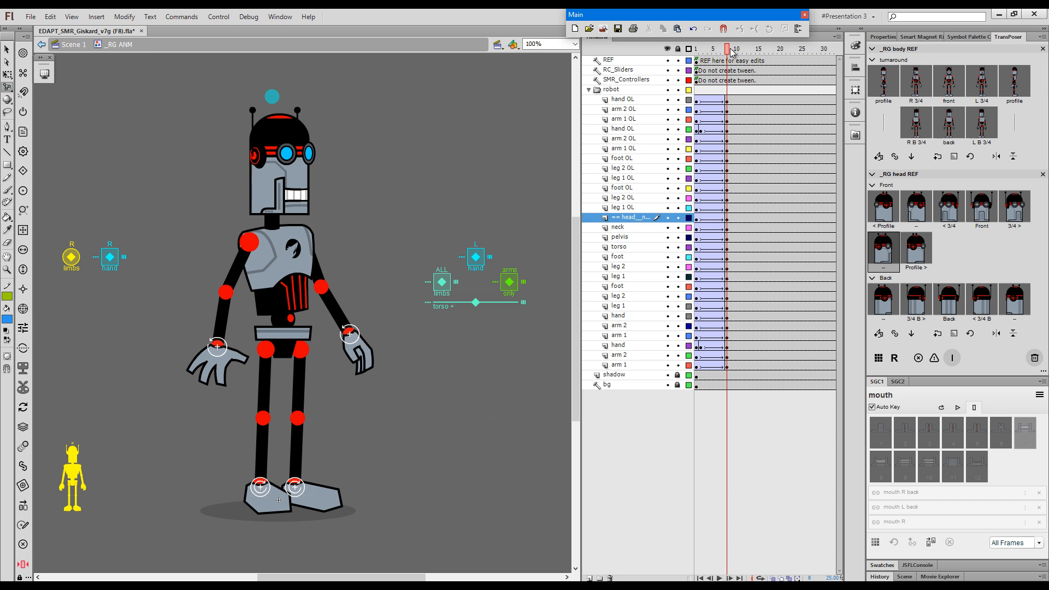
mouse_move(375, 304)
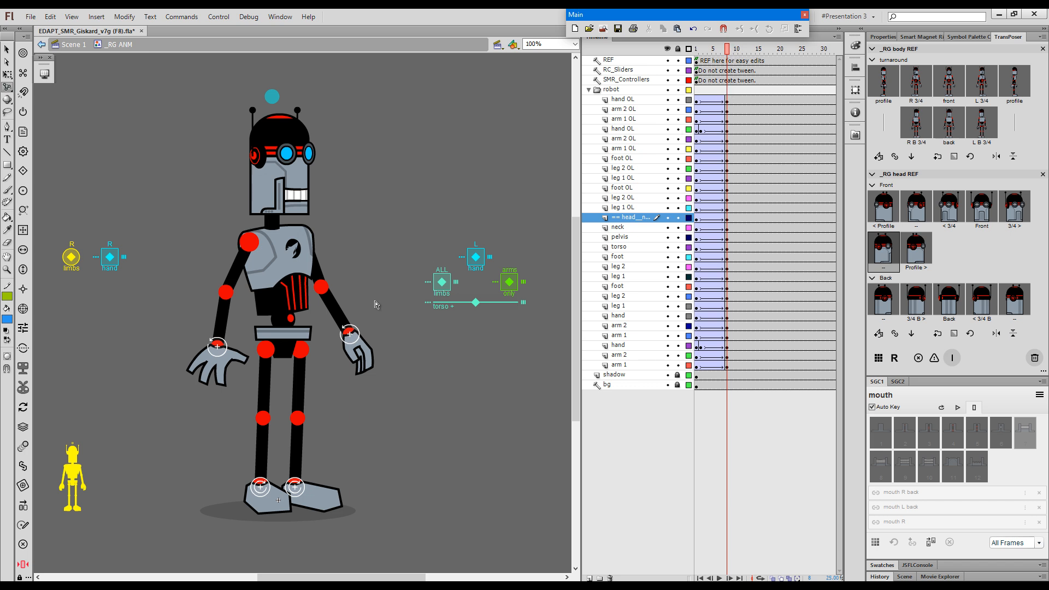
left_click(618, 246)
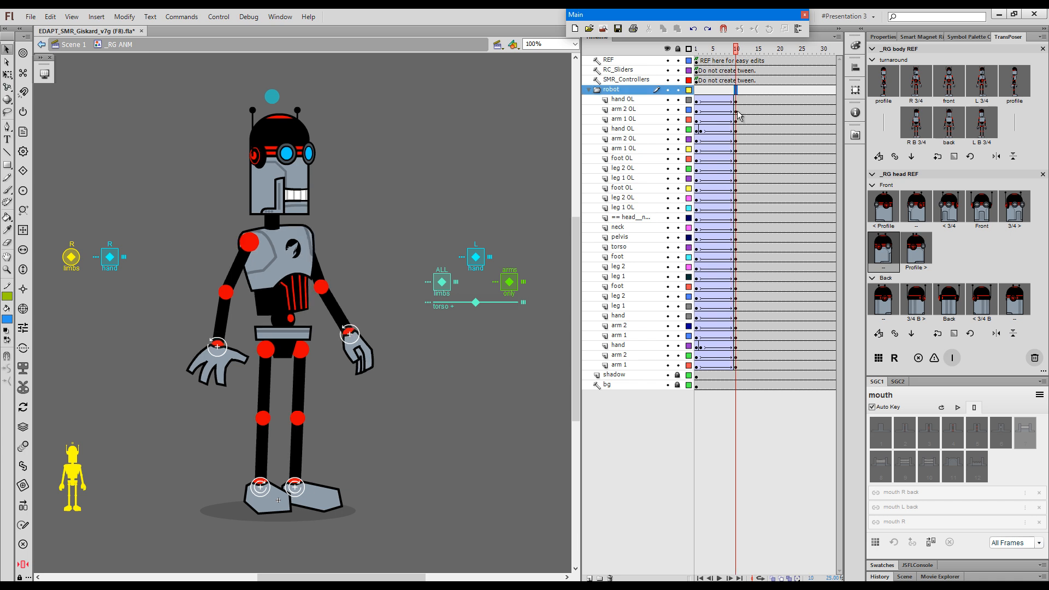
left_click(618, 247)
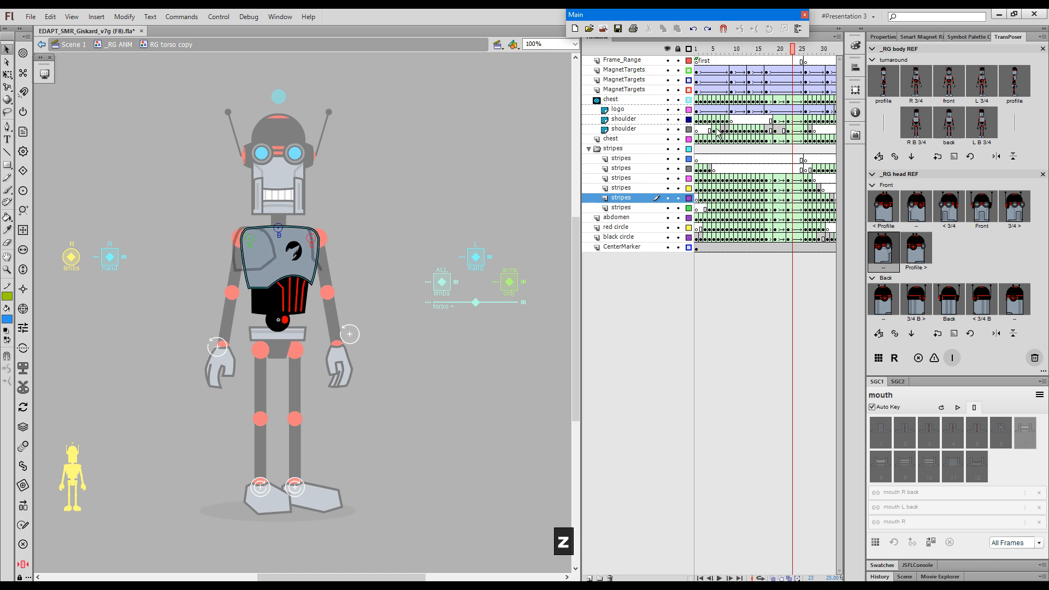
mouse_move(728, 61)
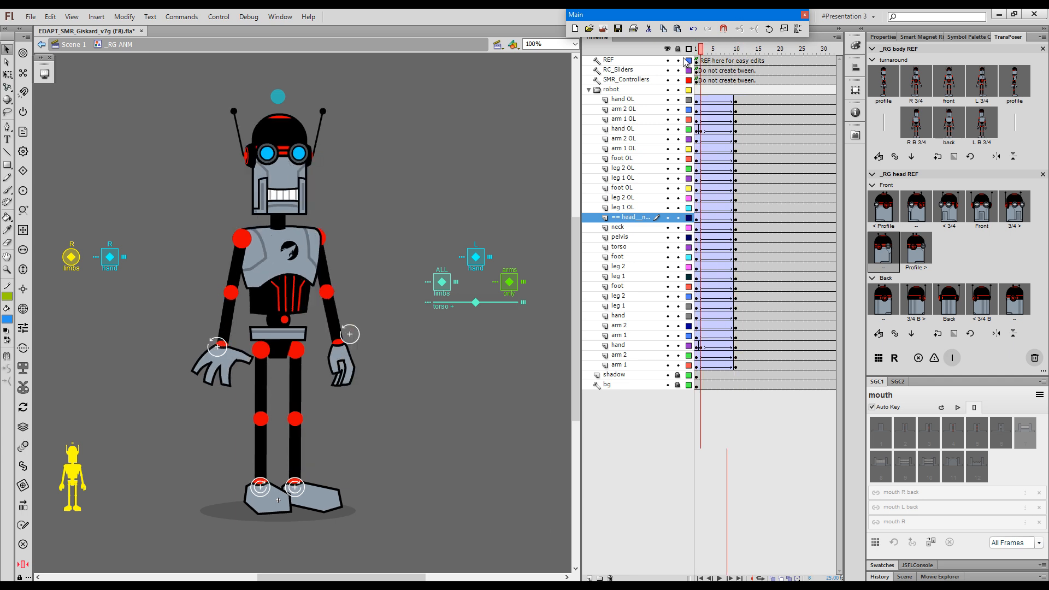
- Open the _RG head F ANM symbol for in-place editing
key("space")
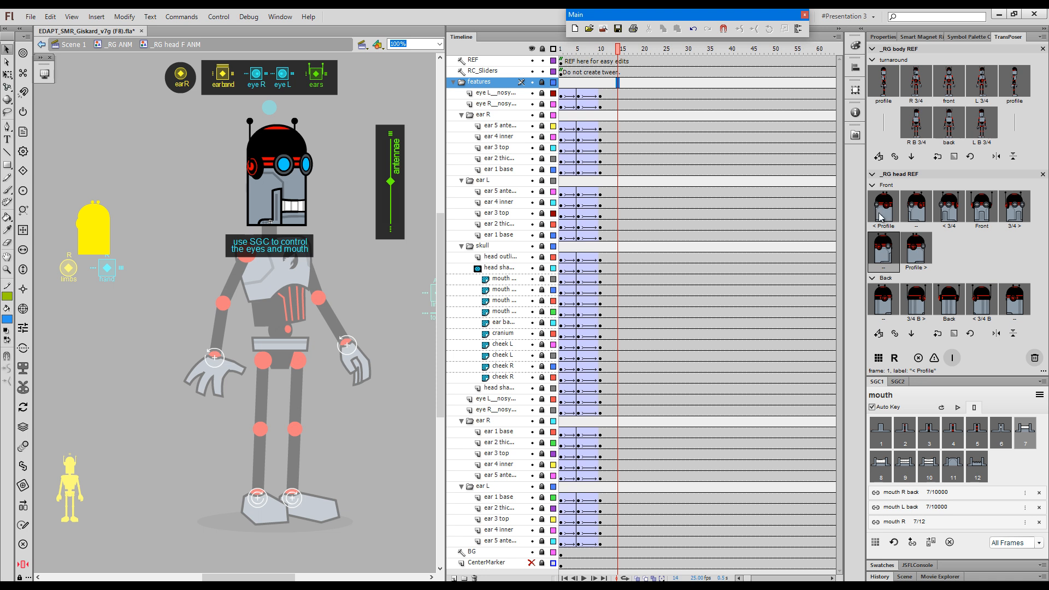
- Key the left profile, left three-quarter and front head poses from the REF panel
left_click(915, 249)
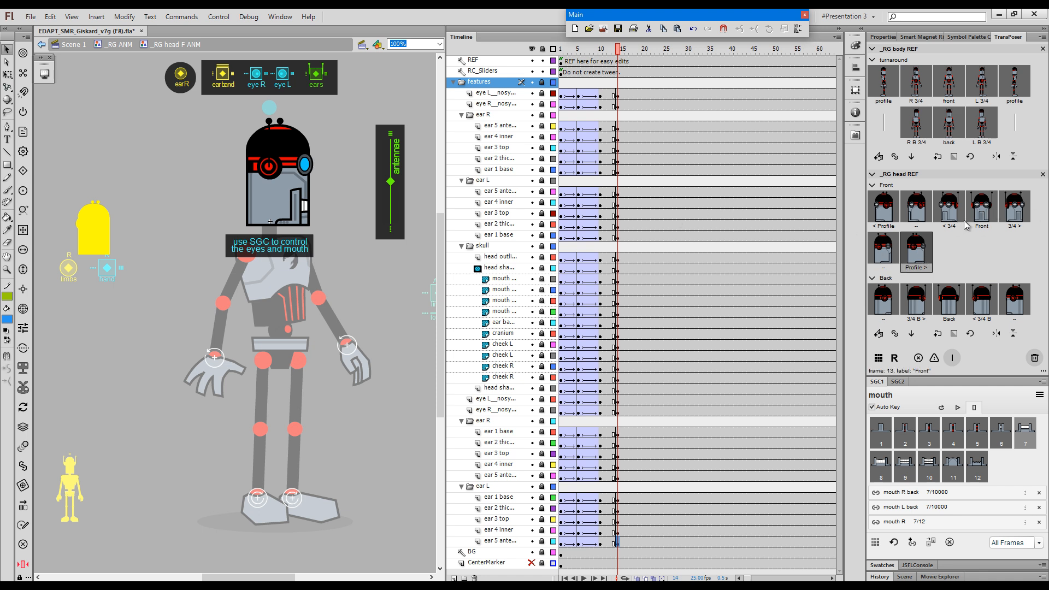
left_click(915, 253)
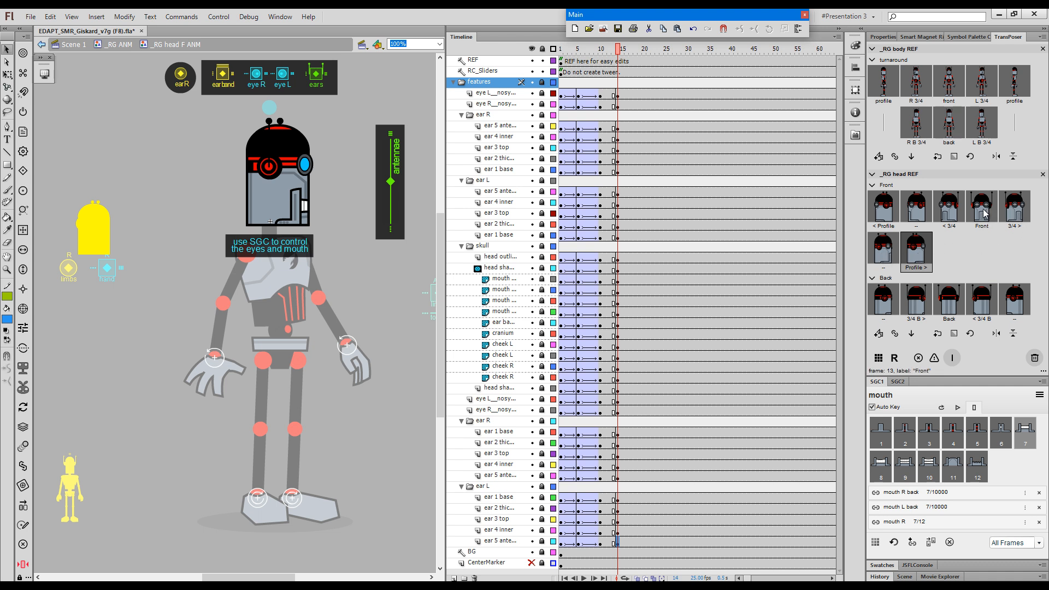
left_click(915, 251)
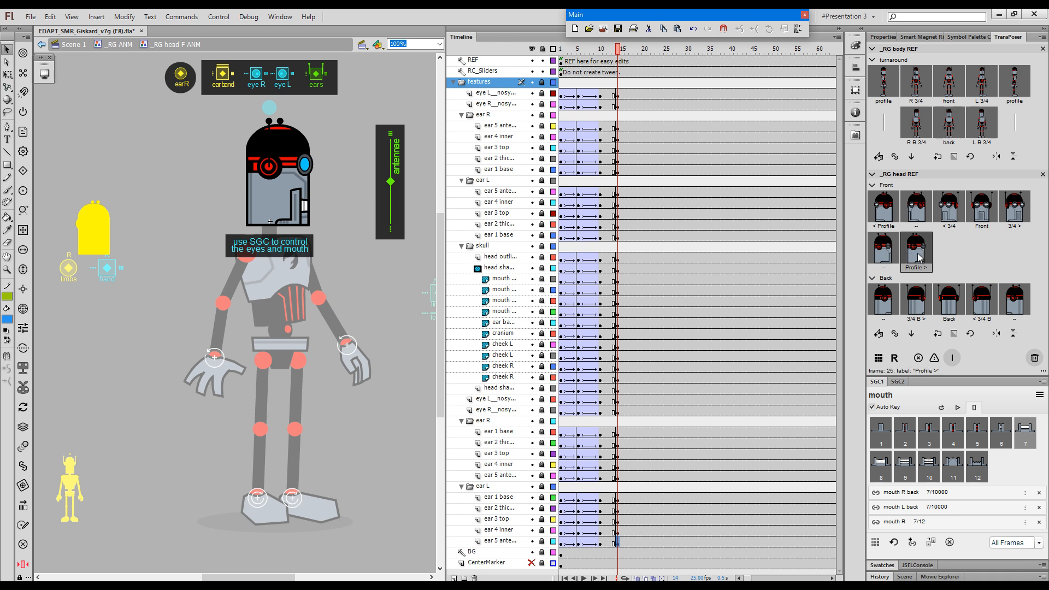
mouse_move(647, 54)
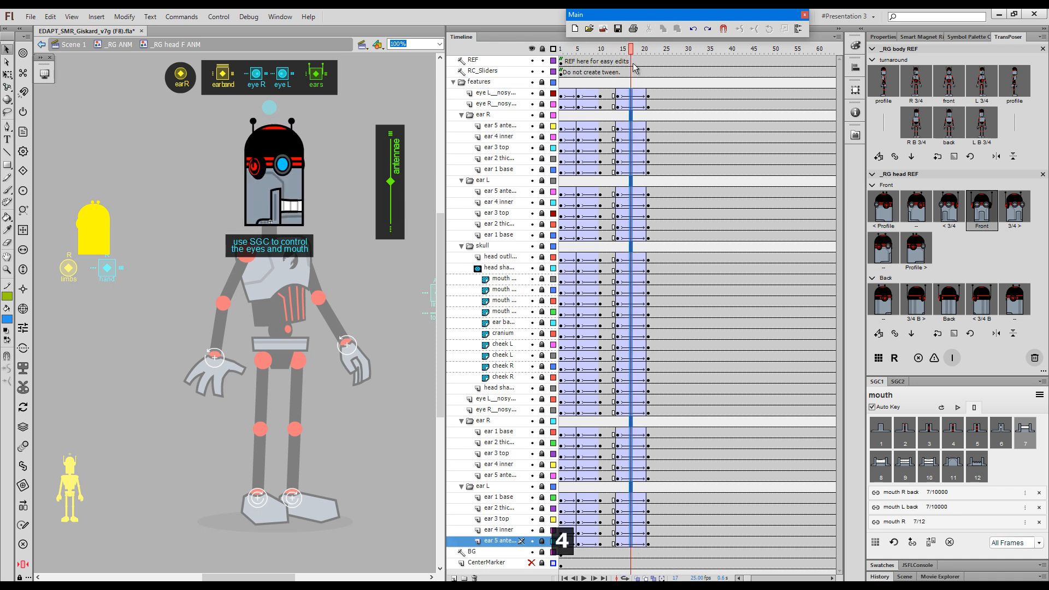
- Key head poses on later frames, through front-facing to the right three-quarter pose
left_click(629, 48)
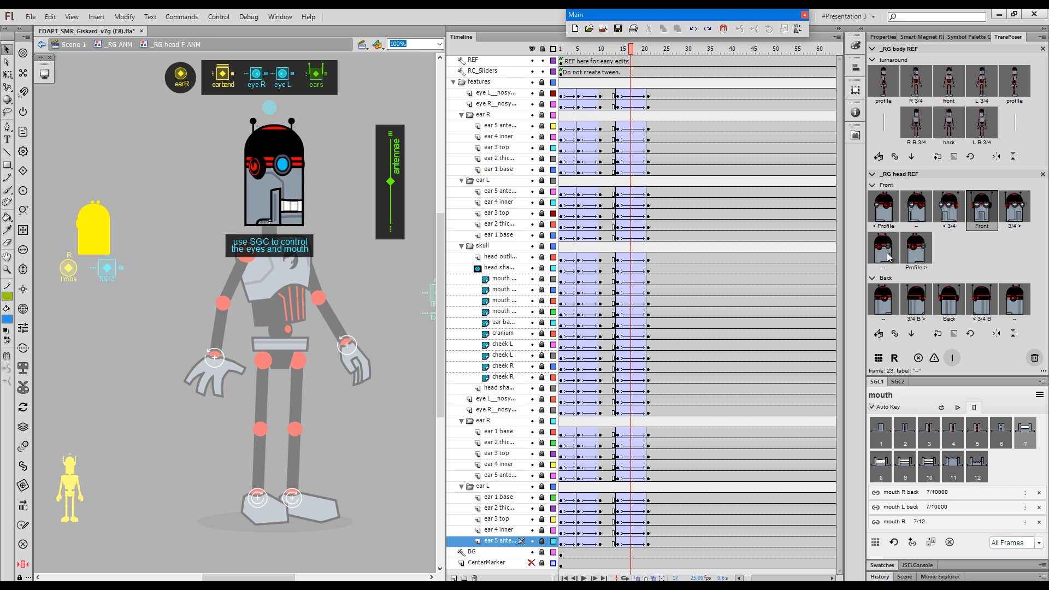
left_click(1016, 203)
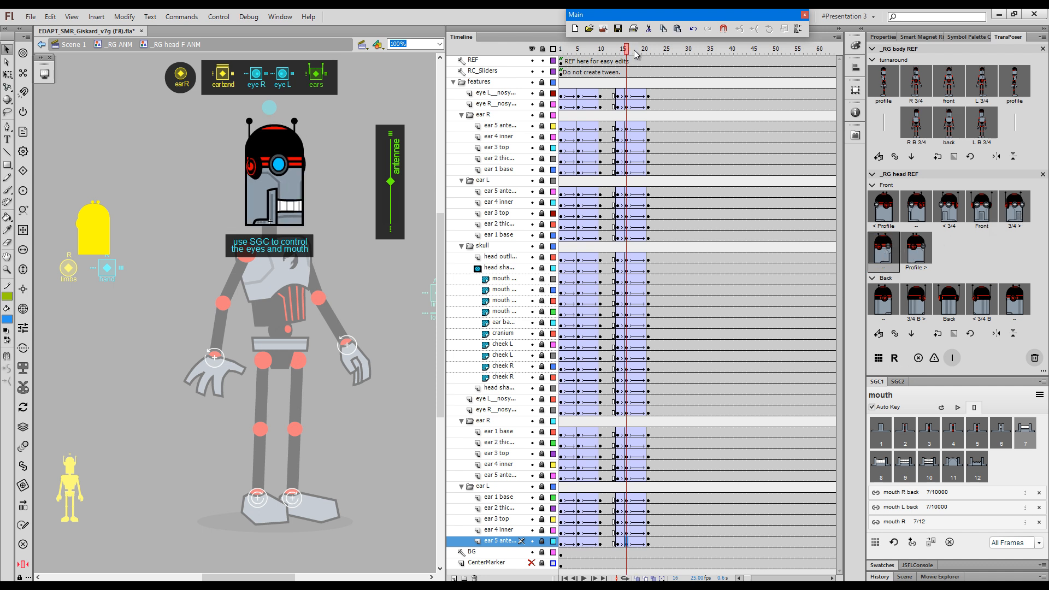
left_click(1014, 204)
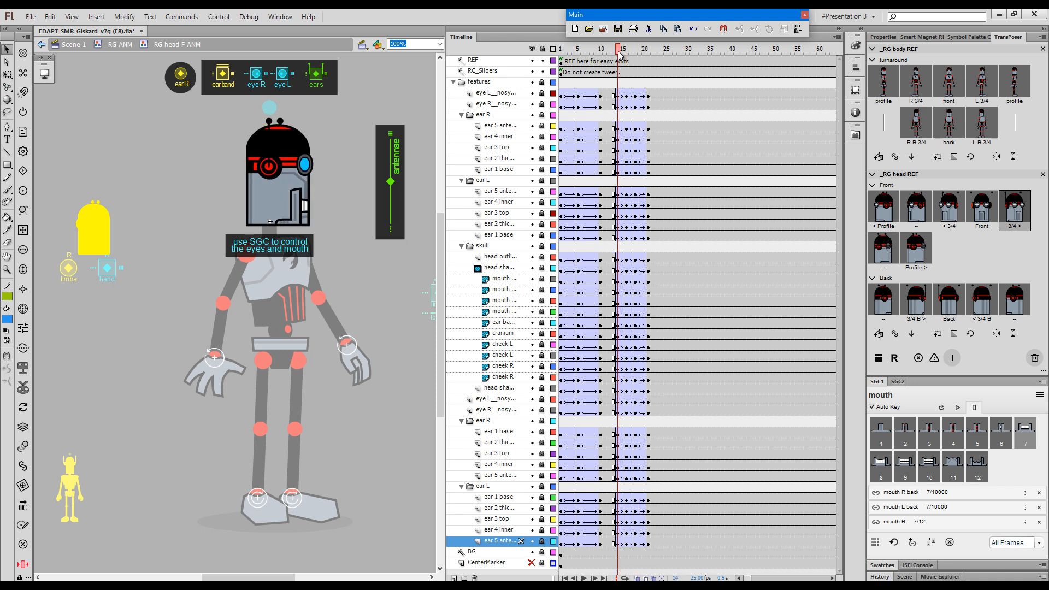
left_click(644, 48)
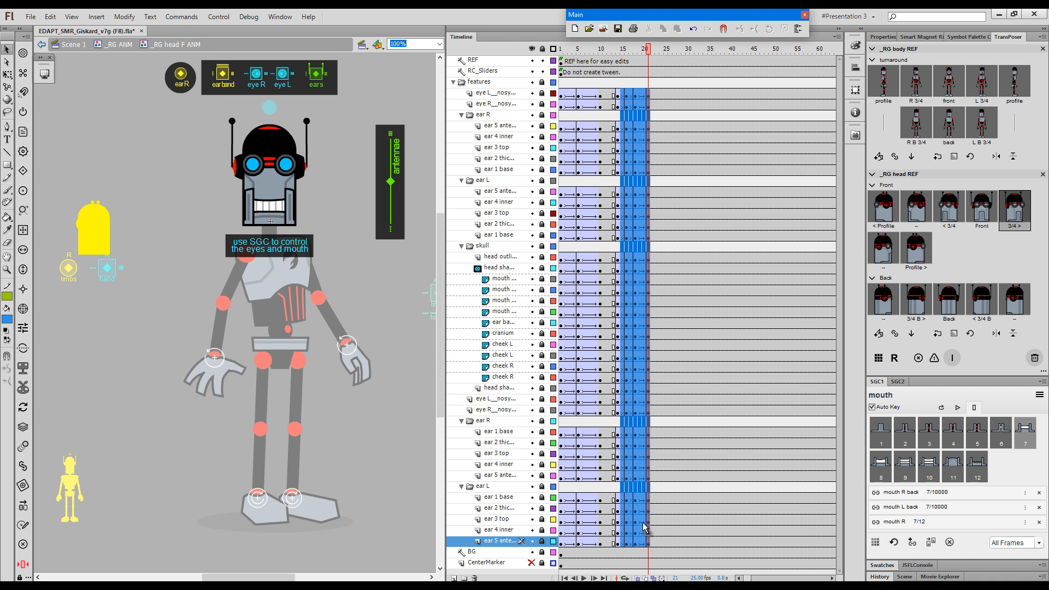
- Extend the head pose keys toward frame 56 and select the keyframes for tweening
key("shift+x")
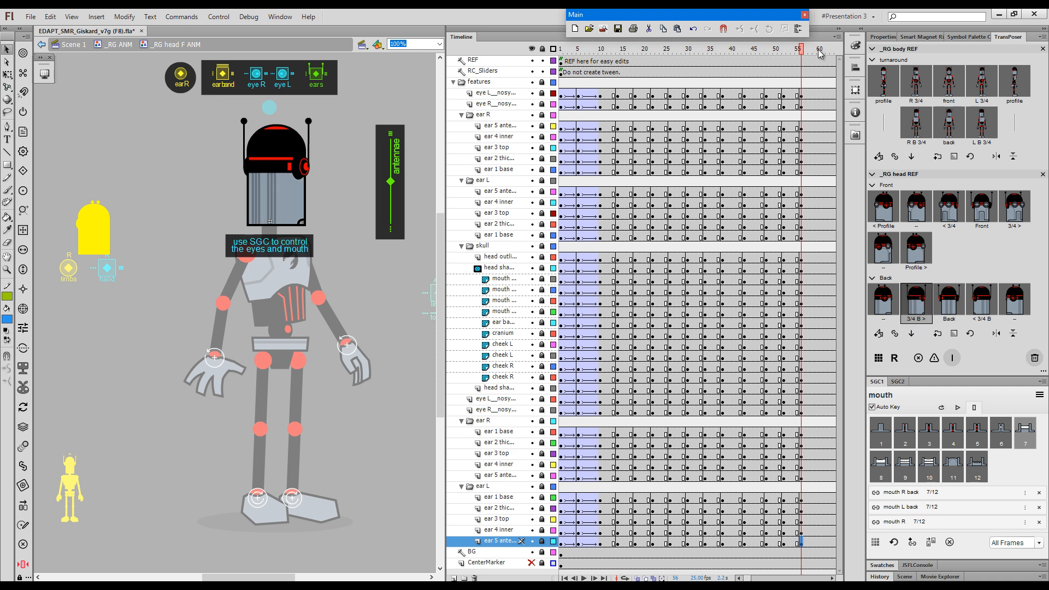
left_click(817, 49)
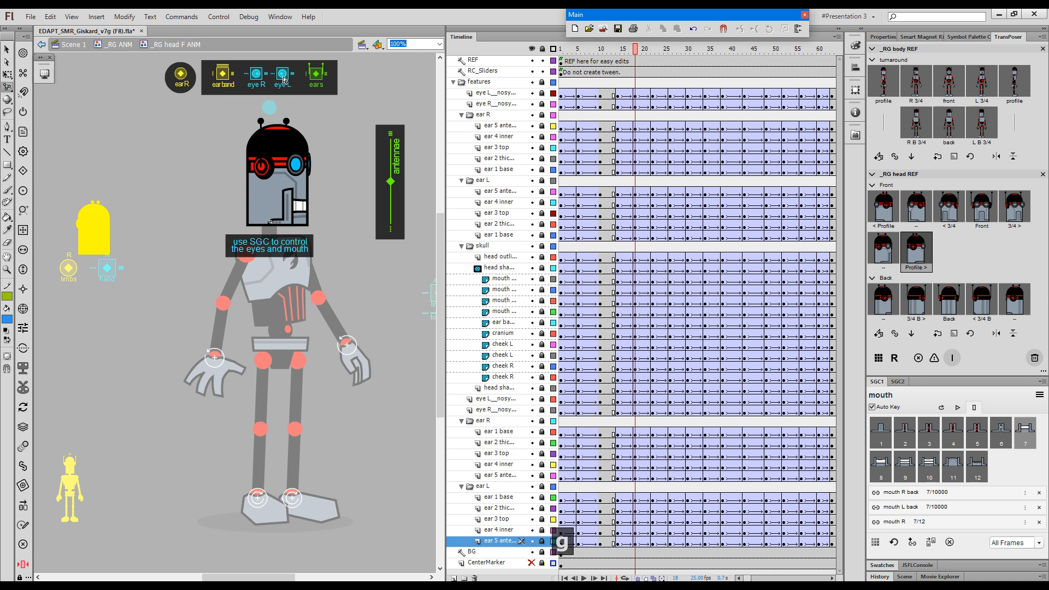
- Scrub the tweened head turn and check the front-facing pose at frame 26
left_click(482, 71)
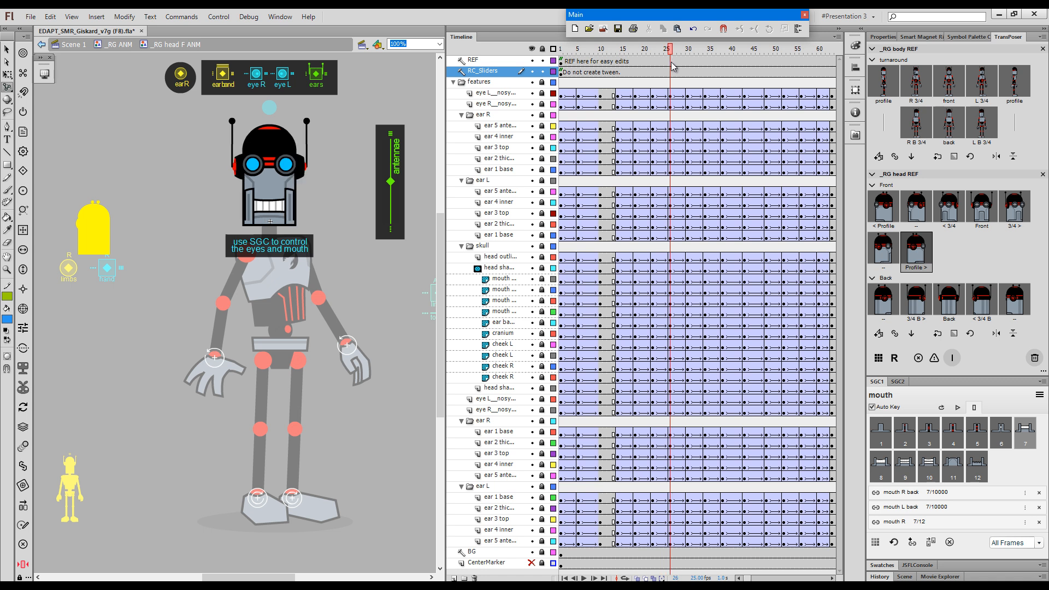
left_click(675, 48)
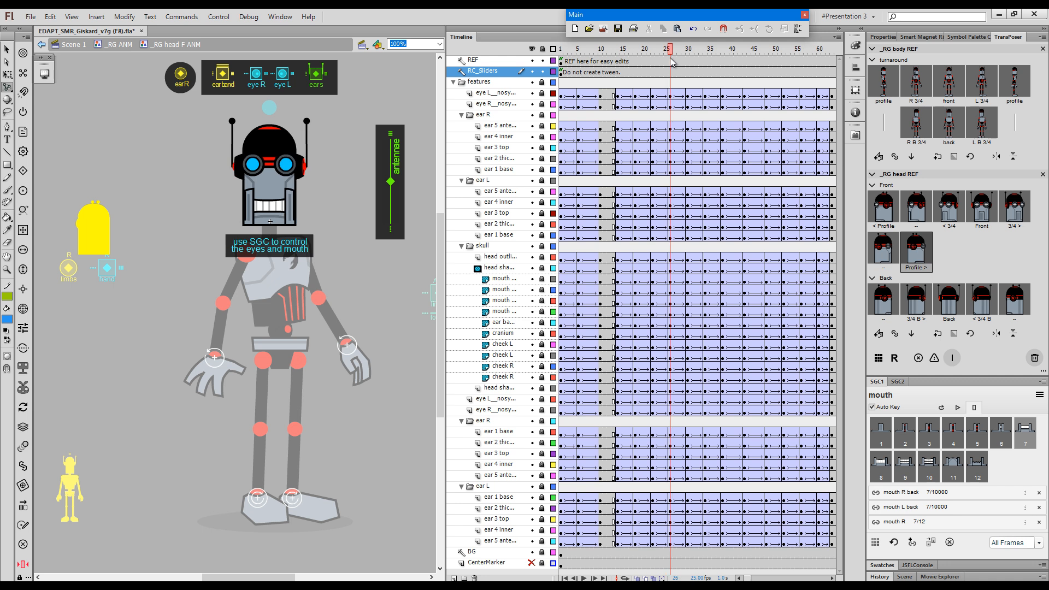
- Compare frames 34 and 35 of the turn, then scrub to the final back-view frames
left_click(688, 60)
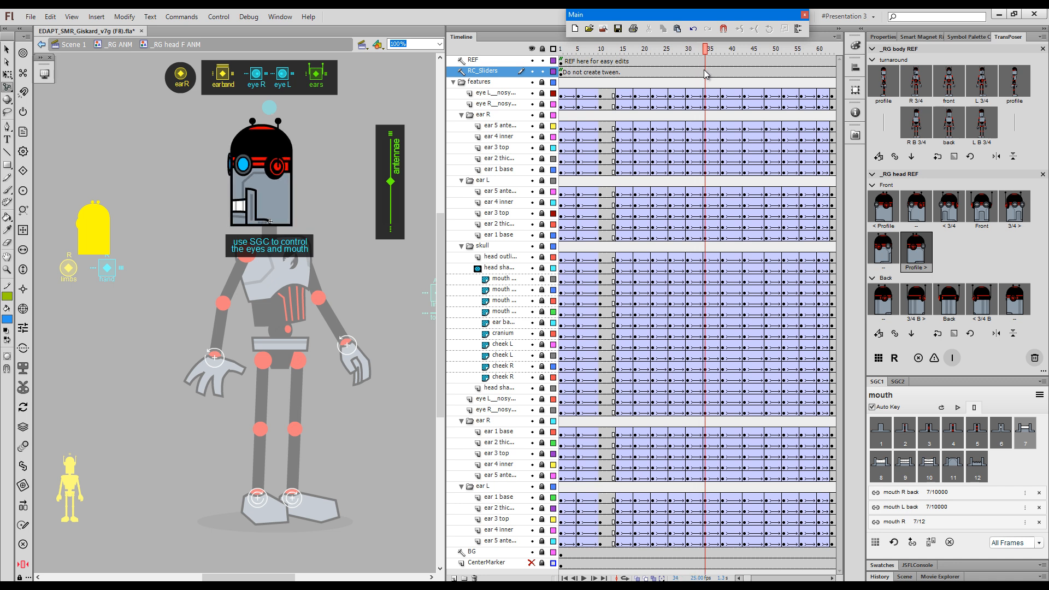
left_click(712, 48)
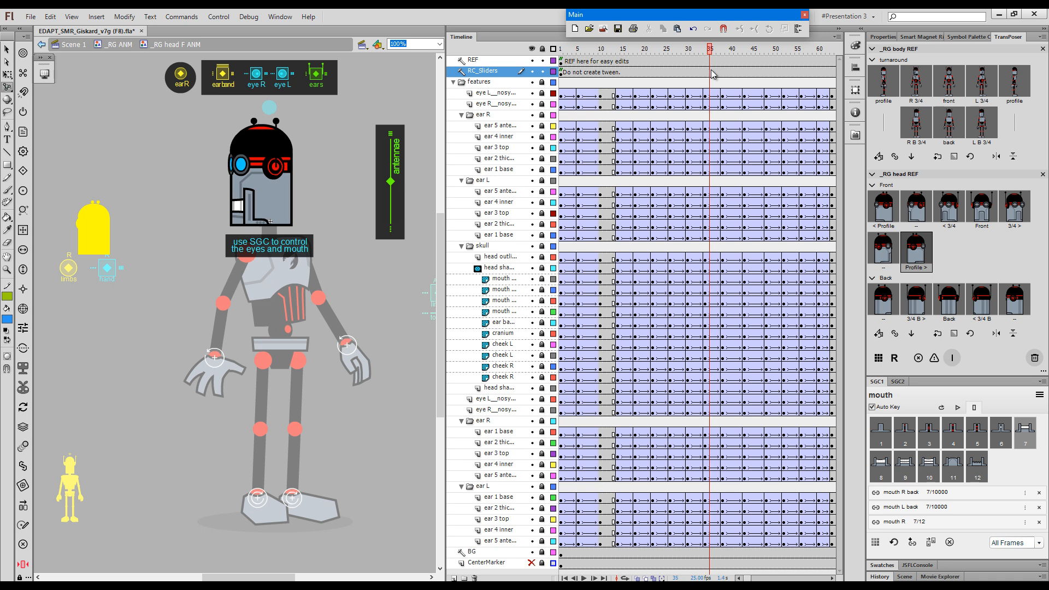
left_click(704, 48)
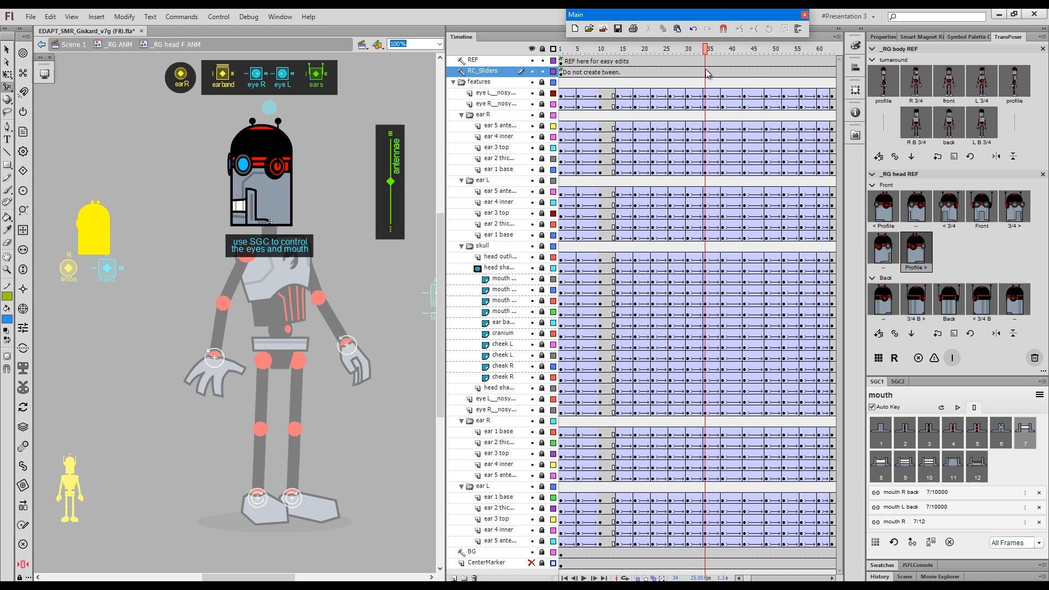
left_click(709, 49)
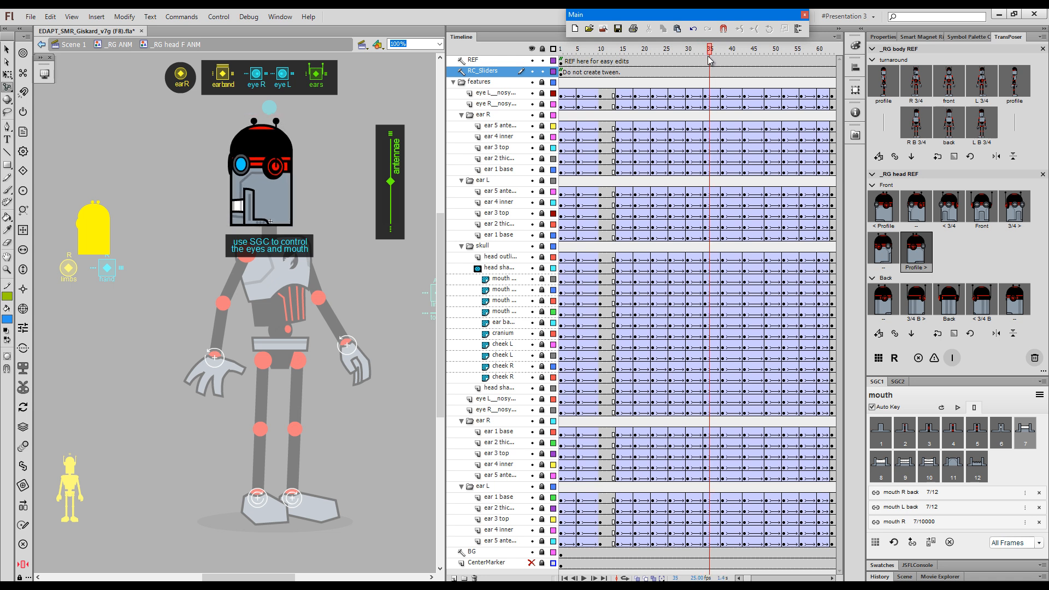
left_click_drag(709, 48, 723, 48)
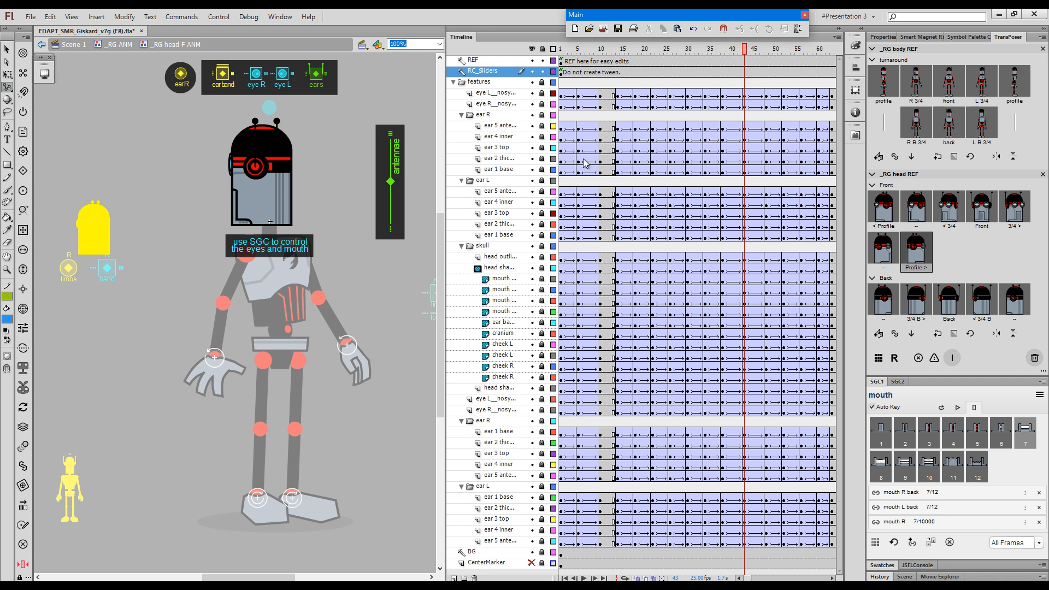
mouse_move(744, 56)
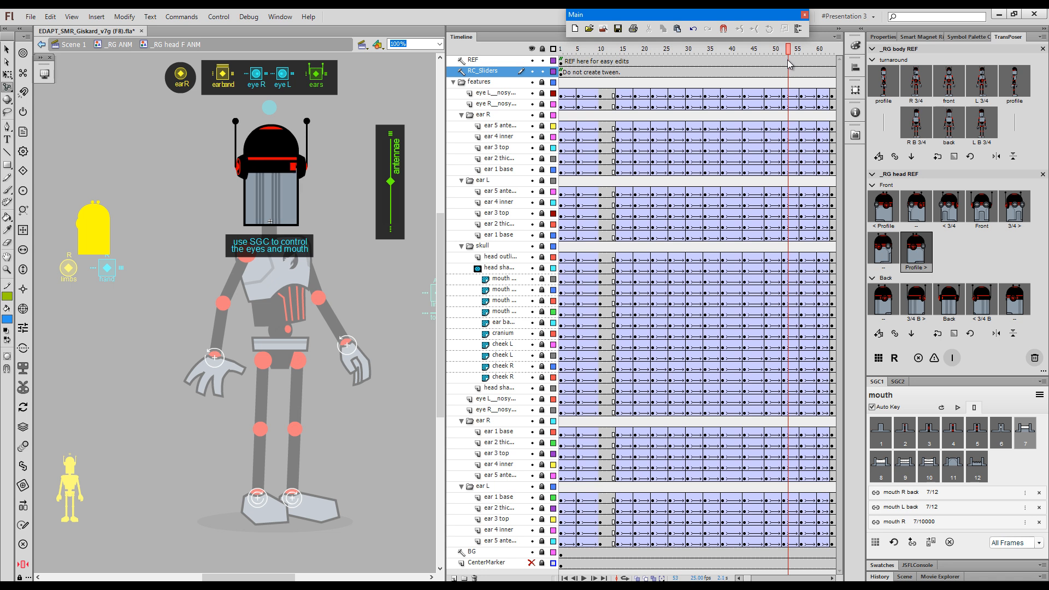
left_click(798, 49)
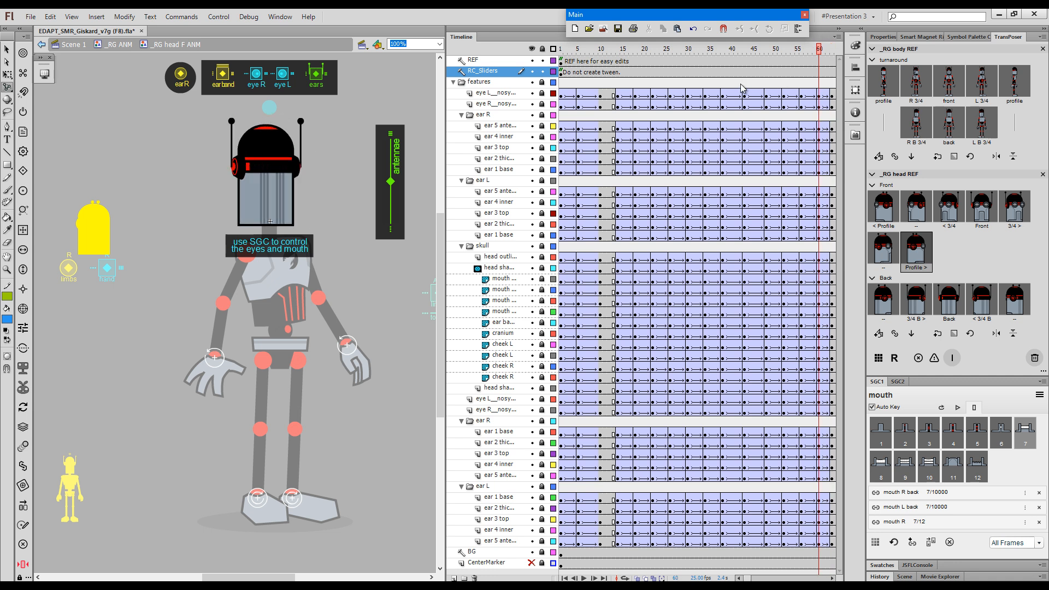
left_click(718, 48)
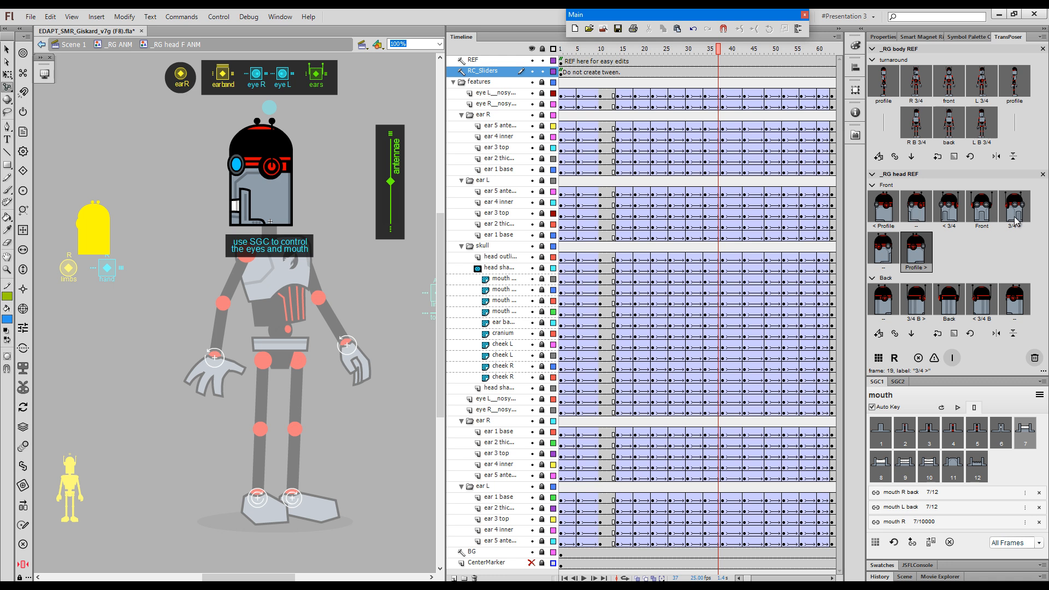
mouse_move(800, 273)
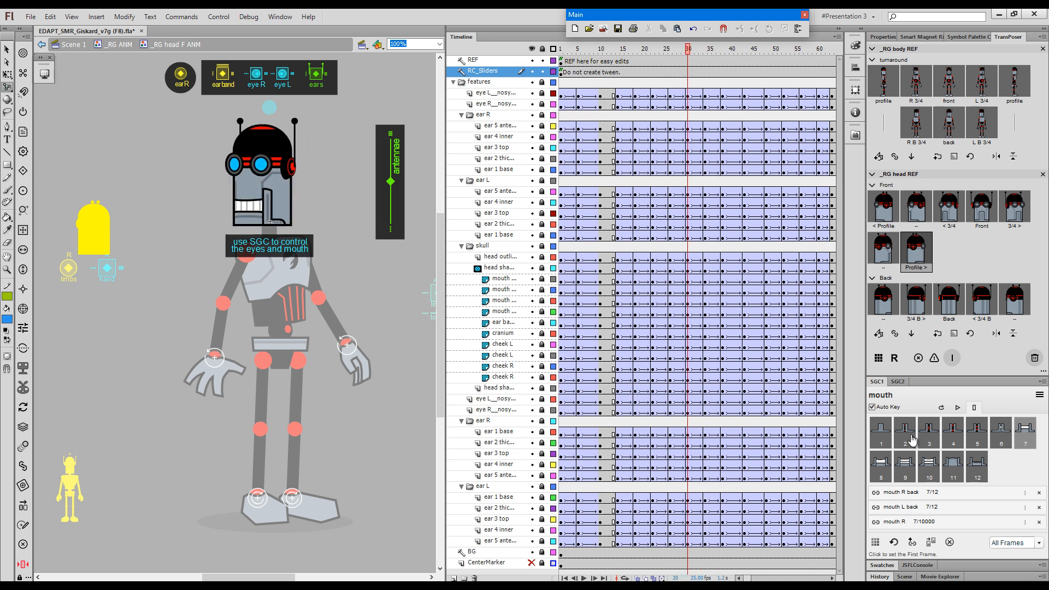
mouse_move(935, 453)
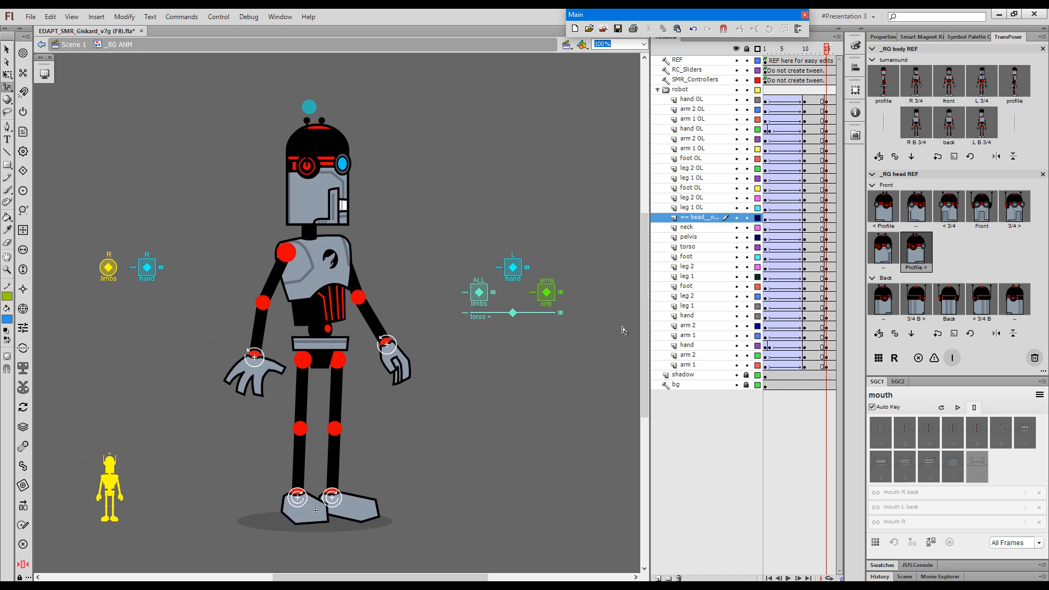
mouse_move(557, 367)
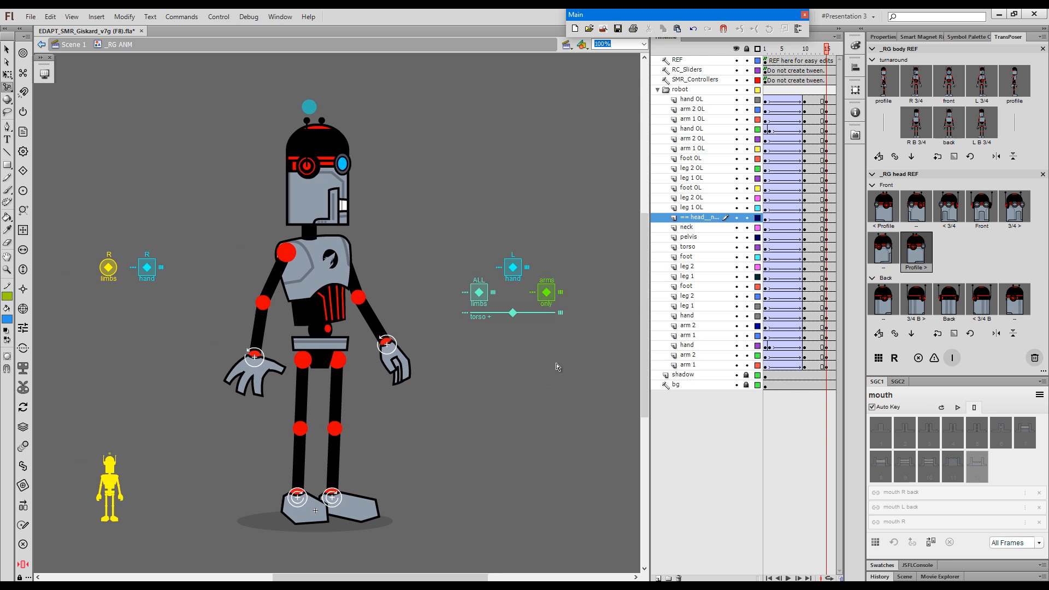
mouse_move(533, 353)
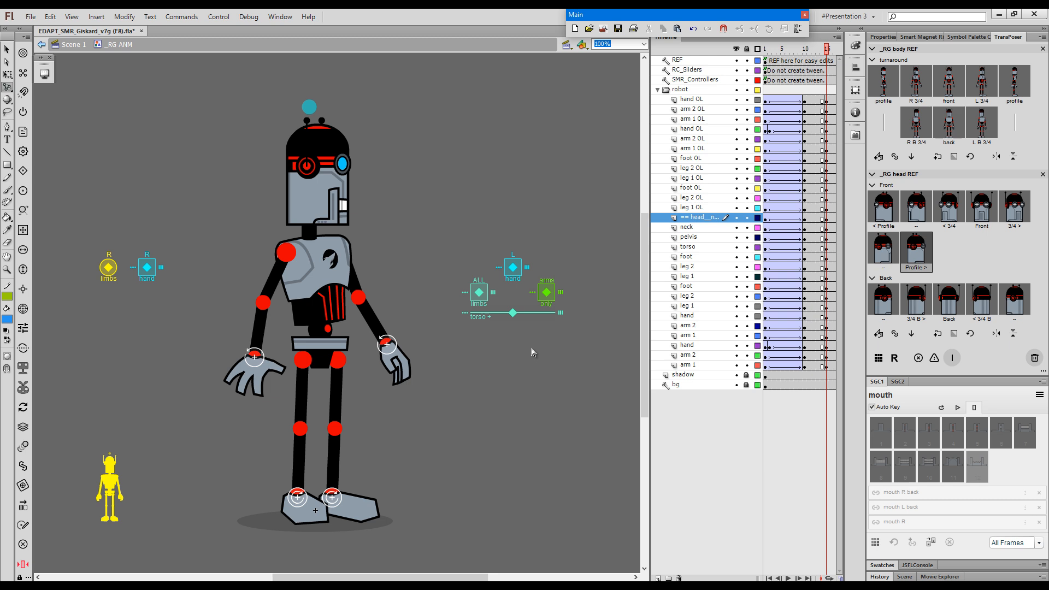